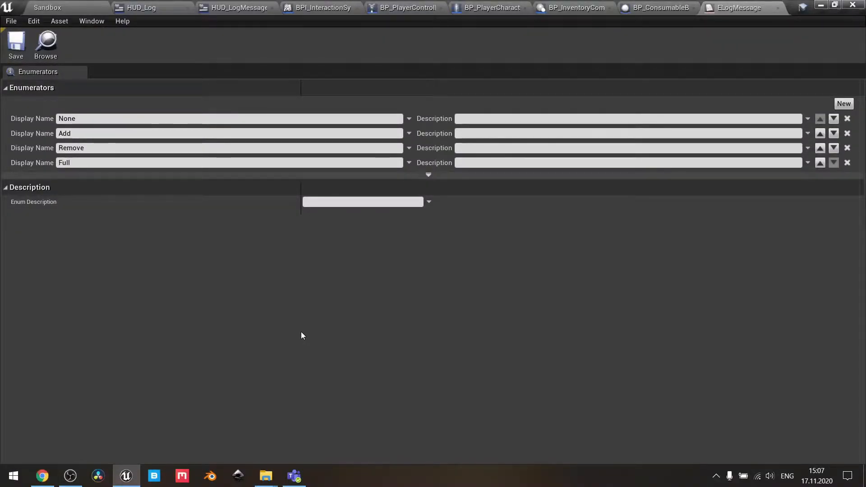
mouse_move(260, 350)
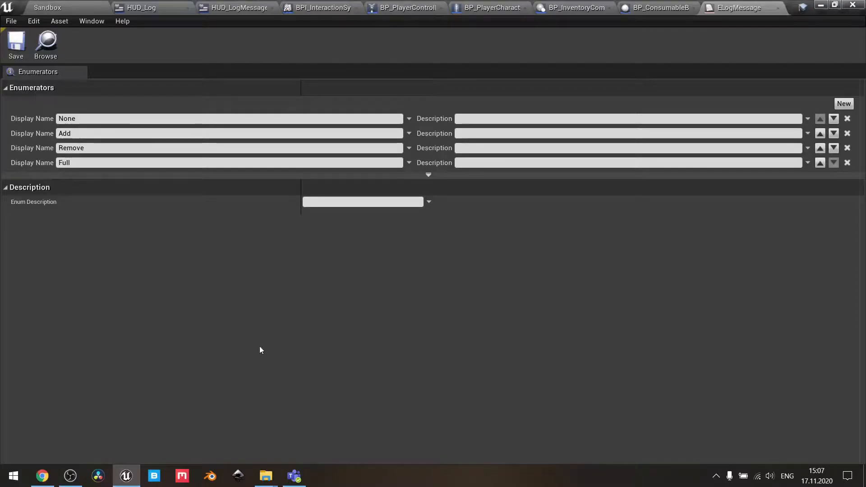
mouse_move(138, 265)
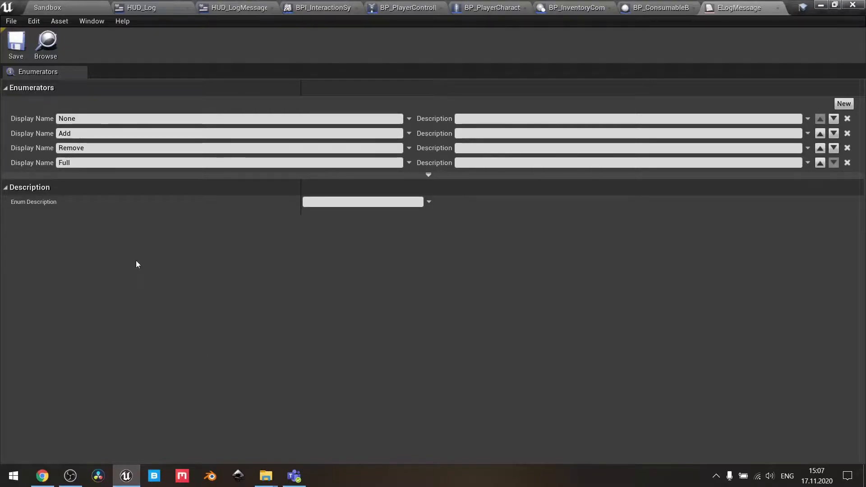
mouse_move(112, 225)
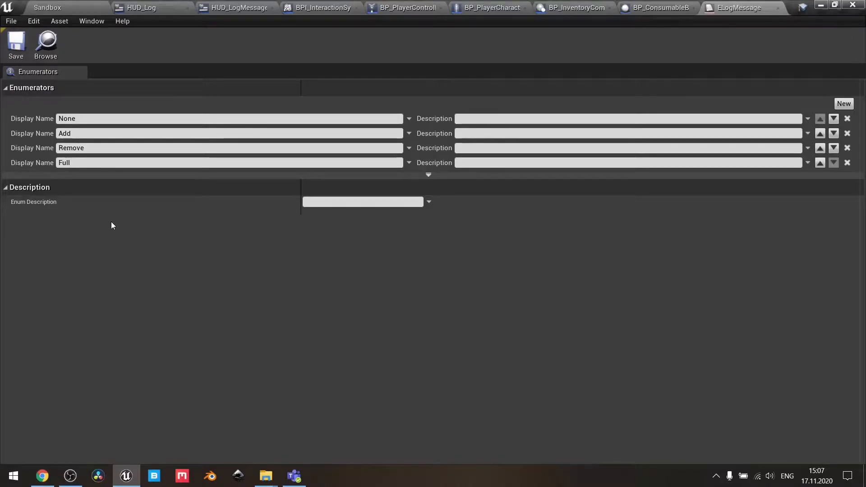
mouse_move(140, 7)
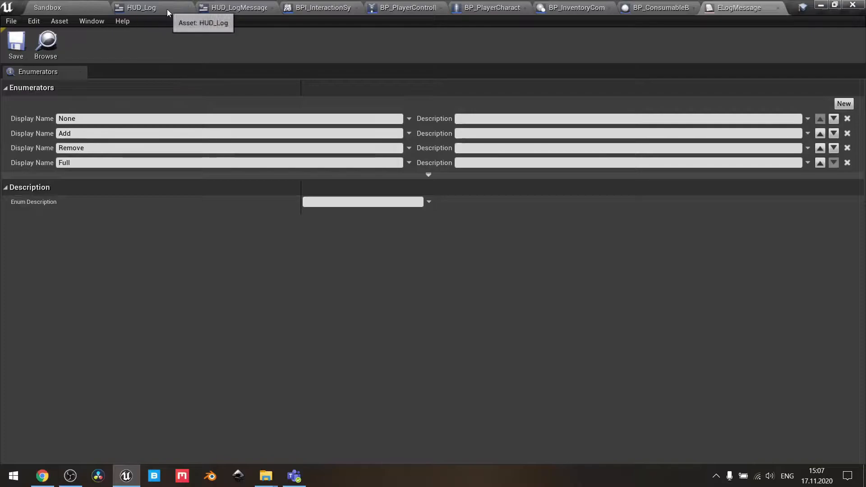
Show HUD_Log's Grid vertical box details: 188 by 144 at offset -160, -128
left_click(141, 8)
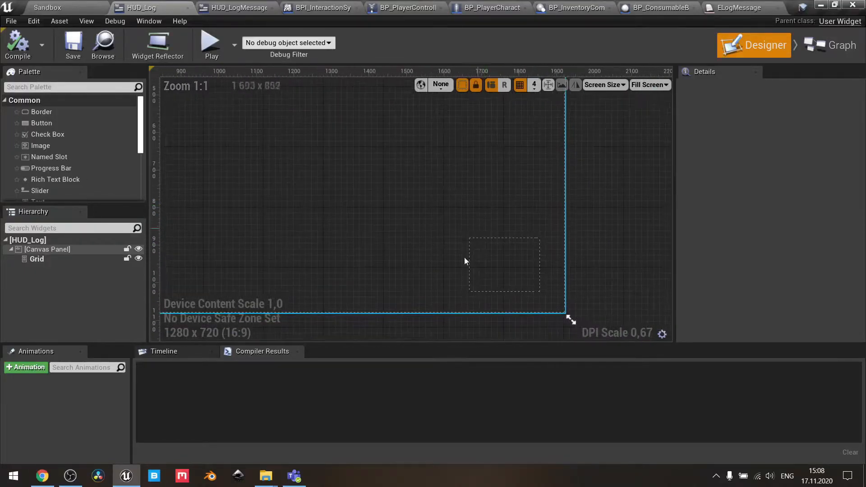
left_click(37, 259)
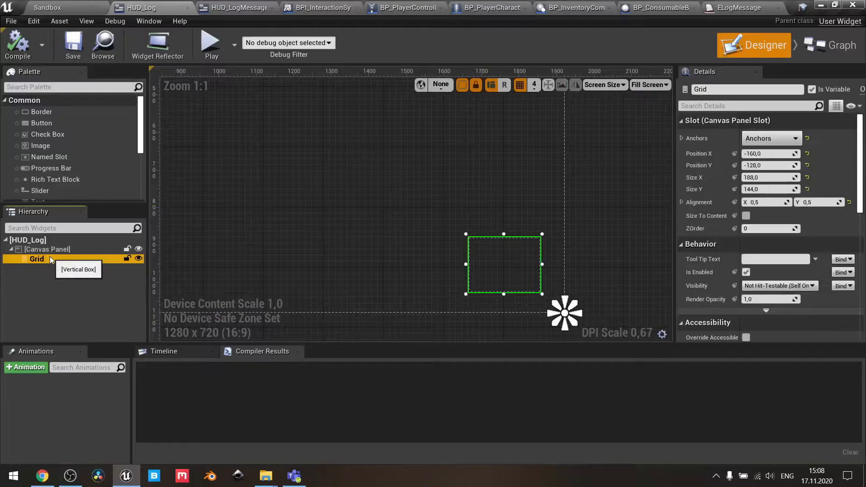
mouse_move(680, 182)
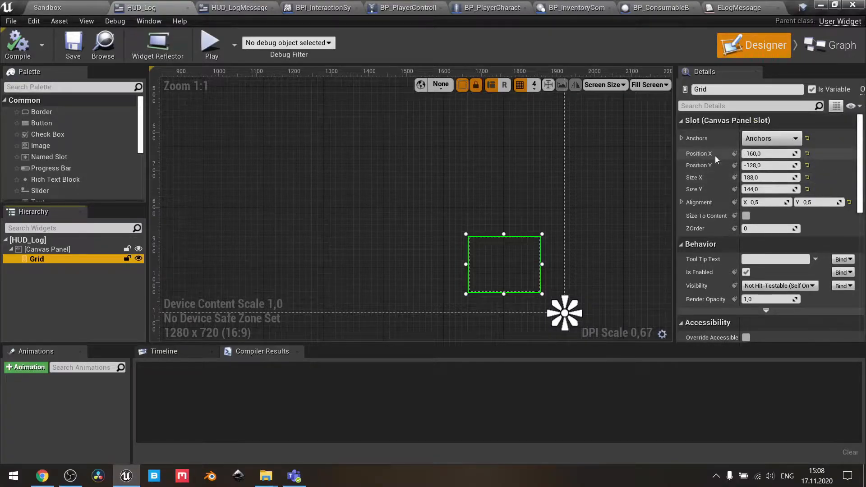
mouse_move(237, 8)
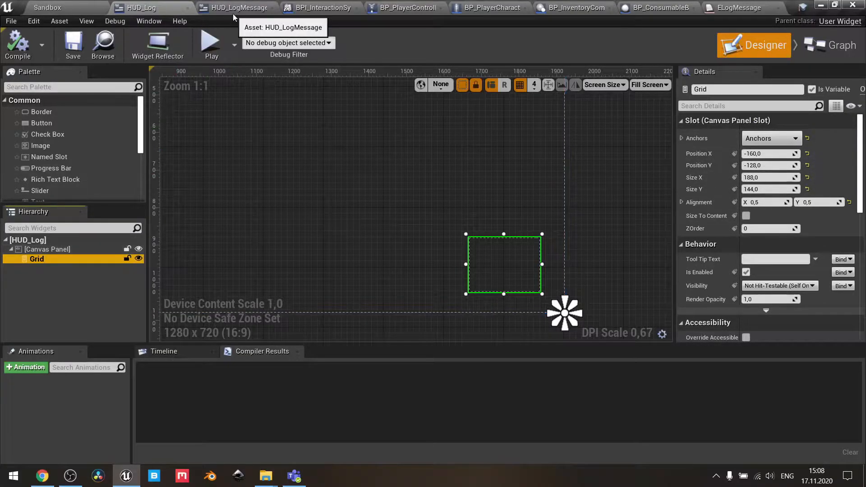
Show HUD_LogMessage's Message text block in the Designer, reading '+1 Medpack' at 188 by 24
left_click(830, 45)
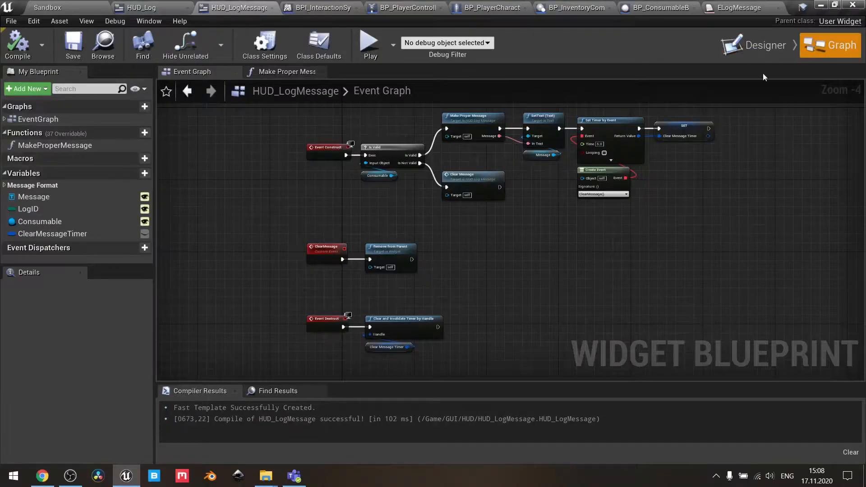
left_click(764, 45)
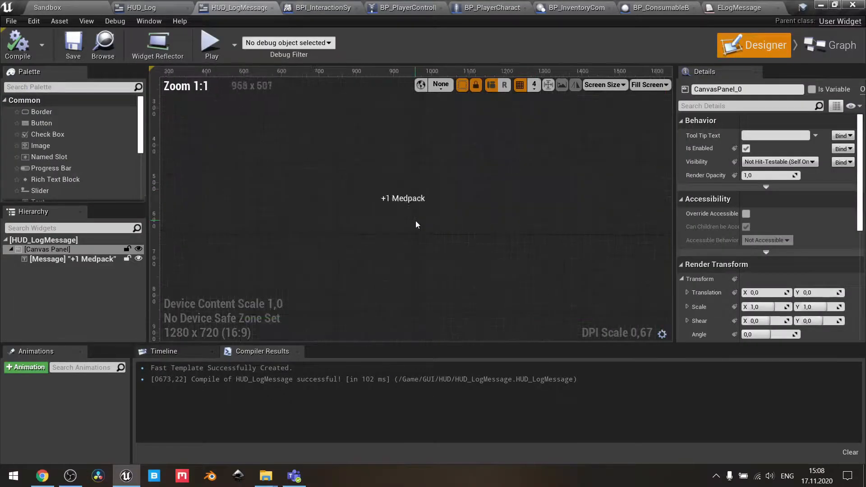
left_click(73, 259)
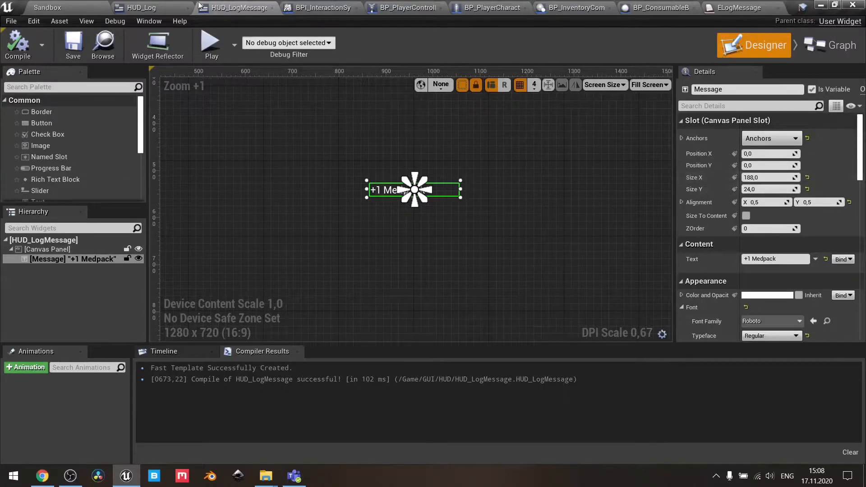
Return to the HUD_Log designer showing the Grid vertical box
left_click(142, 7)
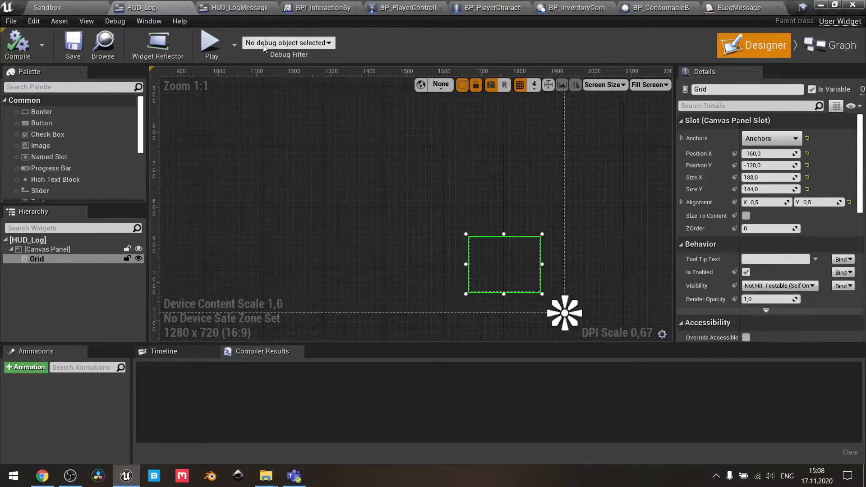
mouse_move(36, 259)
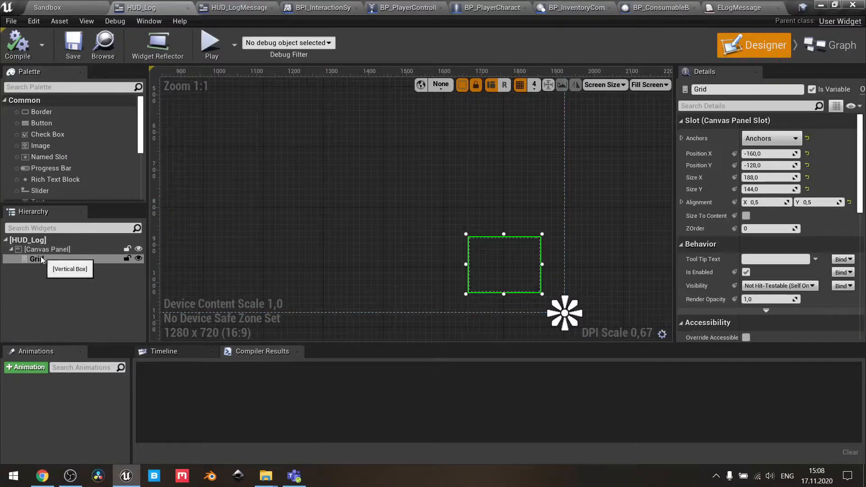
mouse_move(585, 244)
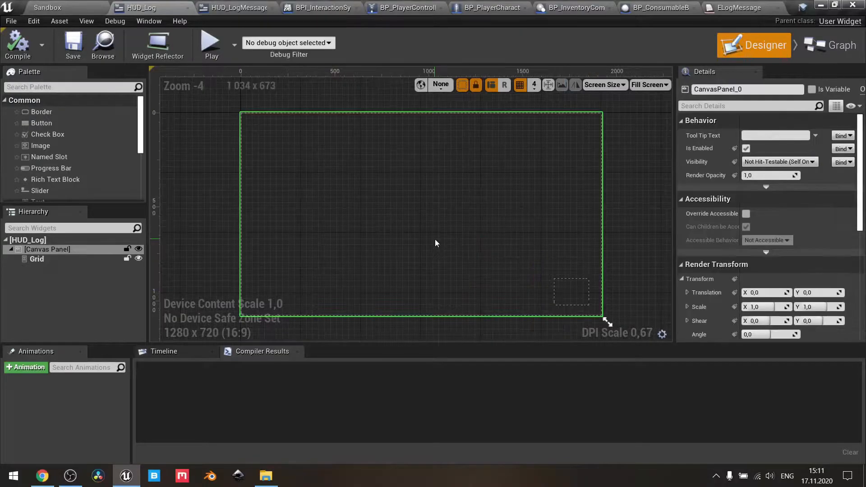
mouse_move(838, 46)
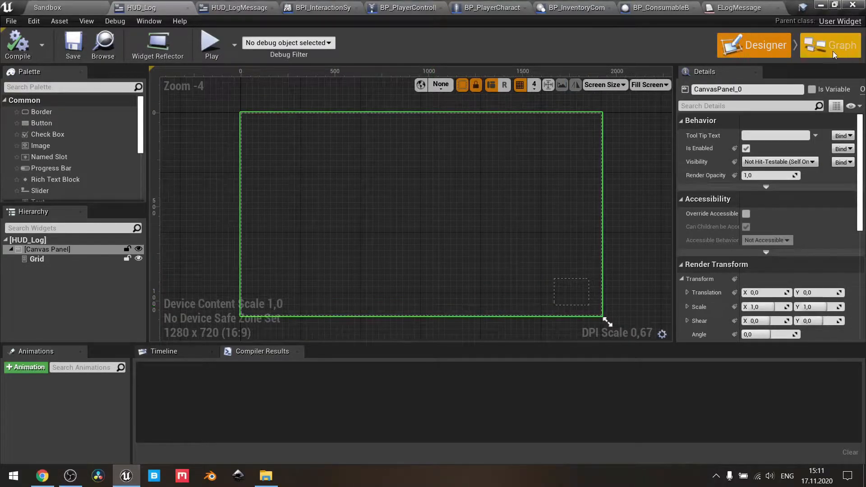
mouse_move(828, 45)
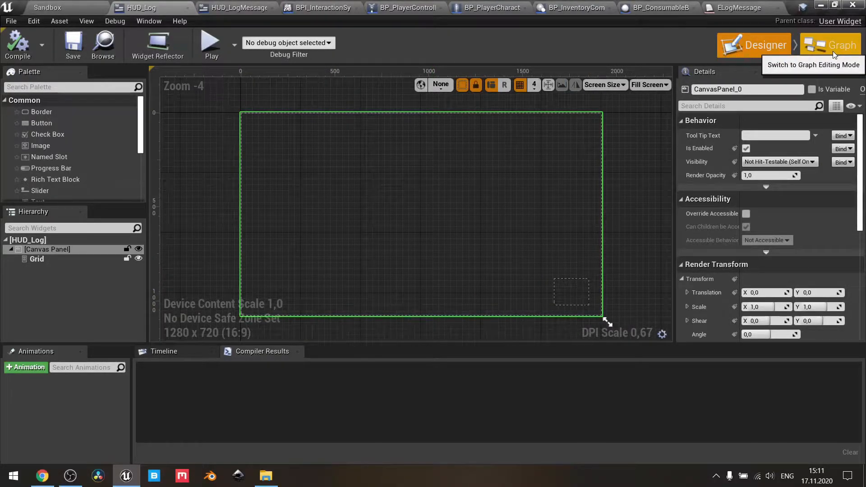
View HUD_Log's Create Log Text function graph adding message widgets to Grid
left_click(829, 45)
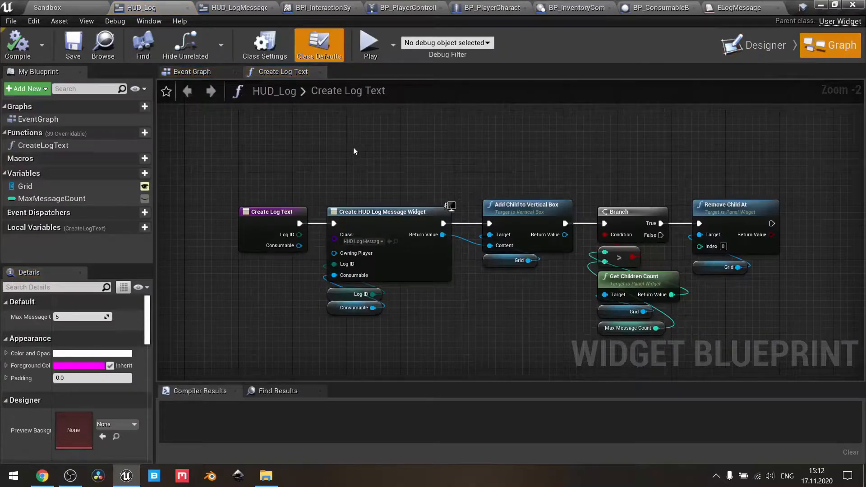
mouse_move(44, 145)
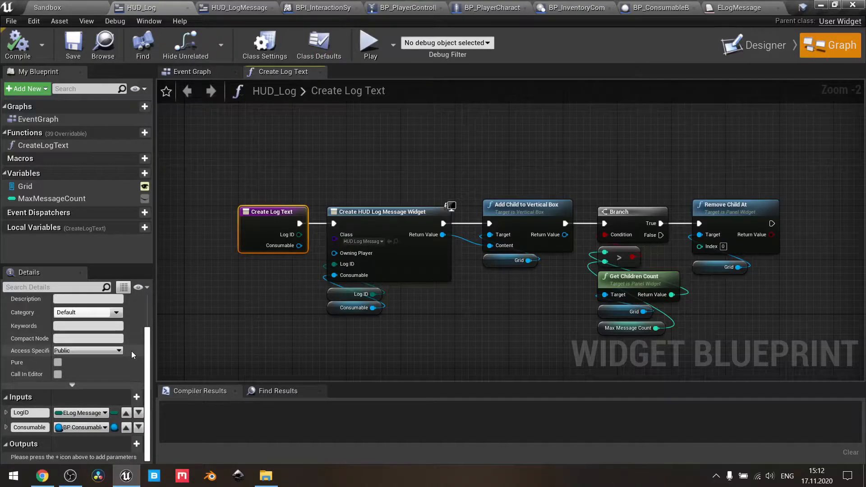
mouse_move(81, 413)
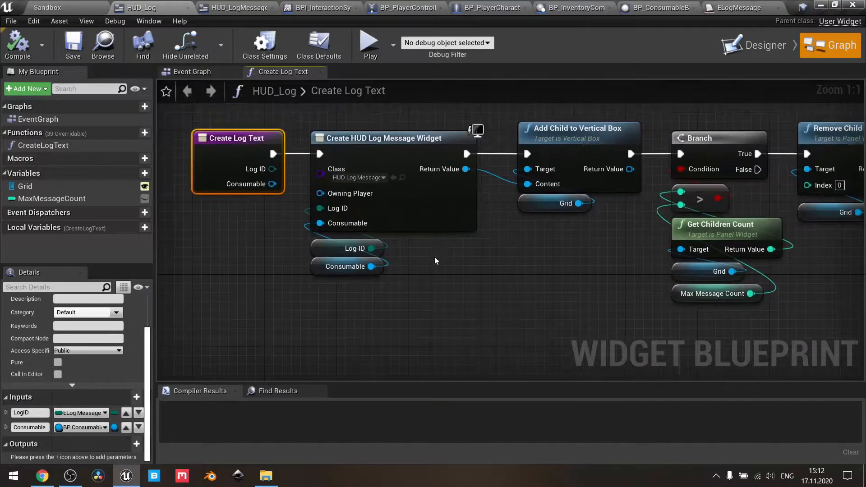
mouse_move(422, 150)
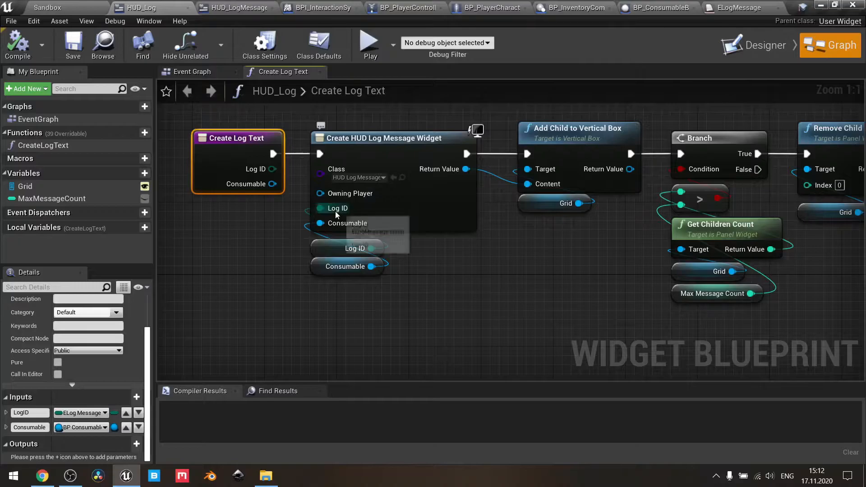
mouse_move(334, 208)
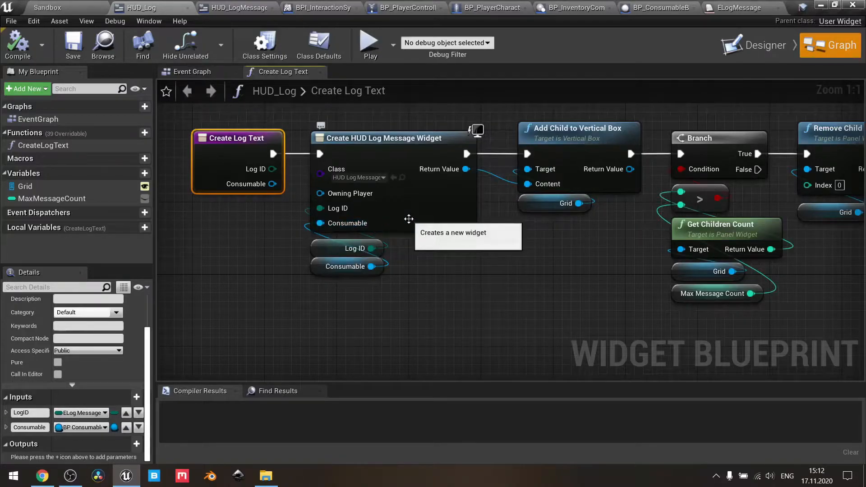
Check HUD_LogMessage's LogID and Consumable variables are instance editable and exposed on spawn
left_click(236, 8)
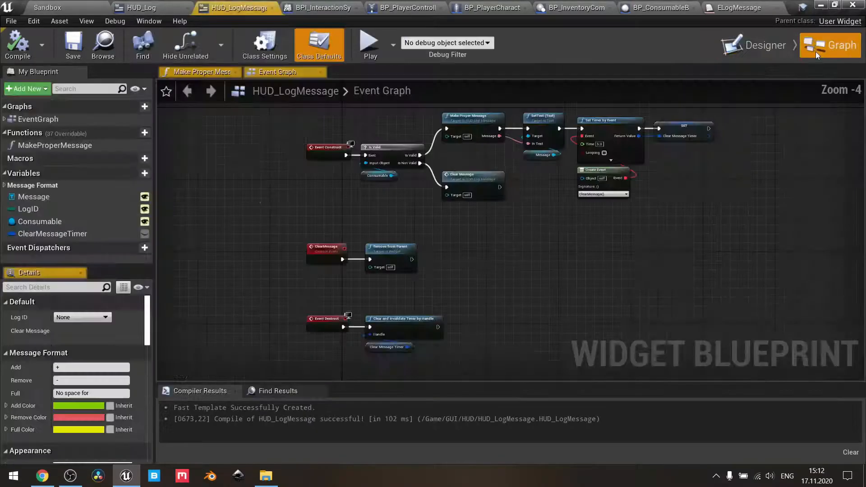
left_click(28, 209)
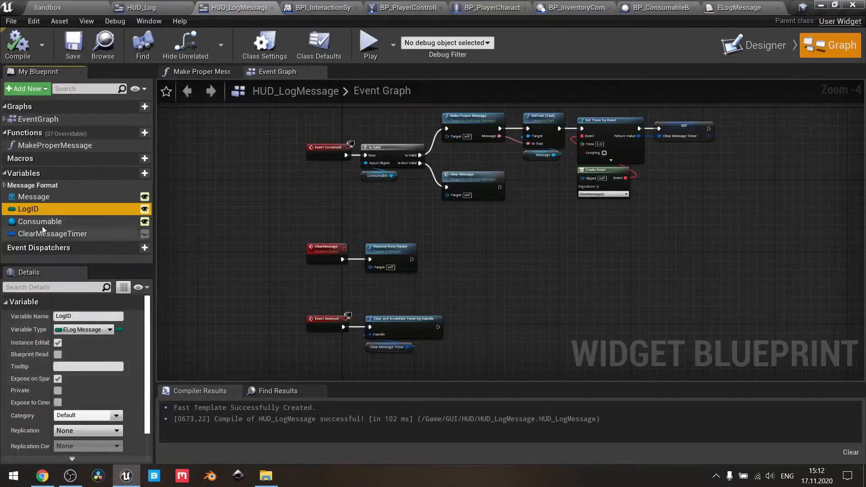
left_click(39, 222)
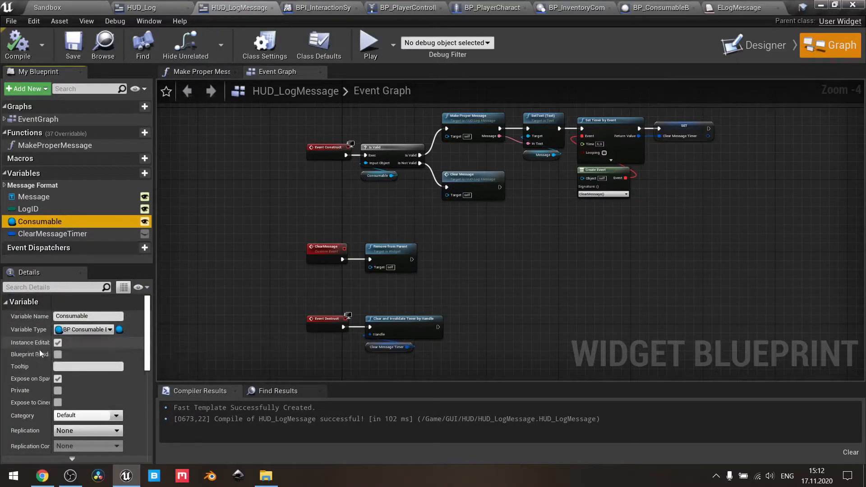
mouse_move(142, 7)
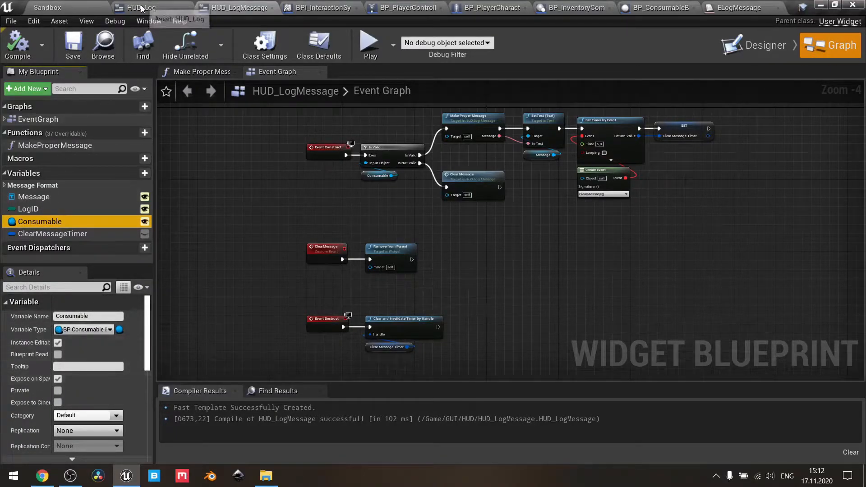
left_click(139, 8)
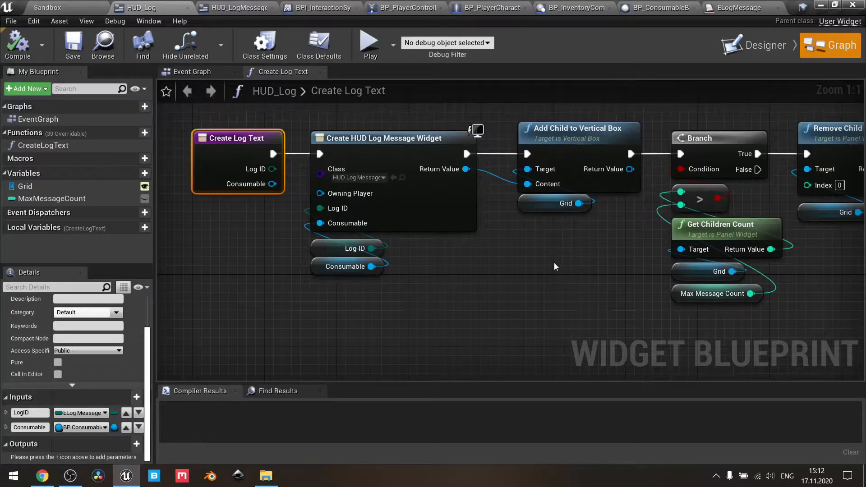
mouse_move(570, 251)
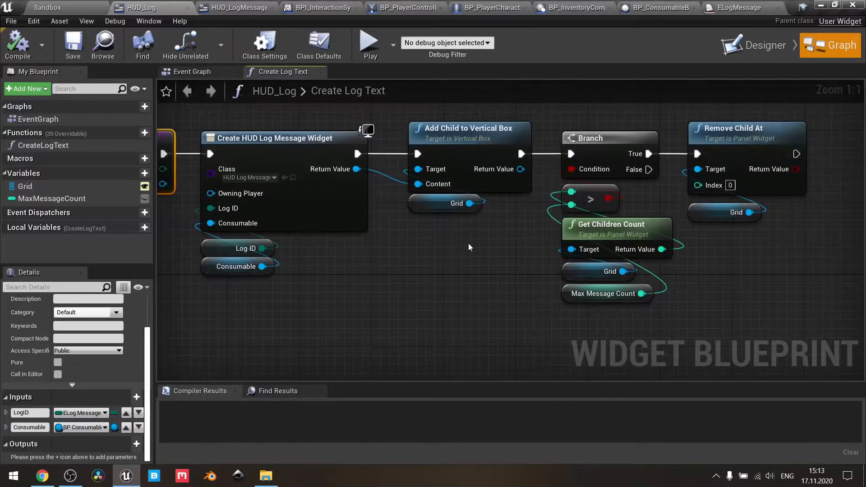
mouse_move(331, 263)
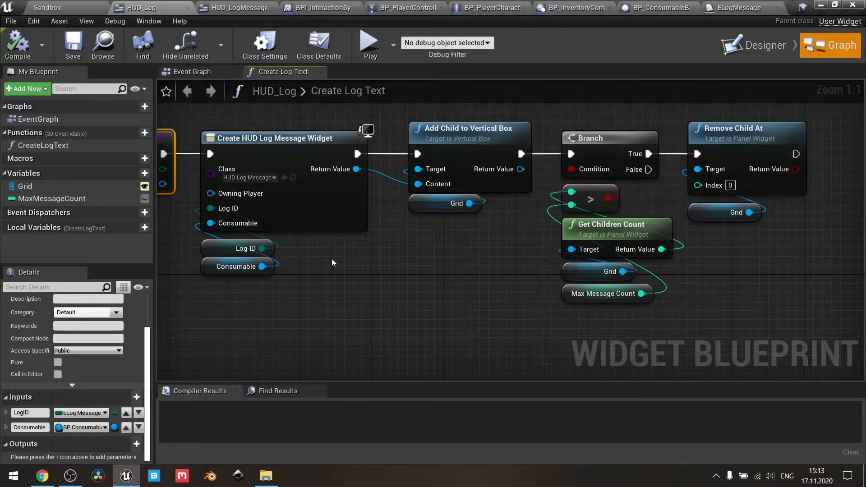
mouse_move(507, 235)
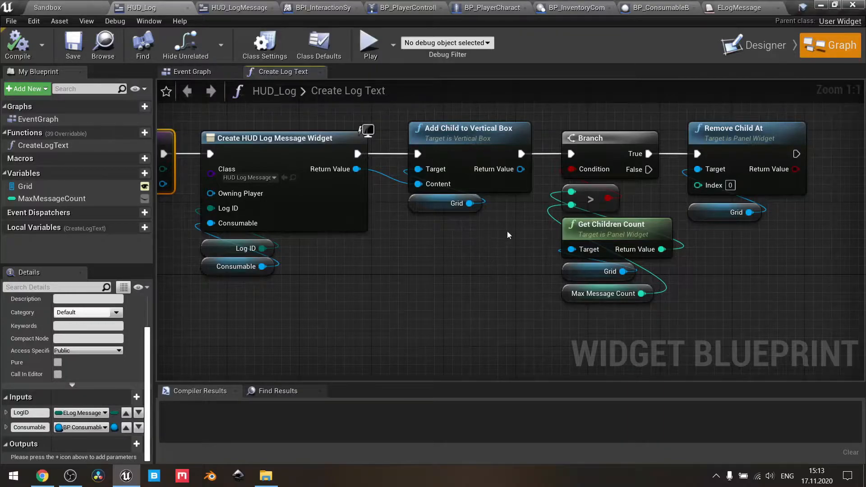
mouse_move(444, 259)
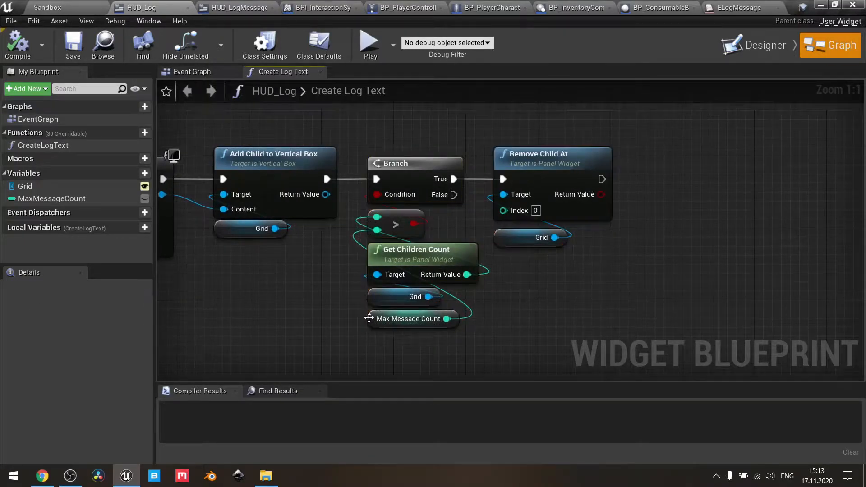
mouse_move(372, 327)
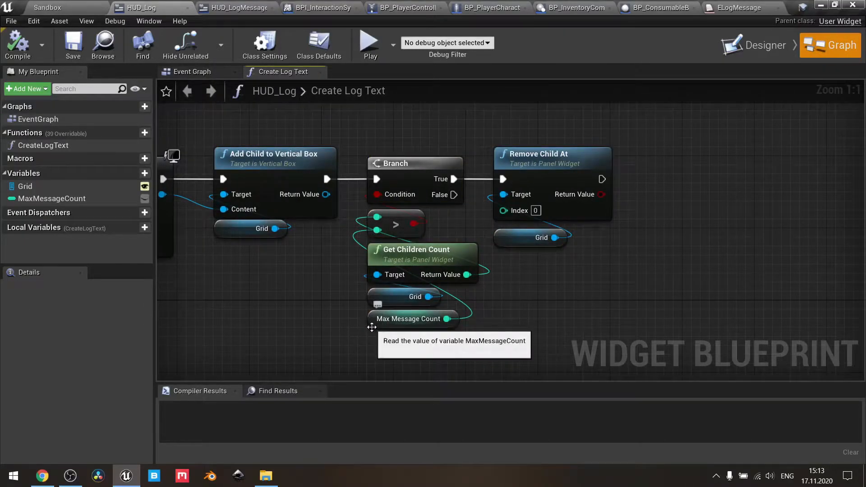
left_click(408, 319)
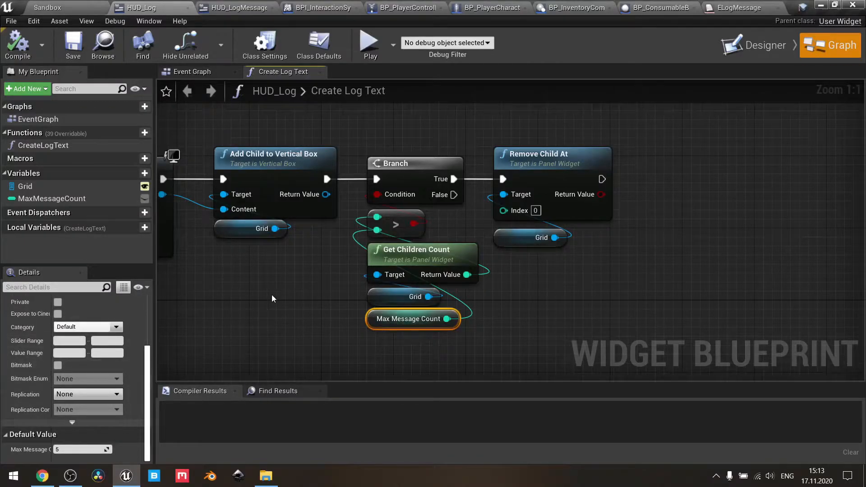
mouse_move(390, 287)
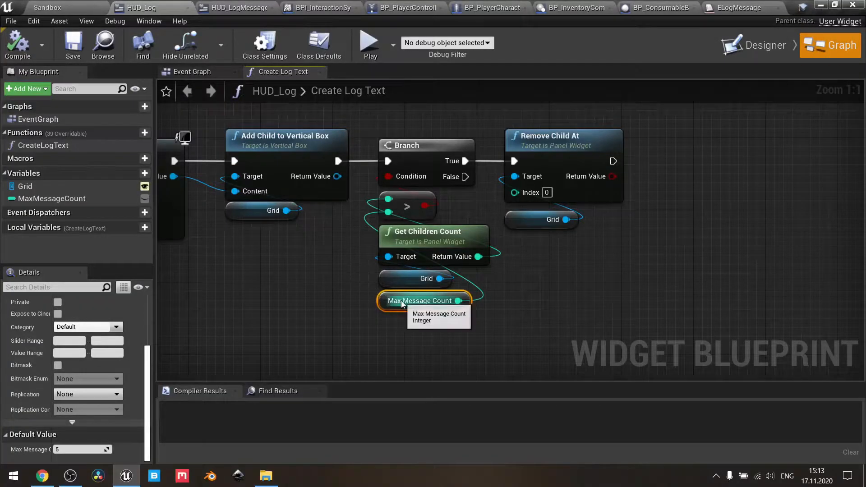
mouse_move(328, 248)
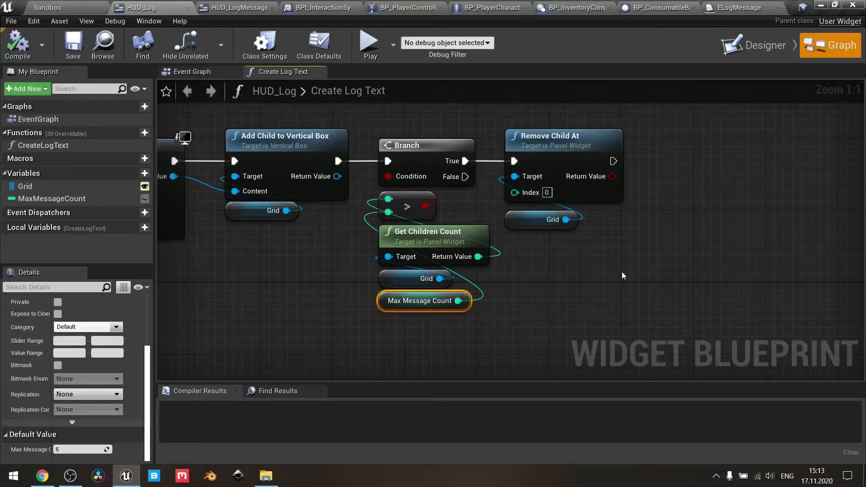
mouse_move(680, 215)
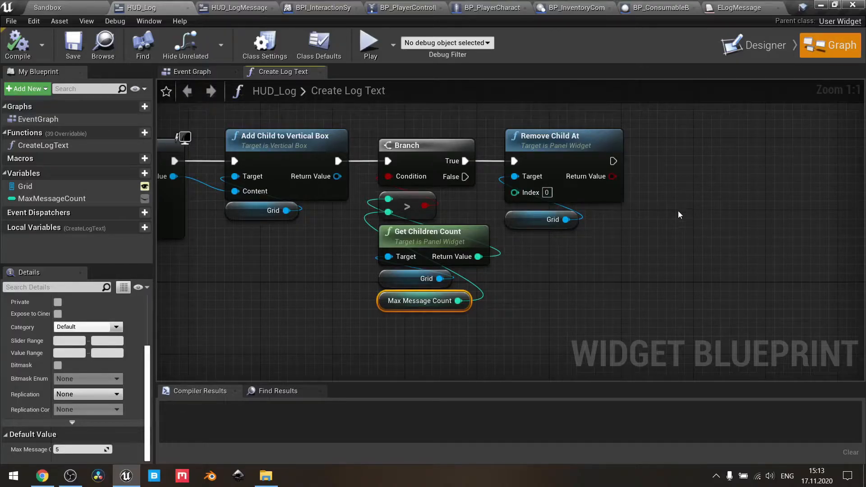
mouse_move(687, 152)
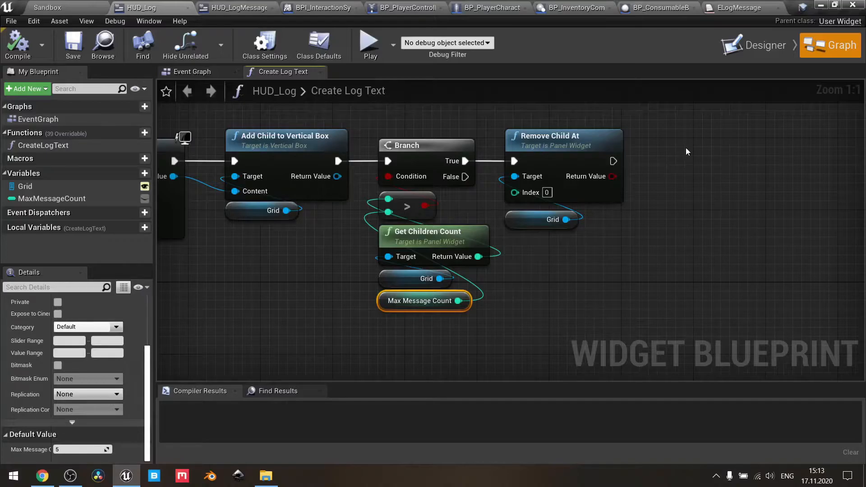
mouse_move(729, 218)
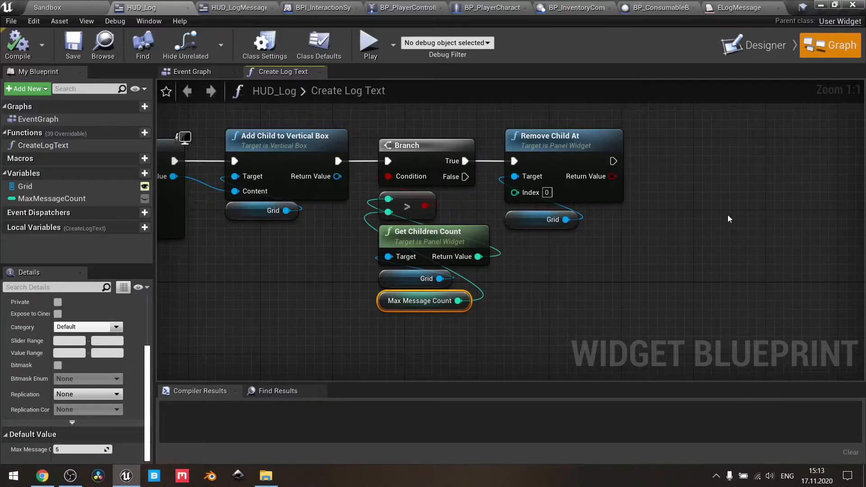
mouse_move(616, 299)
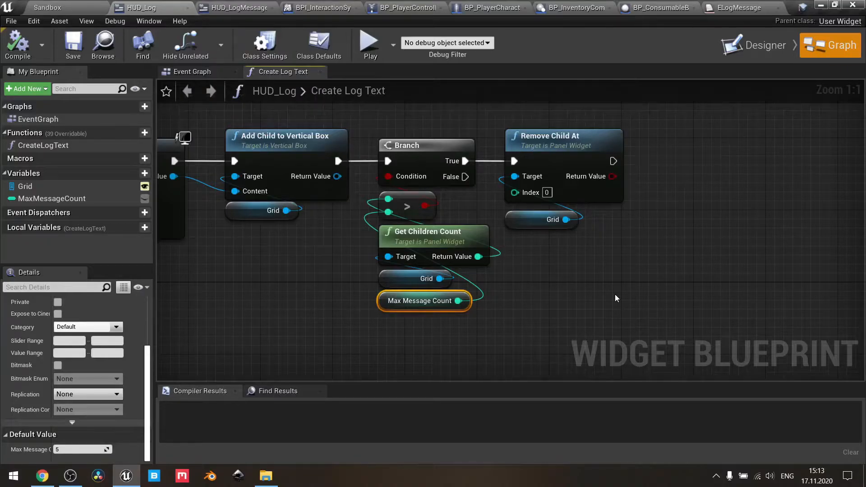
scroll("down", 3)
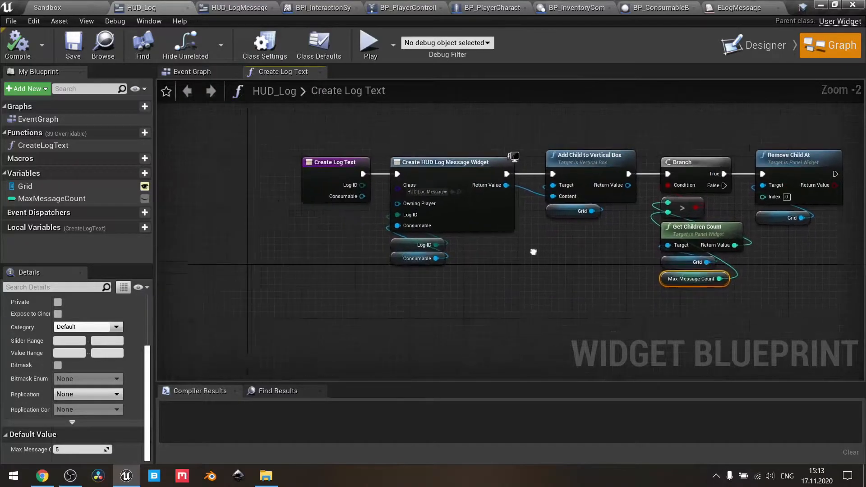
left_click(192, 72)
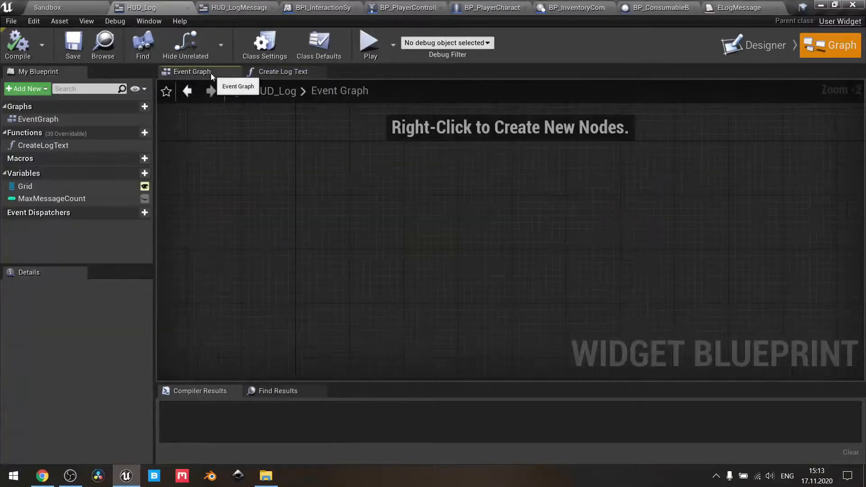
left_click(283, 71)
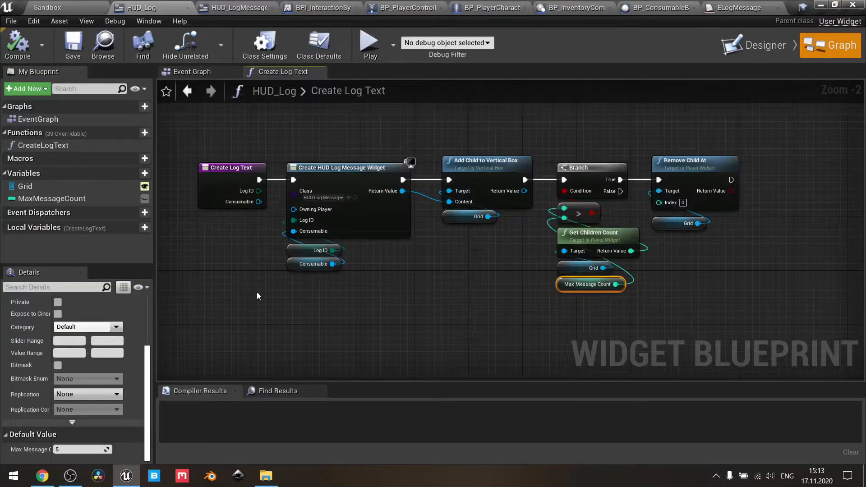
mouse_move(145, 8)
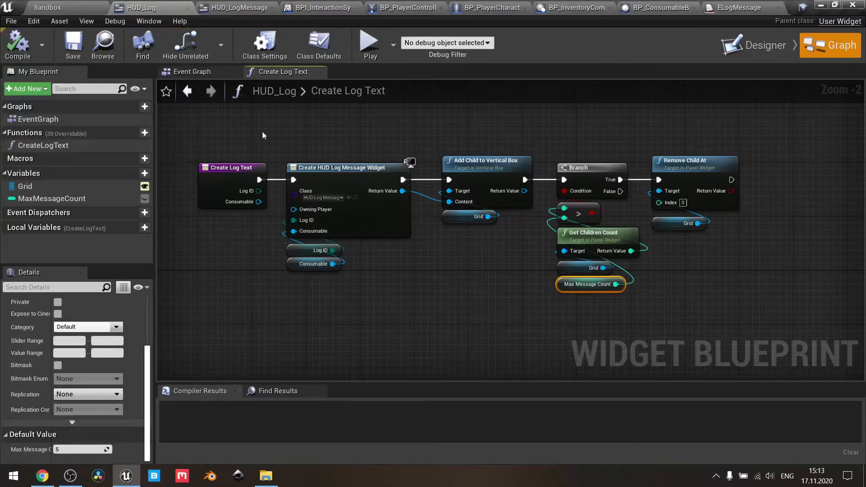
mouse_move(235, 138)
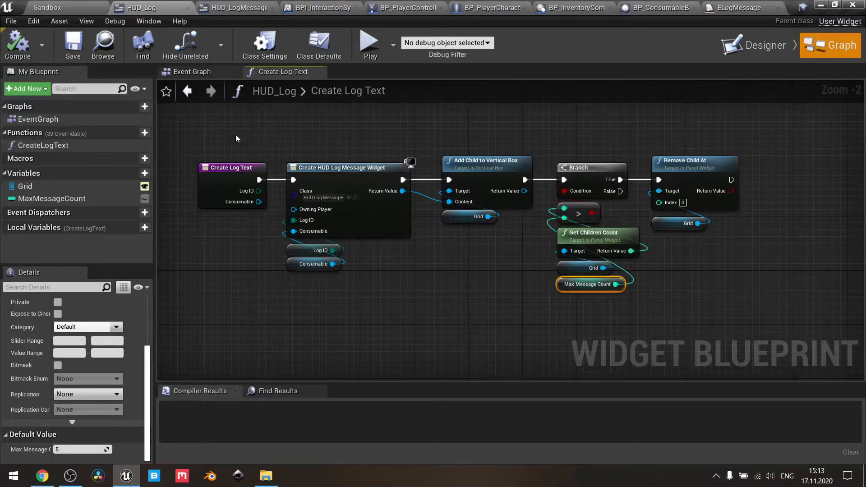
mouse_move(237, 9)
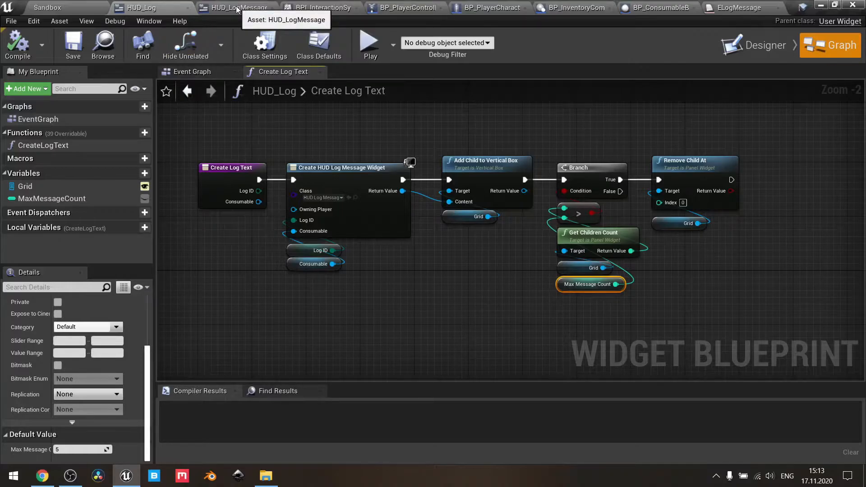
Review HUD_LogMessage's Event Construct: Is Valid on Consumable, Make Proper Message, SetText and 5-second ClearMessage timer
left_click(240, 9)
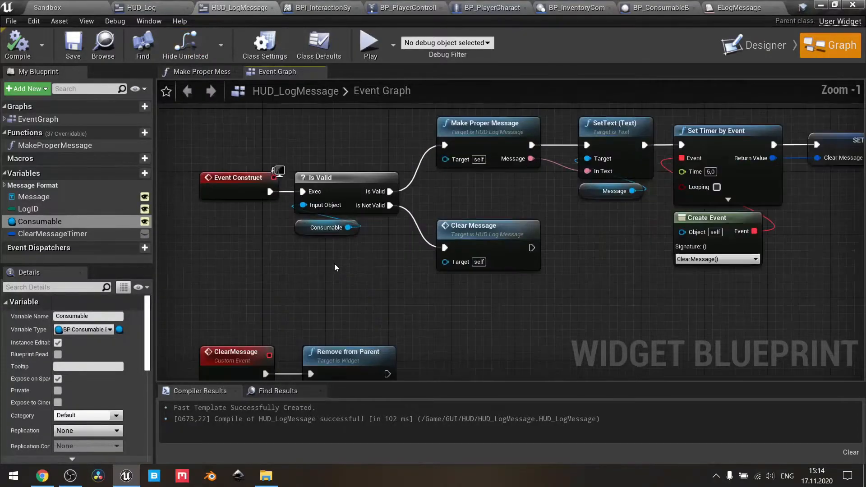
mouse_move(375, 255)
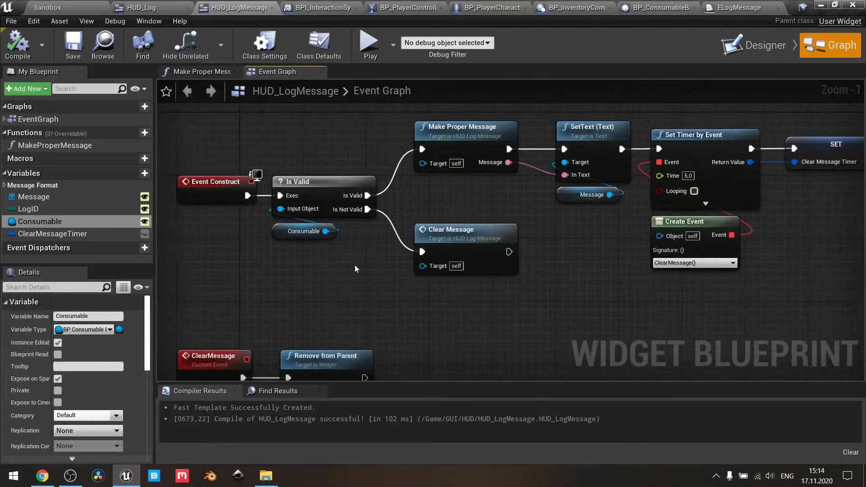
left_click(293, 306)
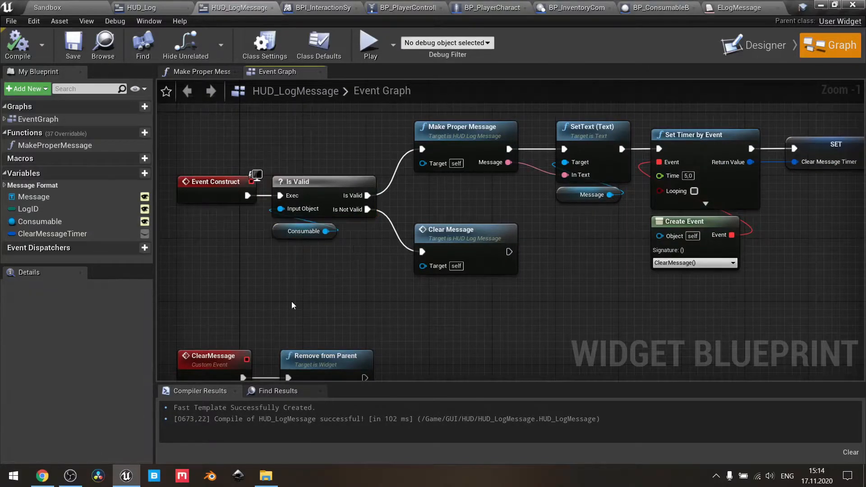
mouse_move(343, 283)
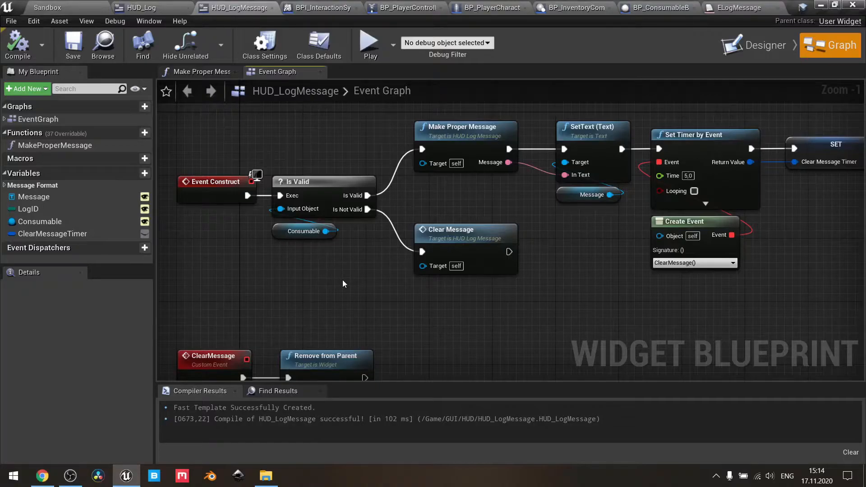
mouse_move(253, 134)
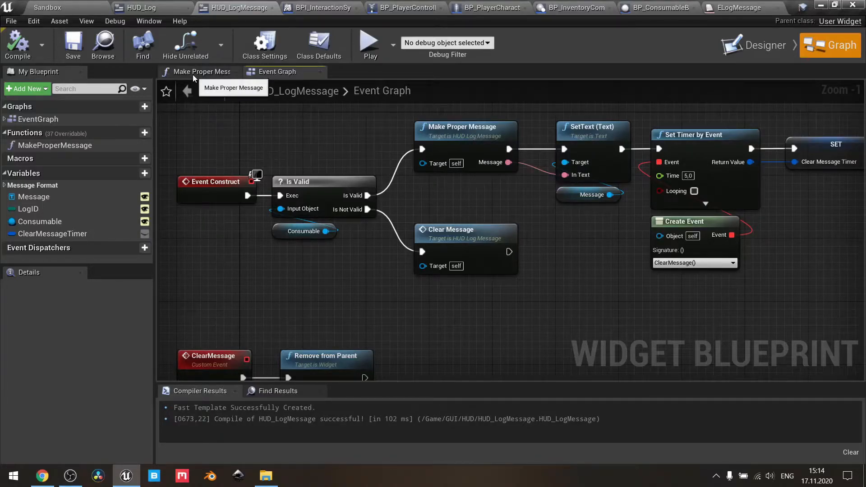
left_click(200, 71)
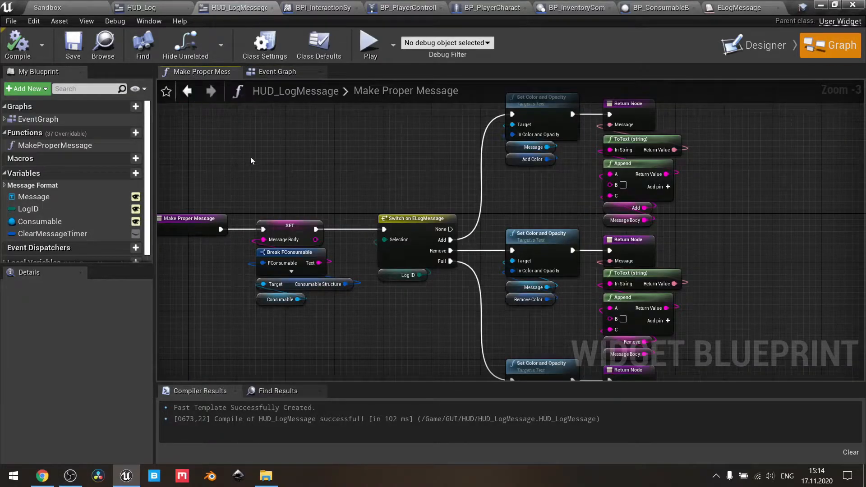
left_click(277, 71)
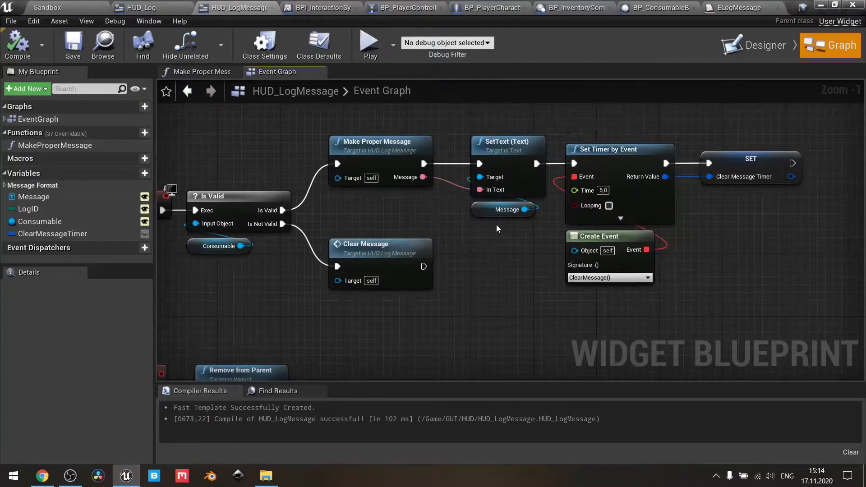
mouse_move(320, 128)
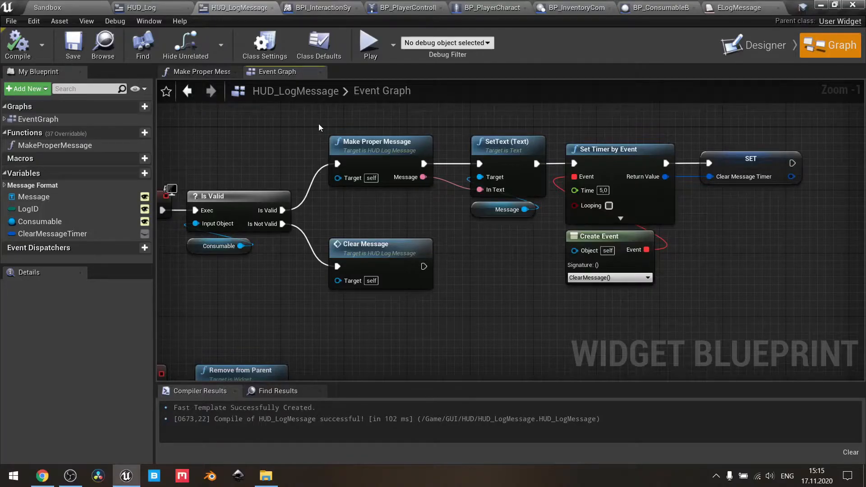
mouse_move(511, 226)
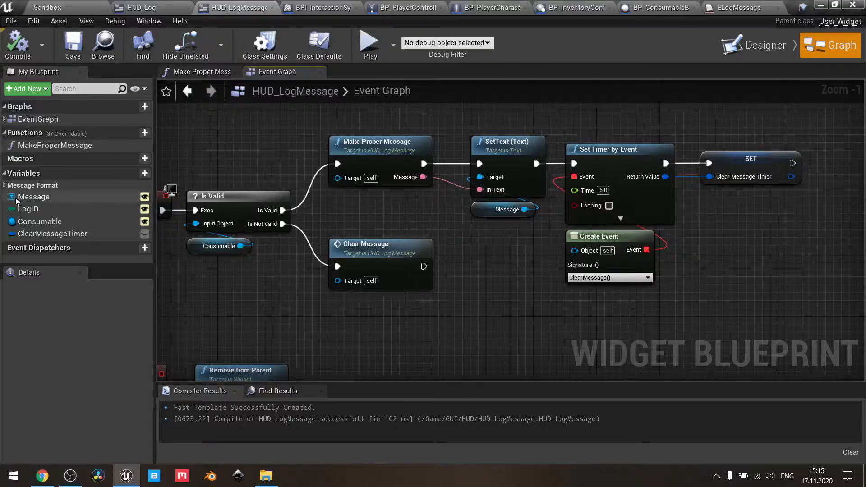
mouse_move(33, 197)
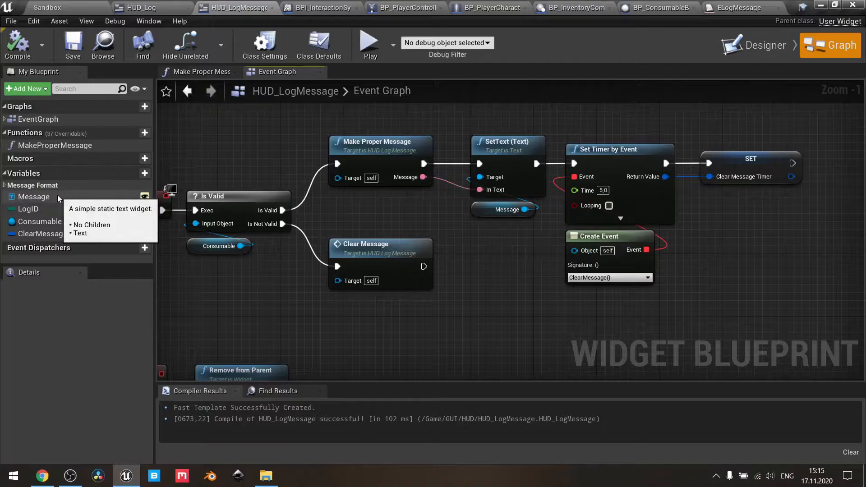
left_click(766, 45)
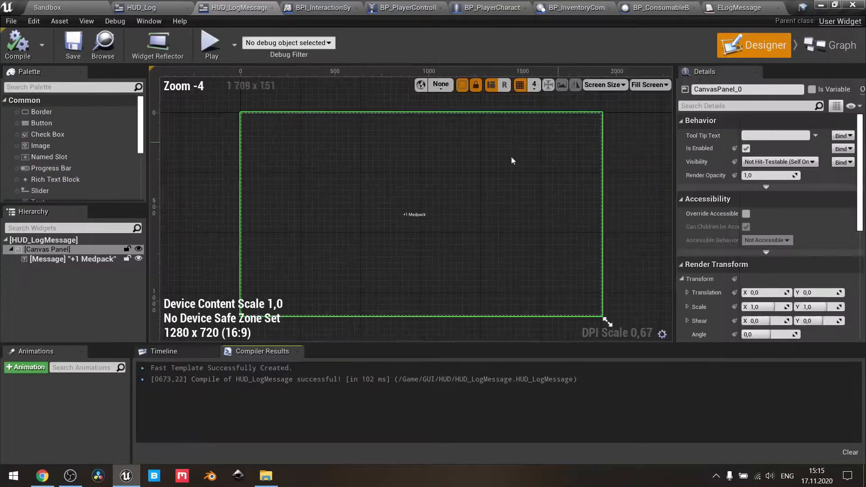
left_click(414, 215)
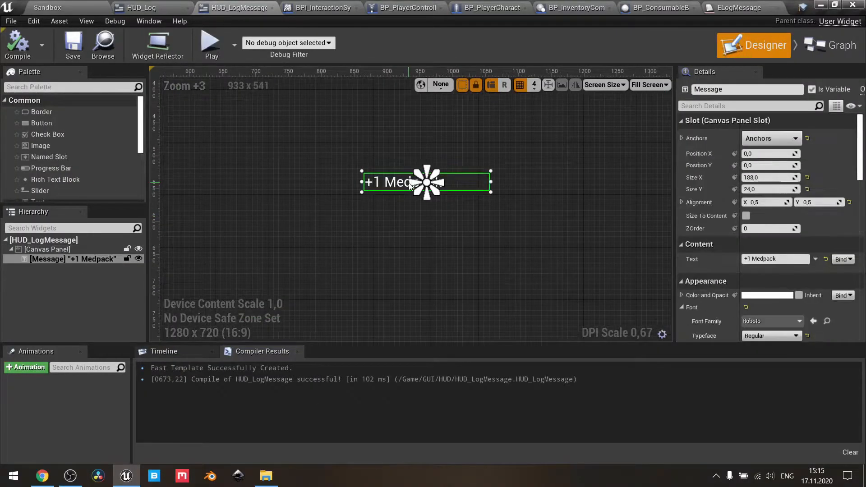
mouse_move(840, 45)
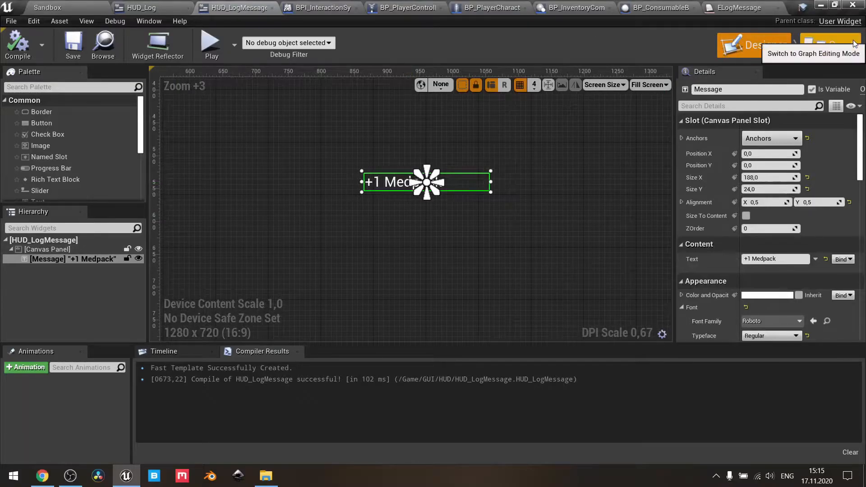
left_click(830, 45)
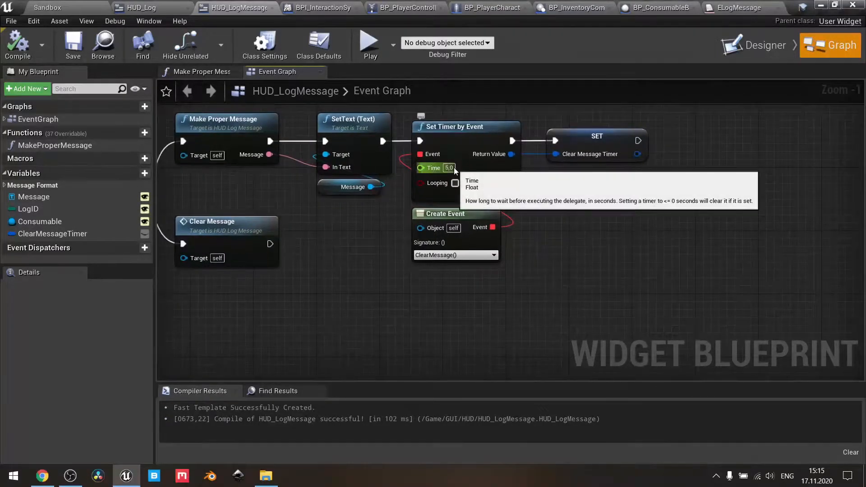
mouse_move(520, 269)
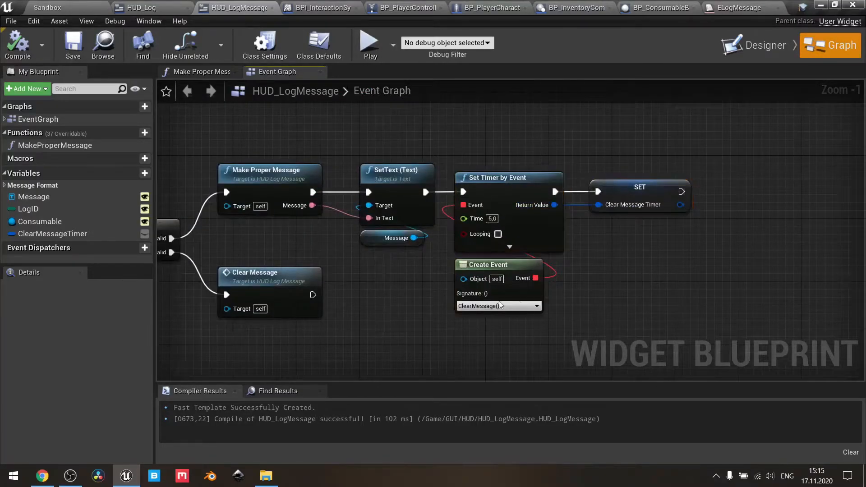
scroll("down", 3)
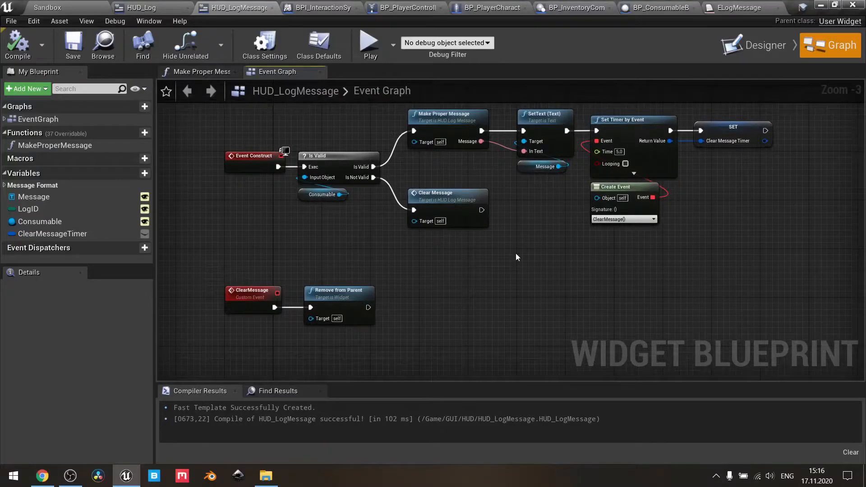
mouse_move(198, 73)
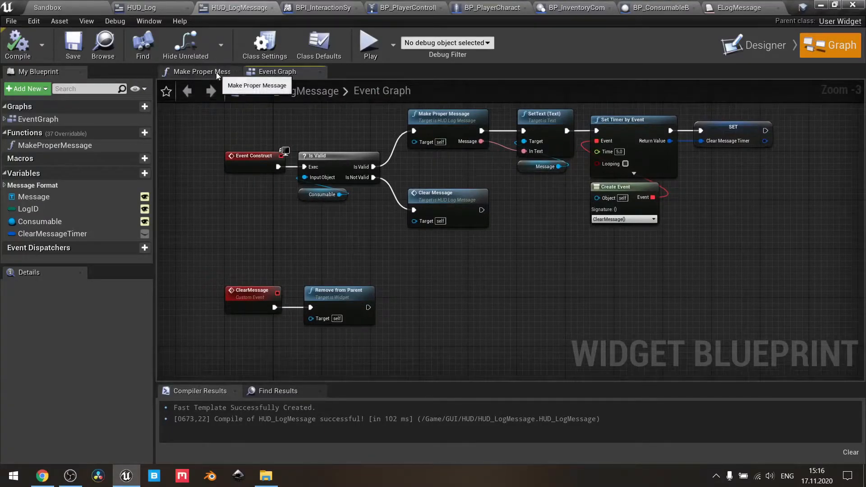
View the Make Proper Message function, then the FConsumable structure's Icon, Model, Quantity, Position and Text fields
left_click(199, 72)
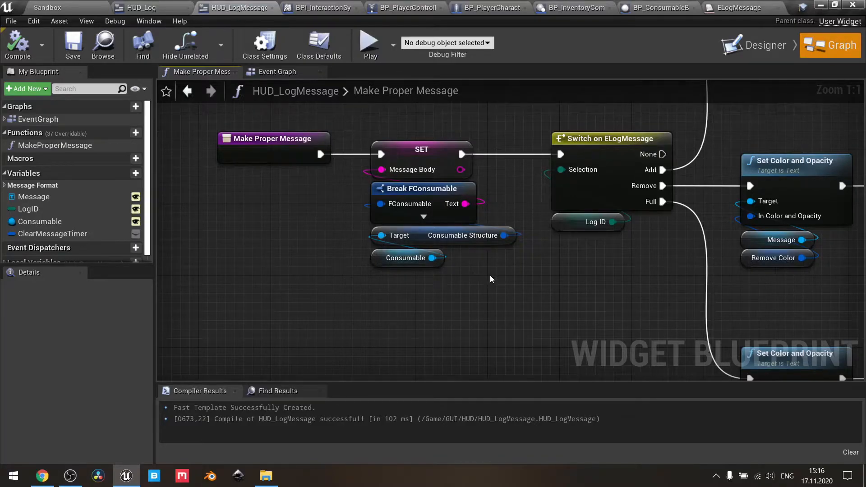
mouse_move(410, 222)
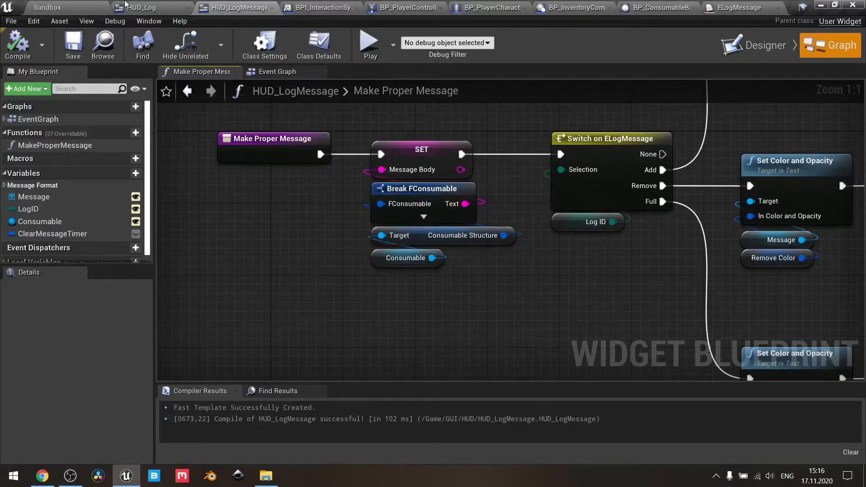
left_click(47, 8)
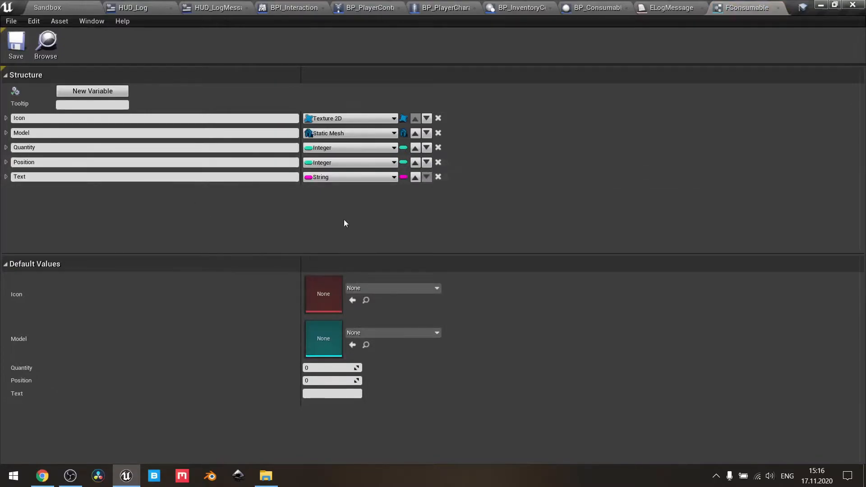
mouse_move(350, 177)
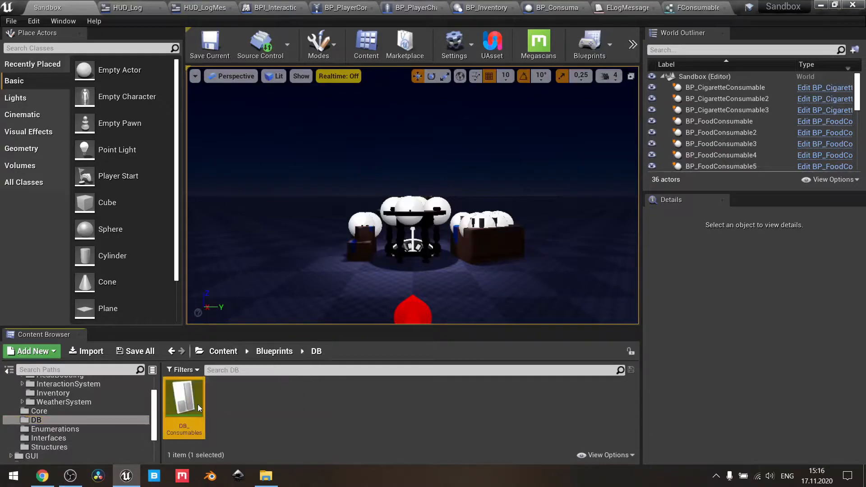
Inspect the DB_Consumables data table's Food, Water and Cigarette rows in the Row Editor
double_click(184, 403)
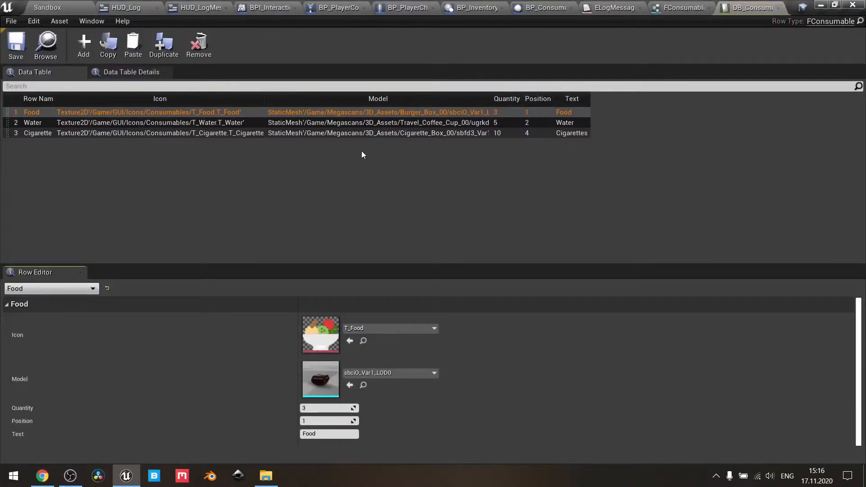
mouse_move(564, 111)
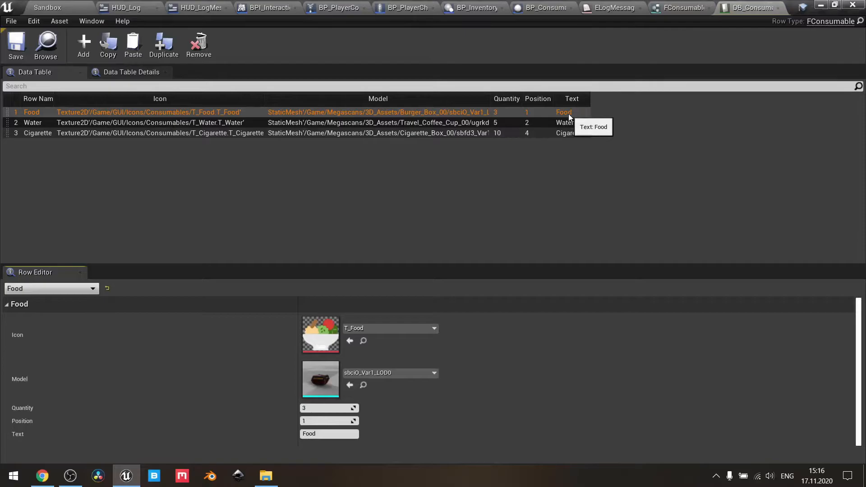
mouse_move(565, 122)
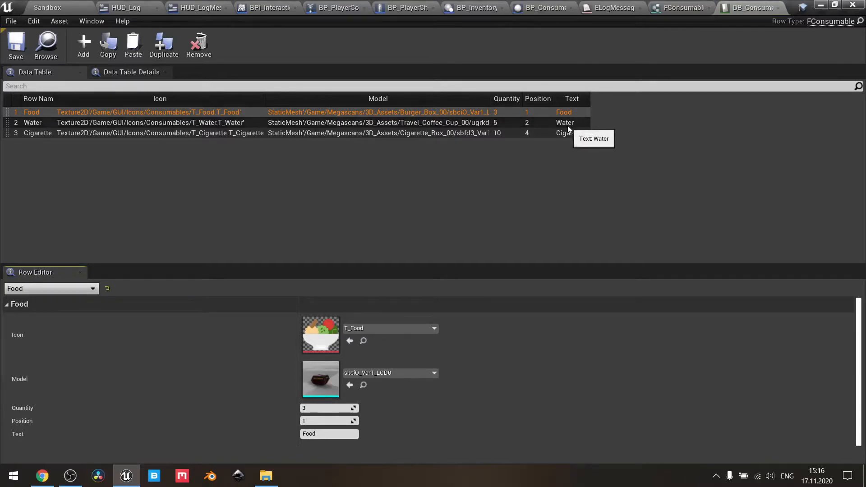
left_click(32, 122)
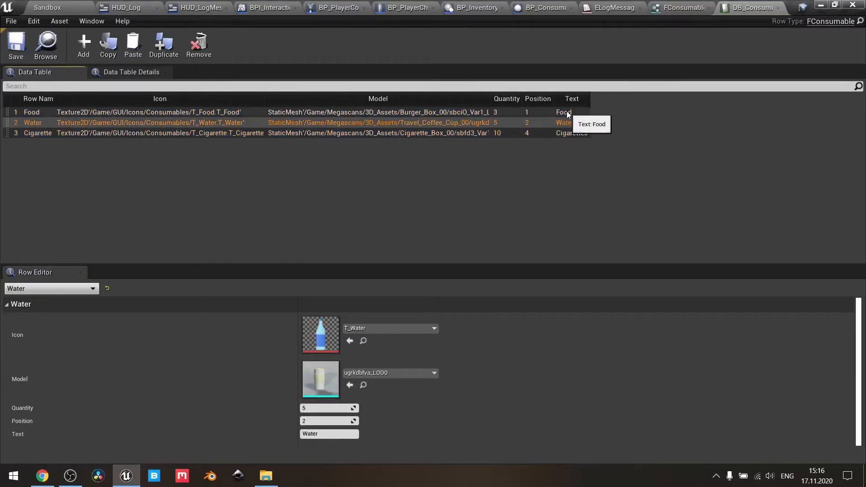
left_click(32, 112)
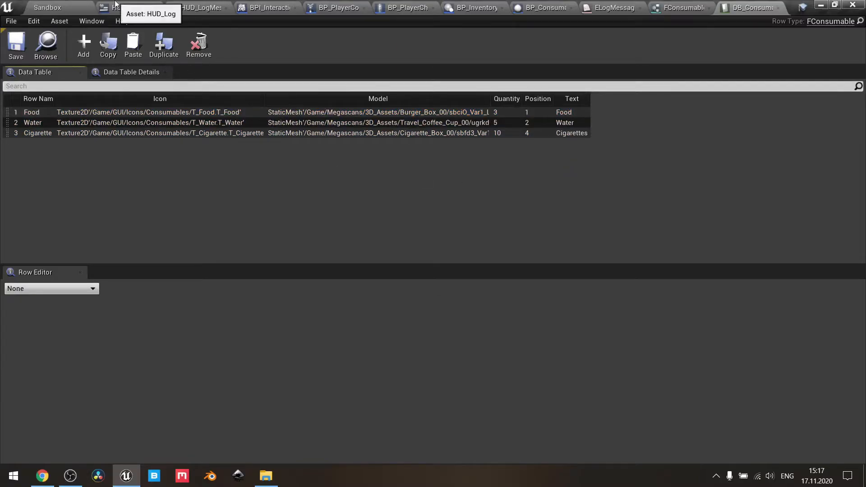
Return to Make Proper Message's Add branch with its Set Color and Opacity, Append and Return nodes
left_click(127, 7)
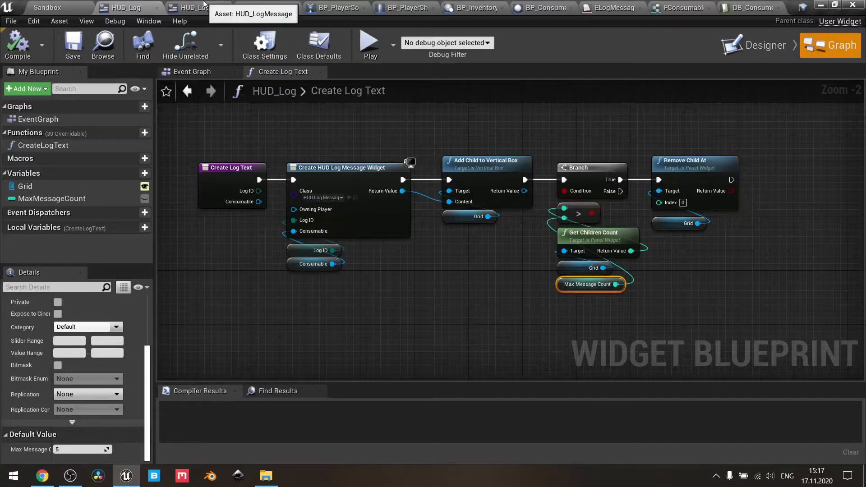
left_click(193, 8)
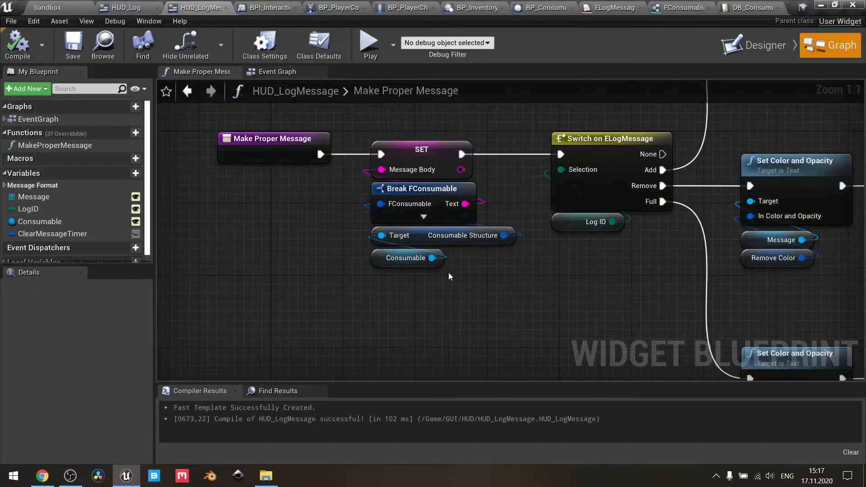
mouse_move(484, 286)
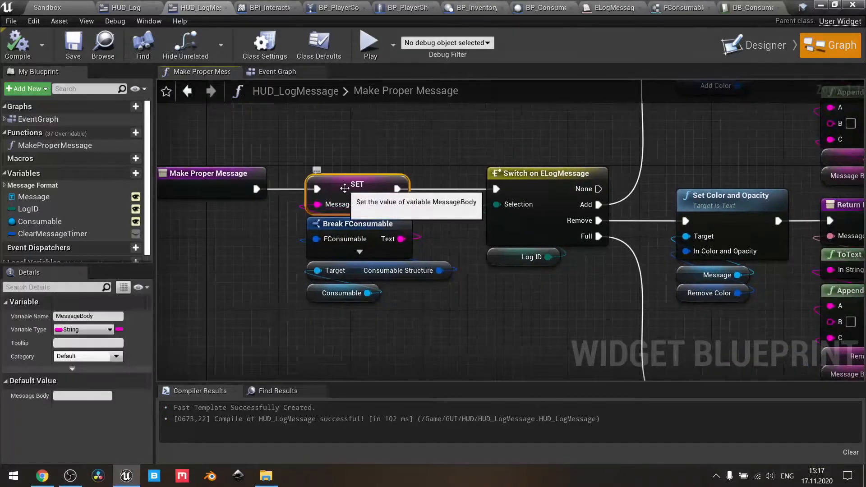
mouse_move(503, 293)
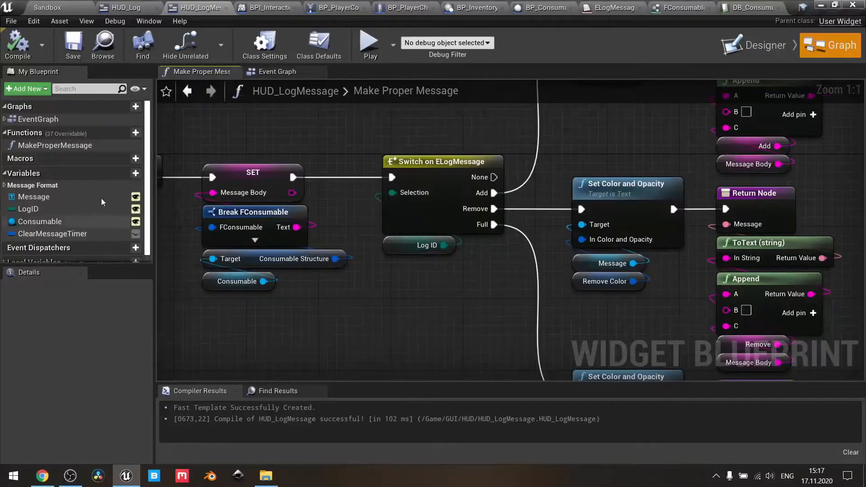
mouse_move(28, 208)
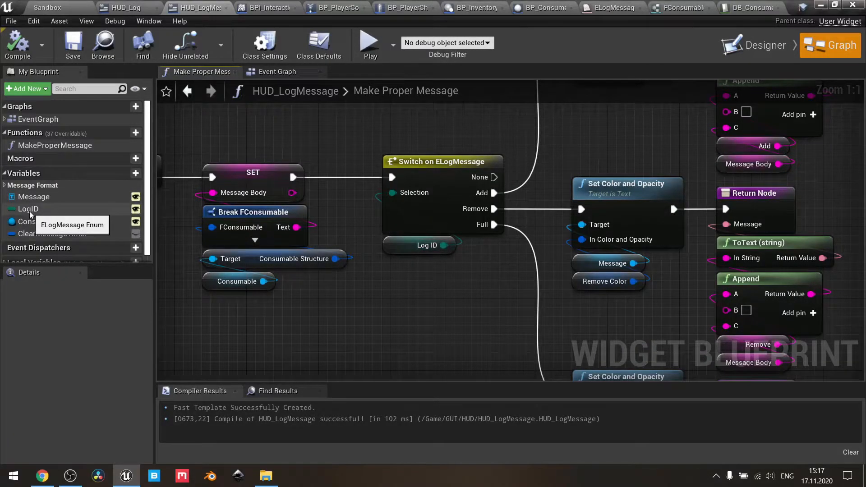
scroll("down", 3)
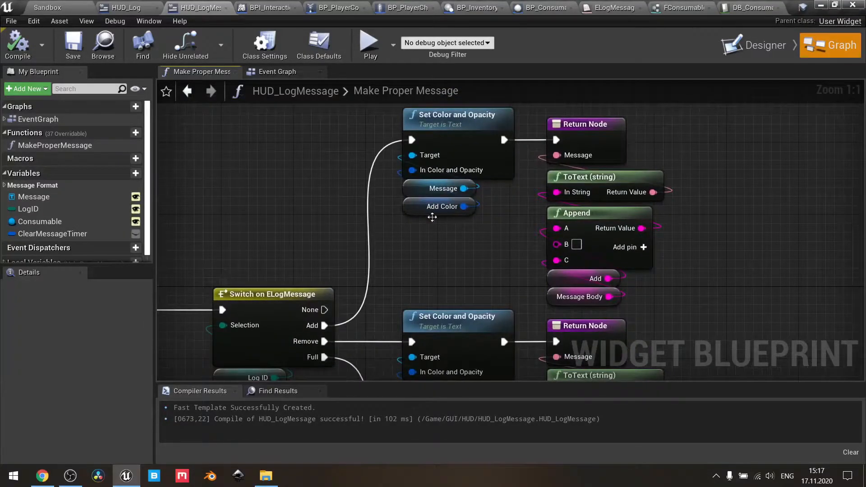
Review Message Format variables: Add defaults to '+', Full to 'No space for', colours are Slate Colors
left_click(442, 206)
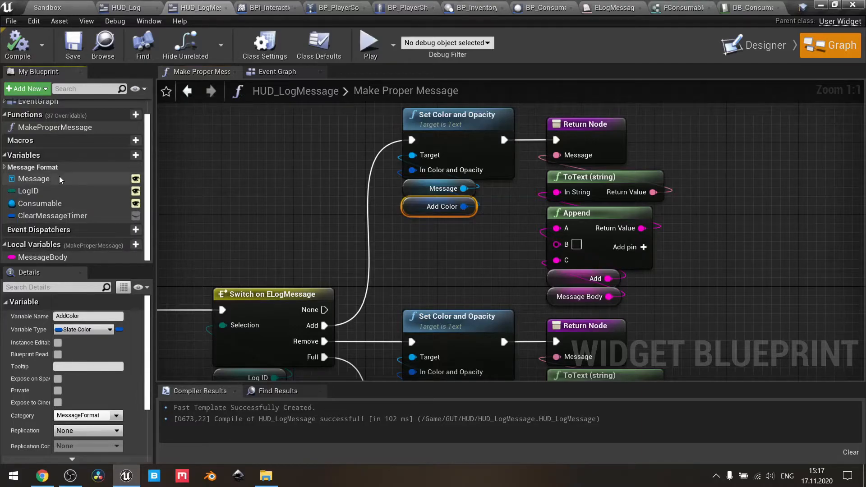
mouse_move(6, 159)
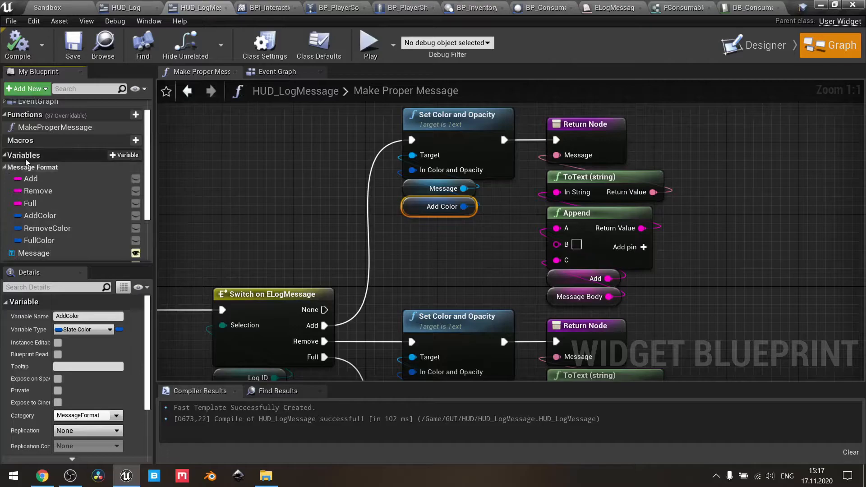
mouse_move(50, 167)
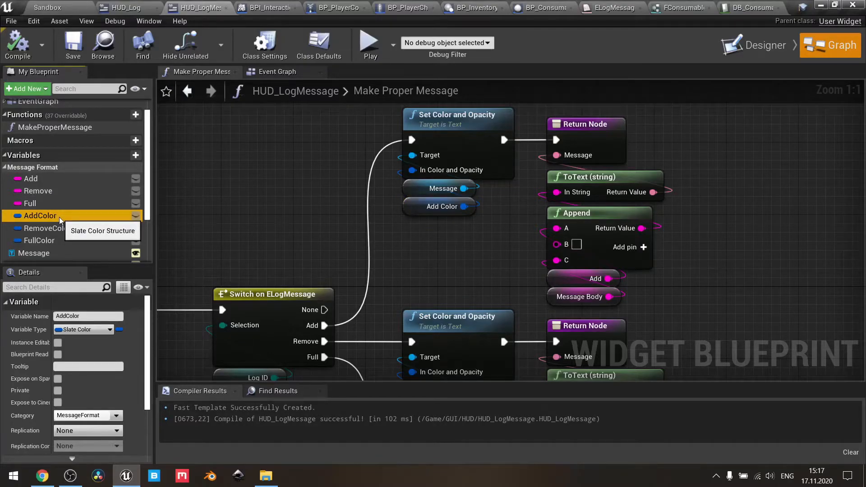
mouse_move(84, 228)
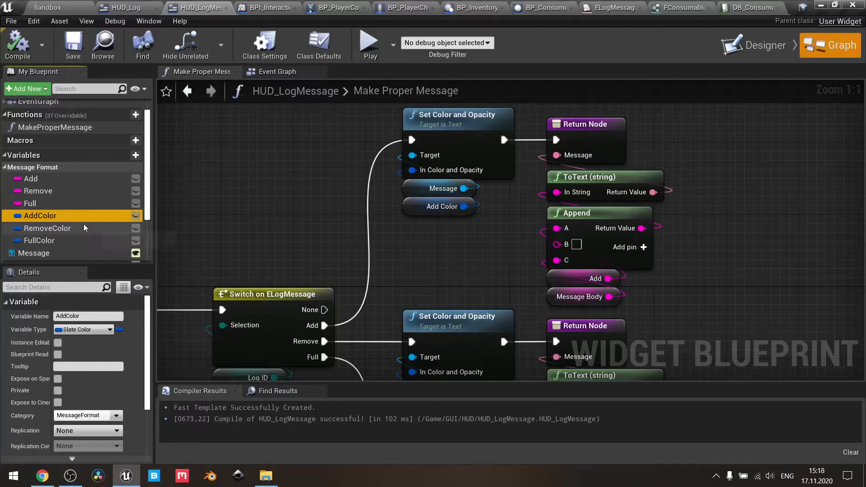
mouse_move(47, 229)
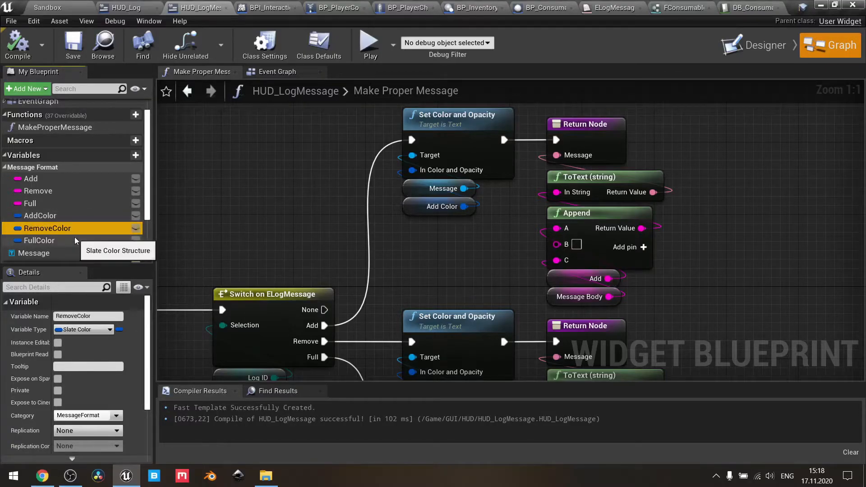
left_click(39, 240)
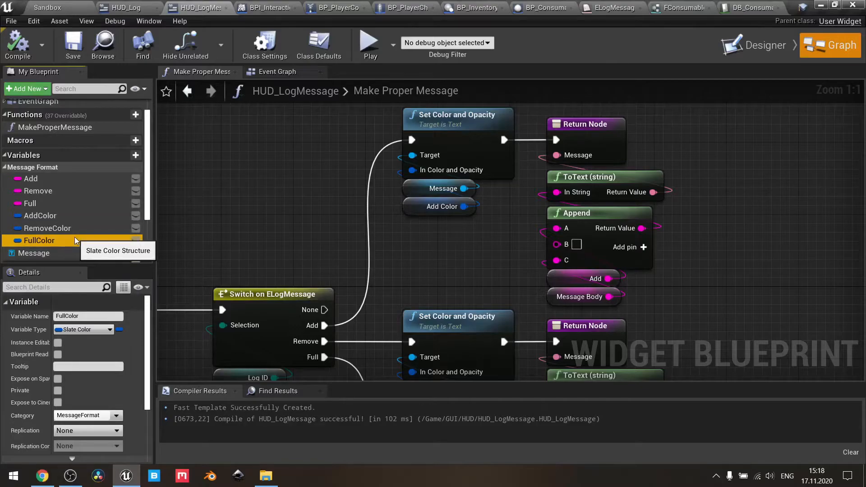
mouse_move(70, 179)
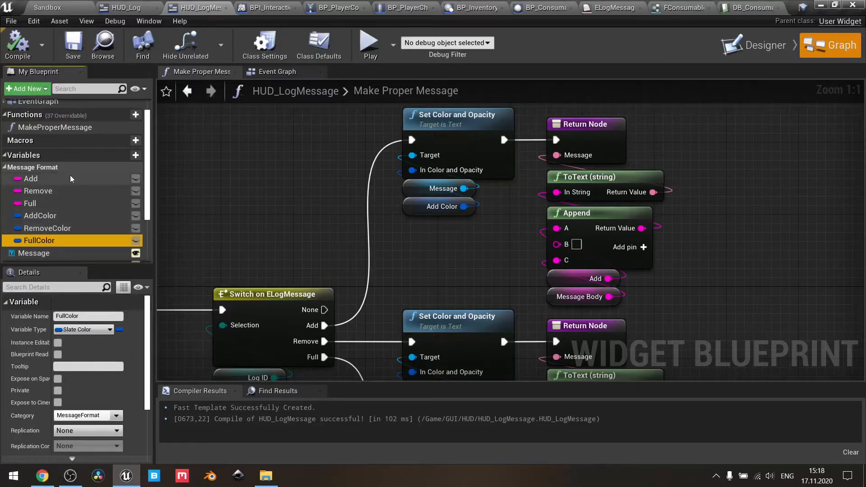
mouse_move(30, 179)
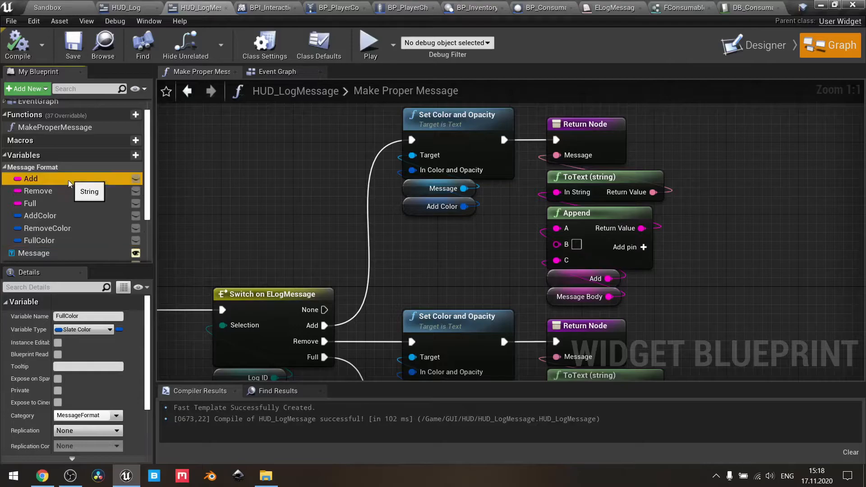
left_click(29, 203)
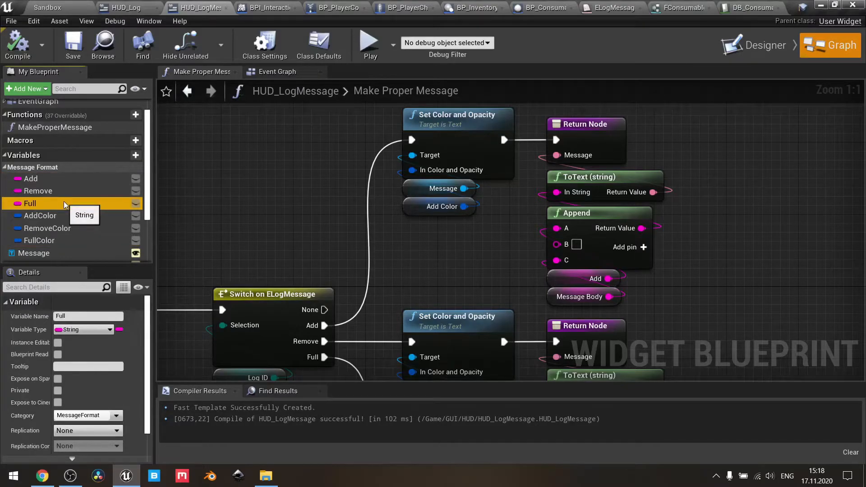
mouse_move(53, 185)
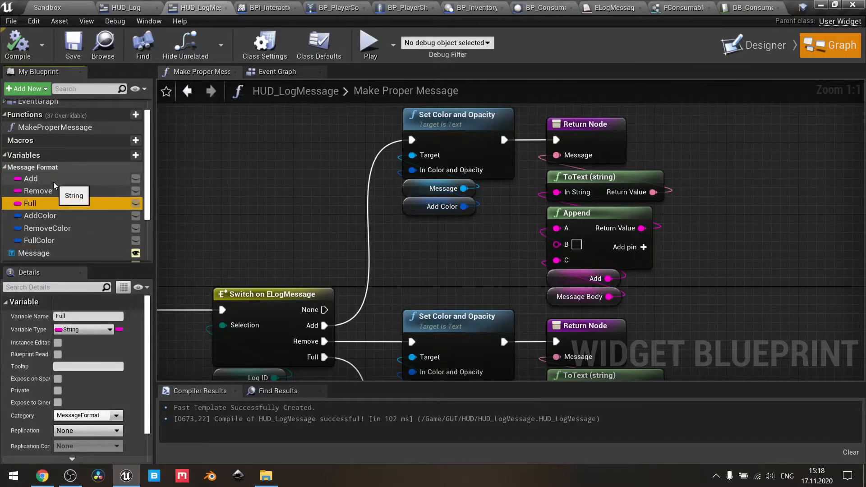
left_click(31, 178)
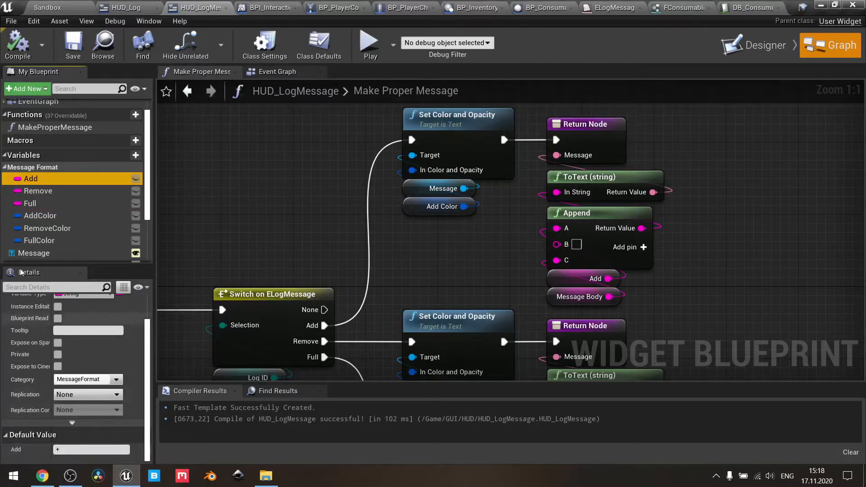
left_click(38, 190)
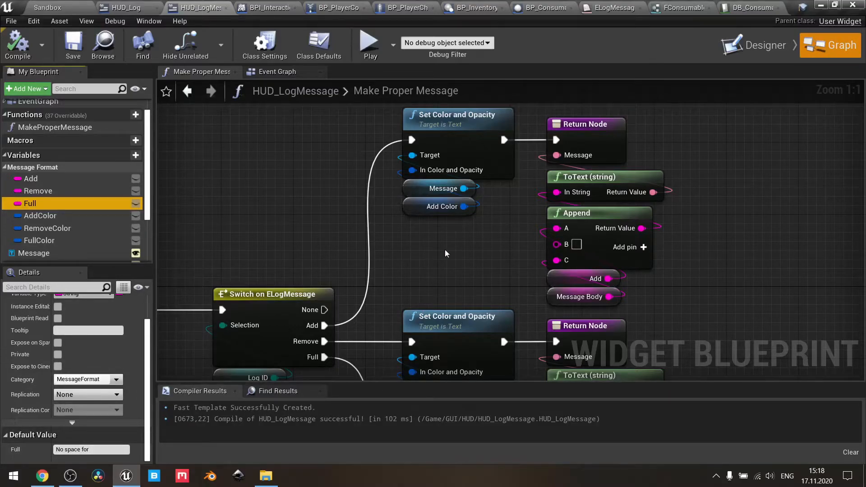
scroll("down", 3)
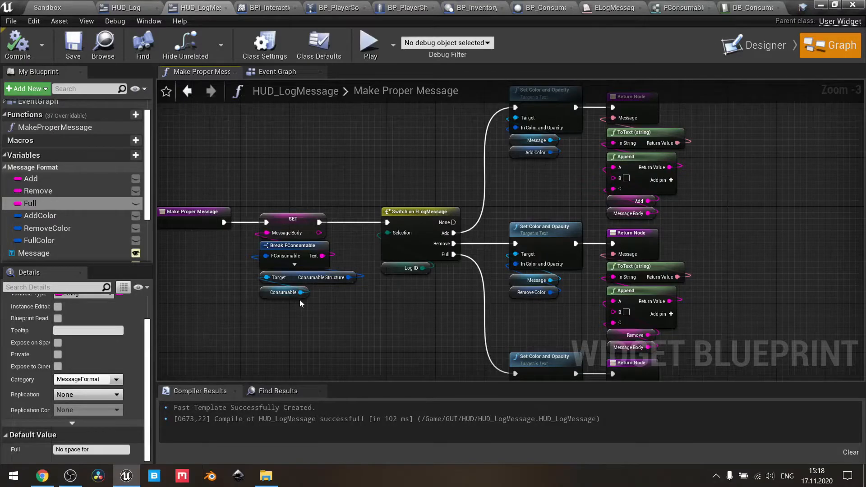
mouse_move(434, 295)
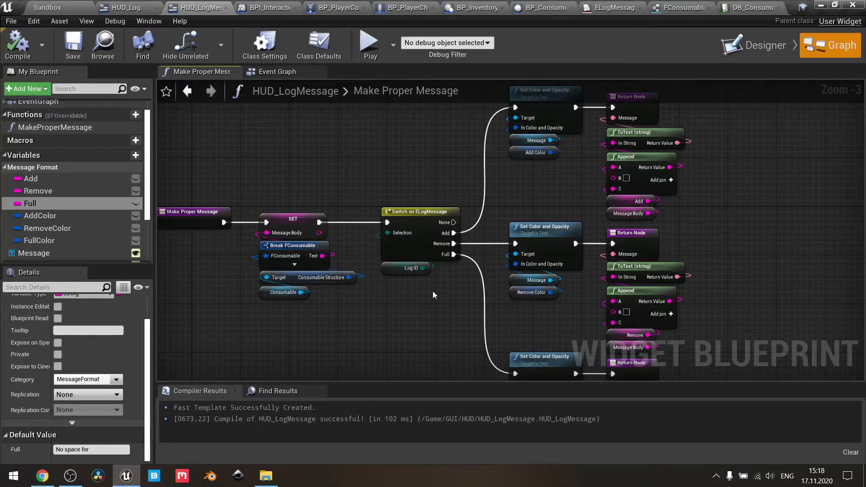
mouse_move(411, 268)
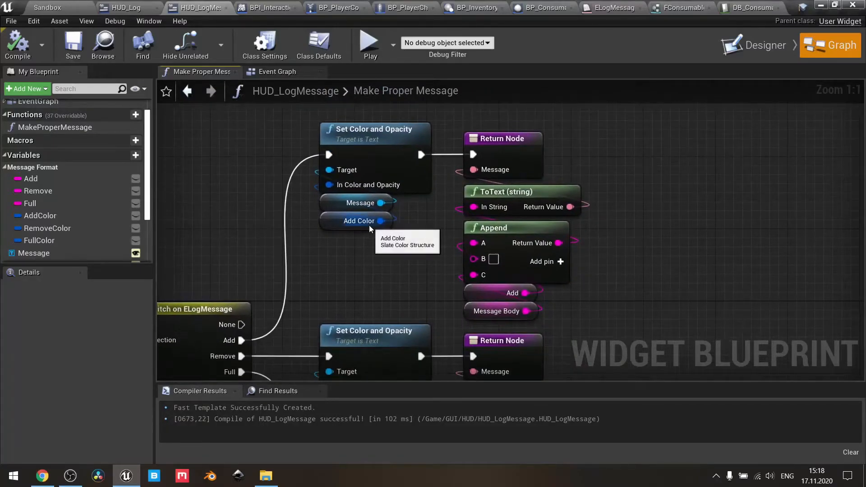
mouse_move(294, 122)
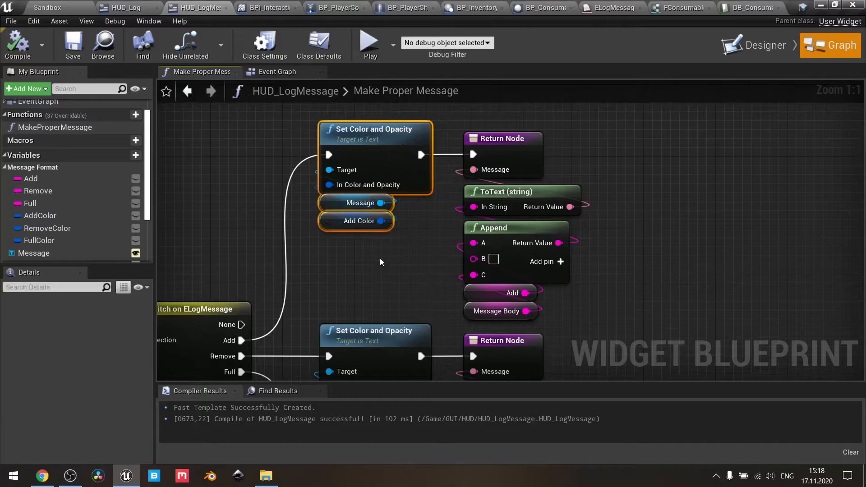
Review the AddColor green, RemoveColor red and FullColor yellow defaults and the Return Node outputs
left_click(359, 221)
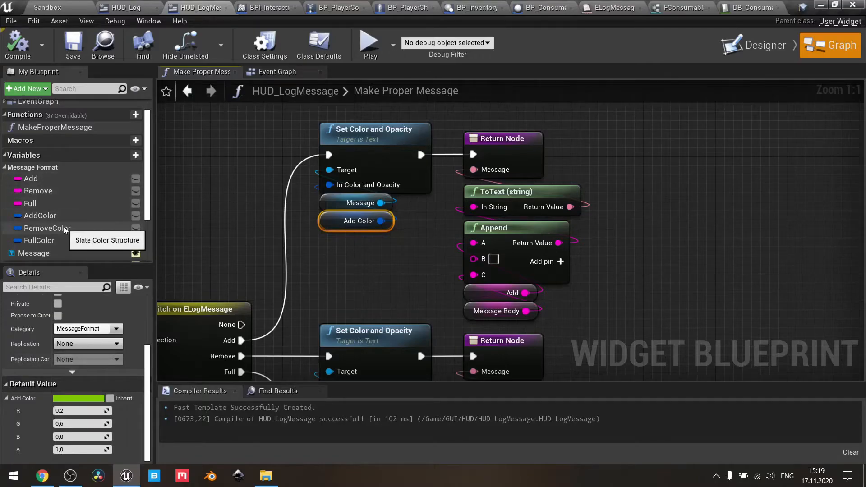
left_click(47, 228)
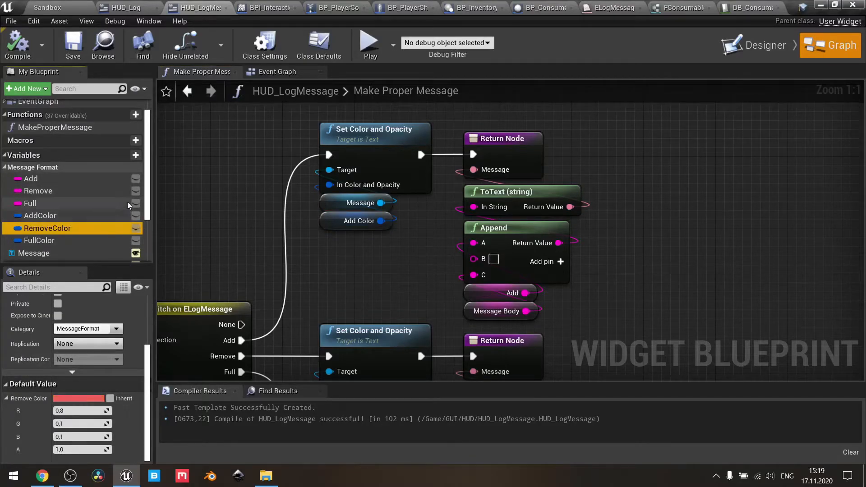
left_click(40, 240)
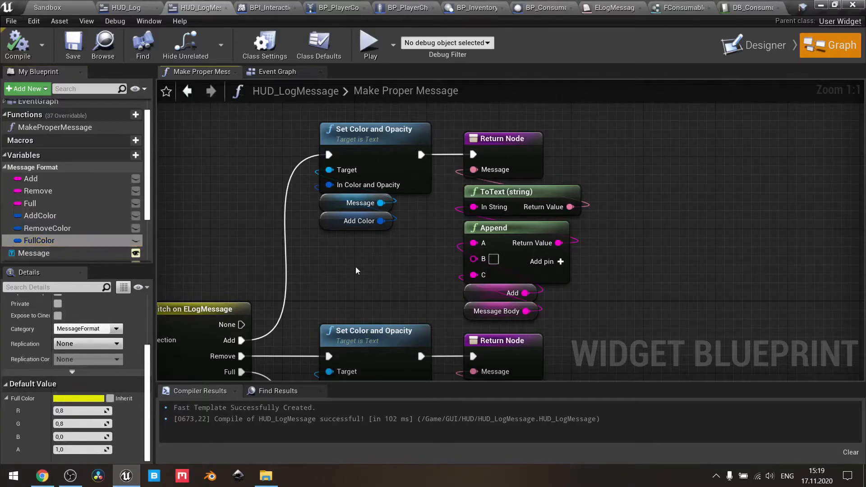
mouse_move(508, 147)
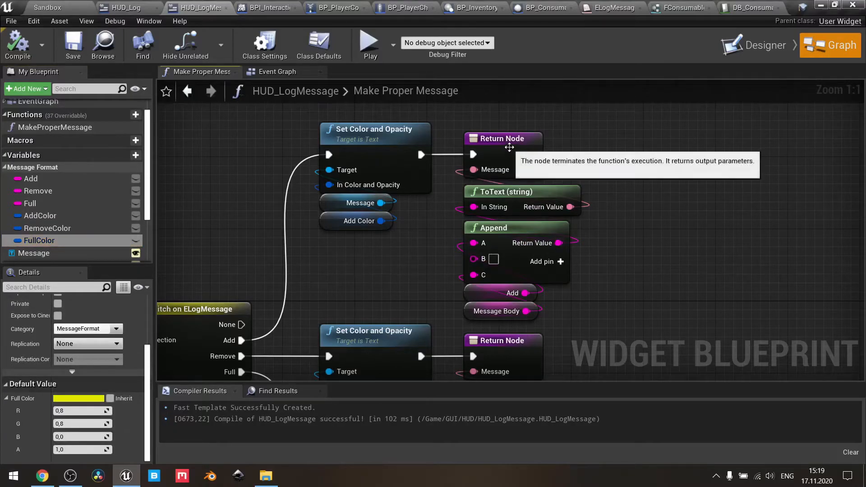
left_click(502, 138)
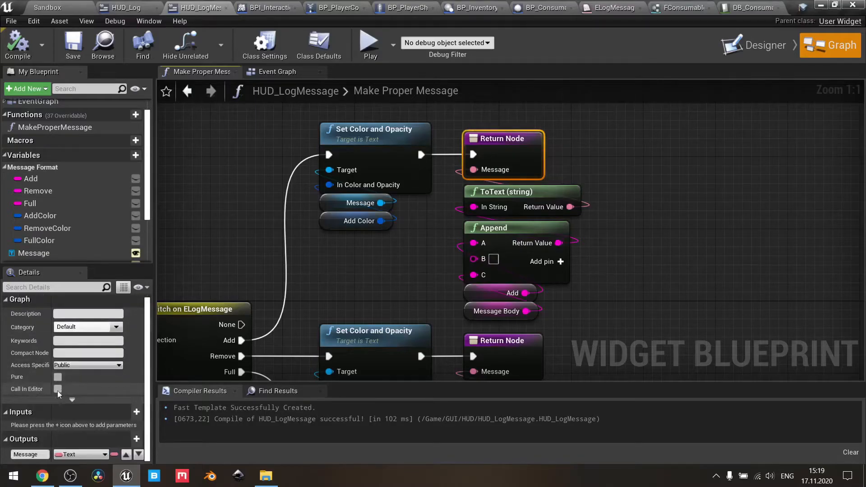
mouse_move(59, 454)
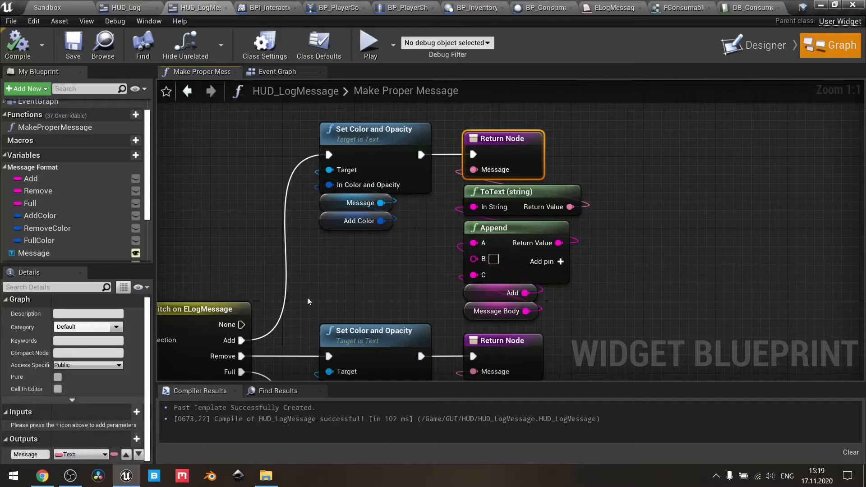
left_click(277, 71)
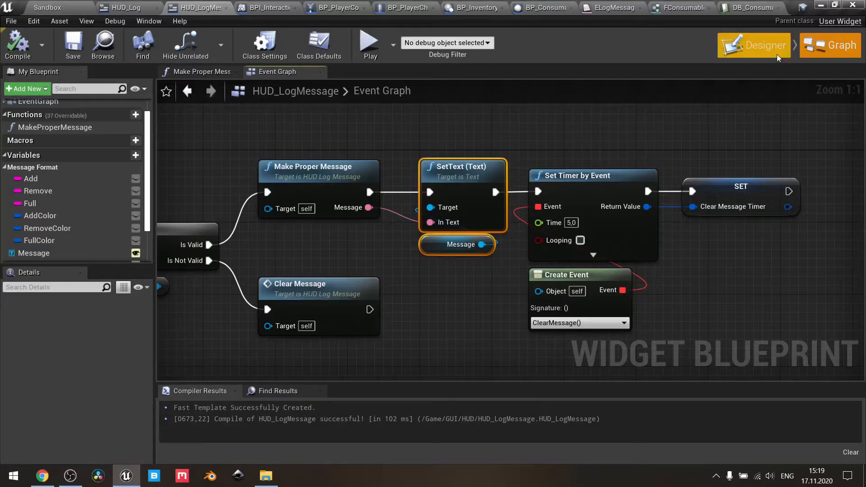
left_click(753, 45)
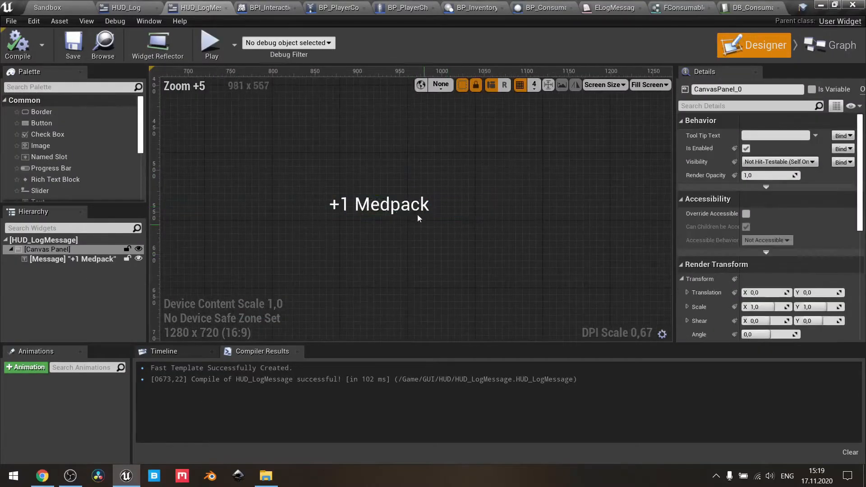
left_click(378, 204)
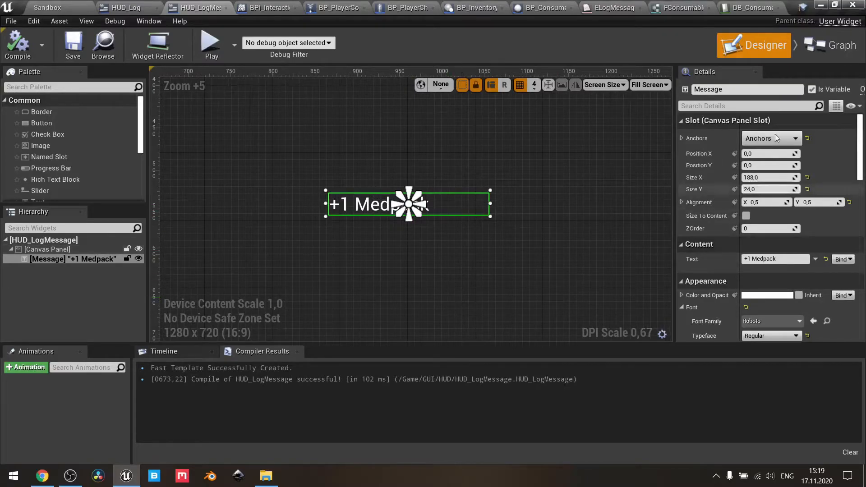
mouse_move(842, 45)
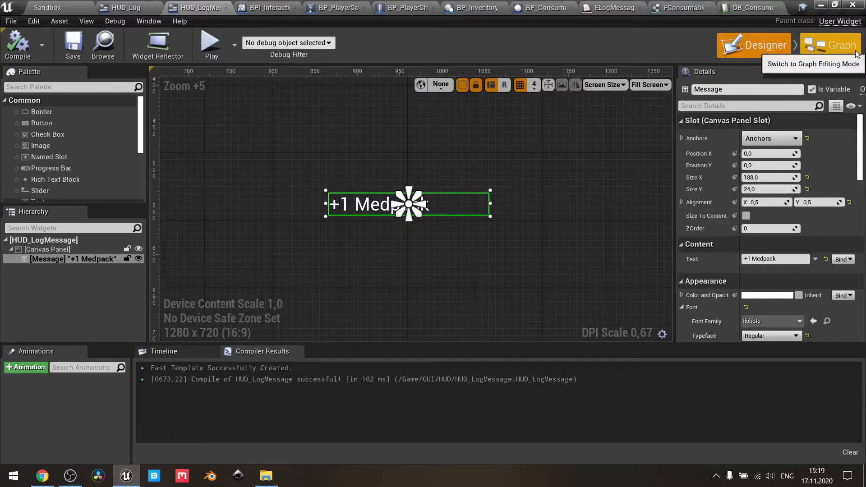
left_click(831, 46)
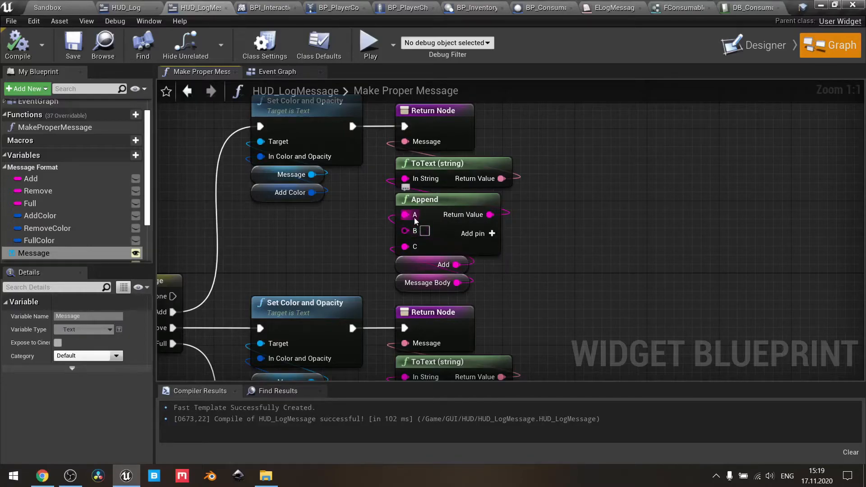
mouse_move(425, 231)
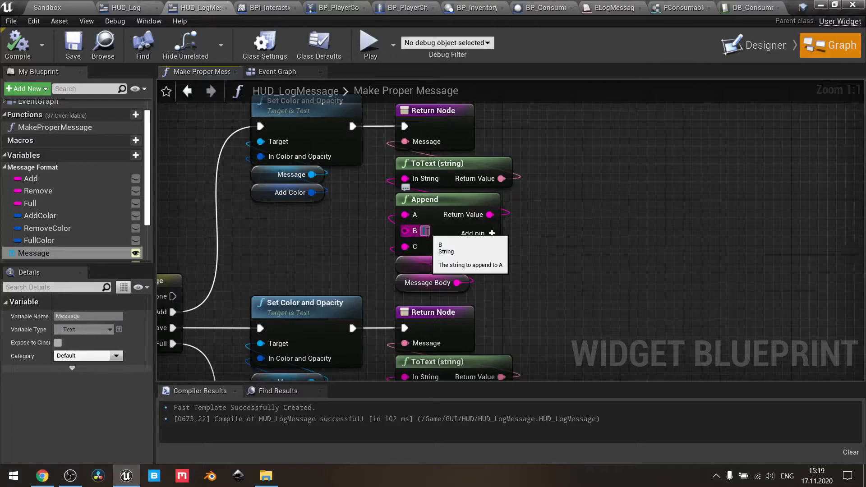
mouse_move(563, 242)
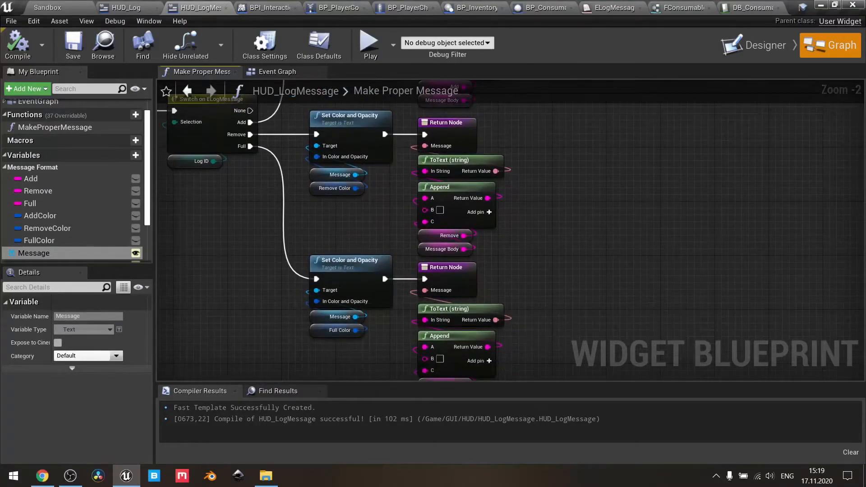
View the Make Proper Message function graph, then move to the BPI_InteractionSystem interface
scroll("down", 3)
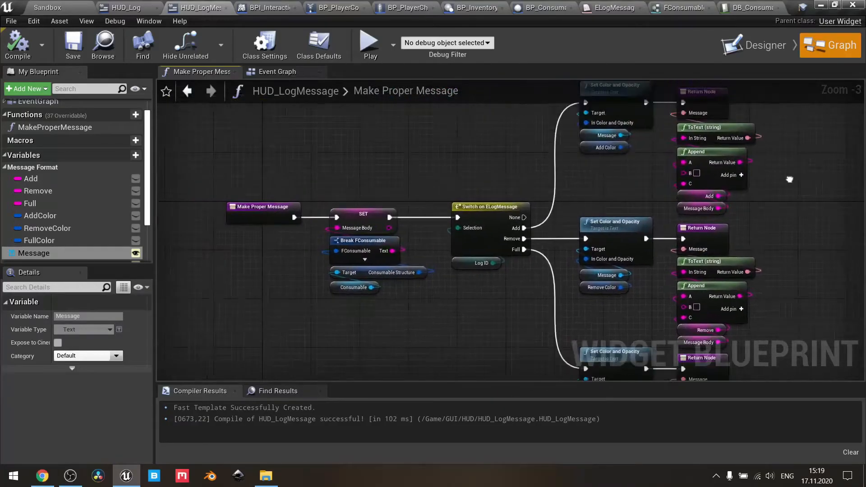
left_click(277, 72)
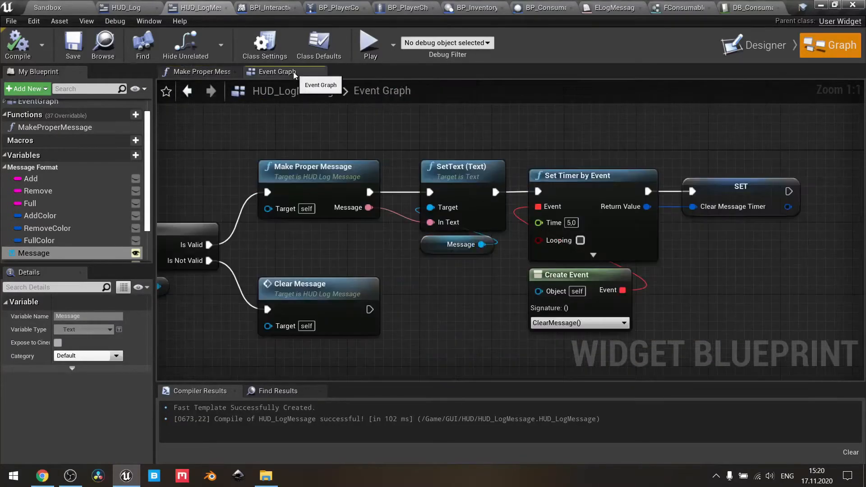
scroll("down", 3)
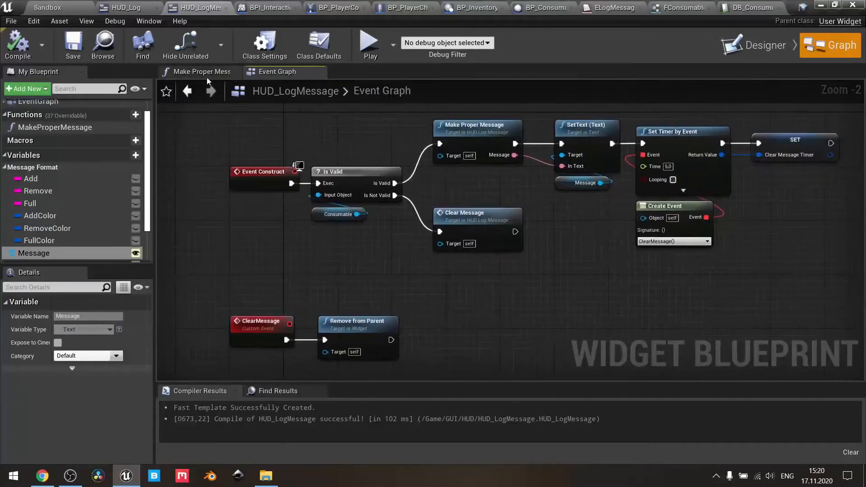
left_click(199, 71)
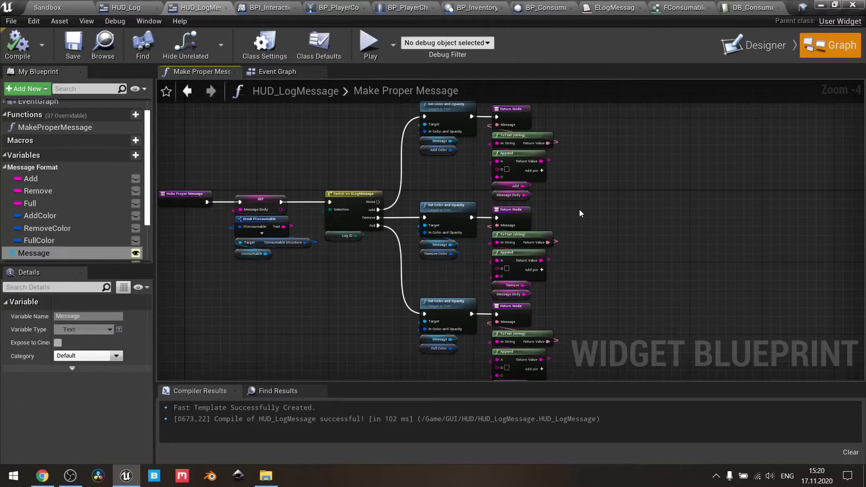
left_click(269, 8)
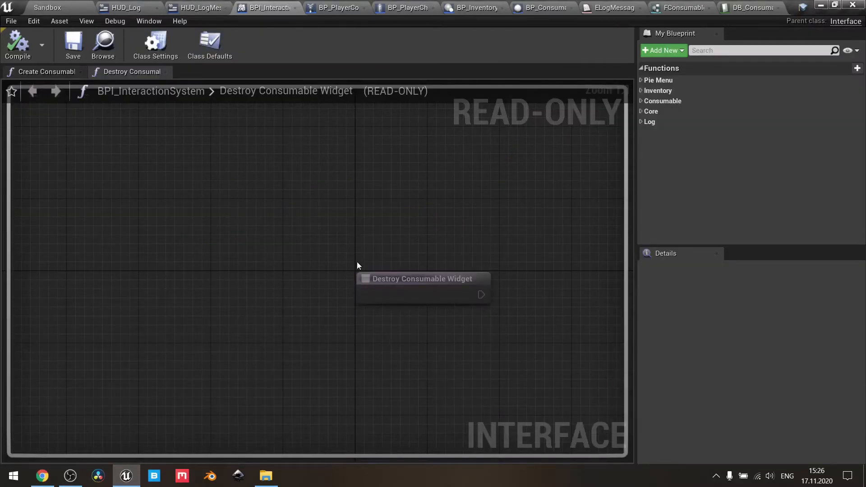
mouse_move(266, 7)
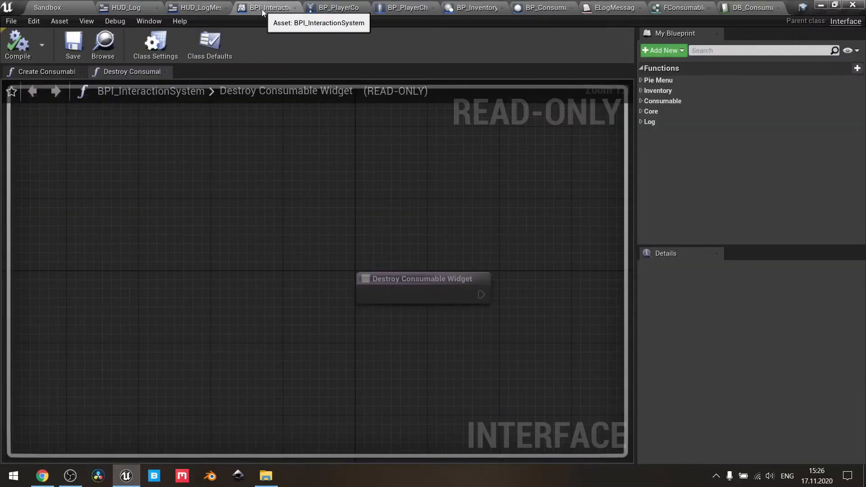
mouse_move(490, 122)
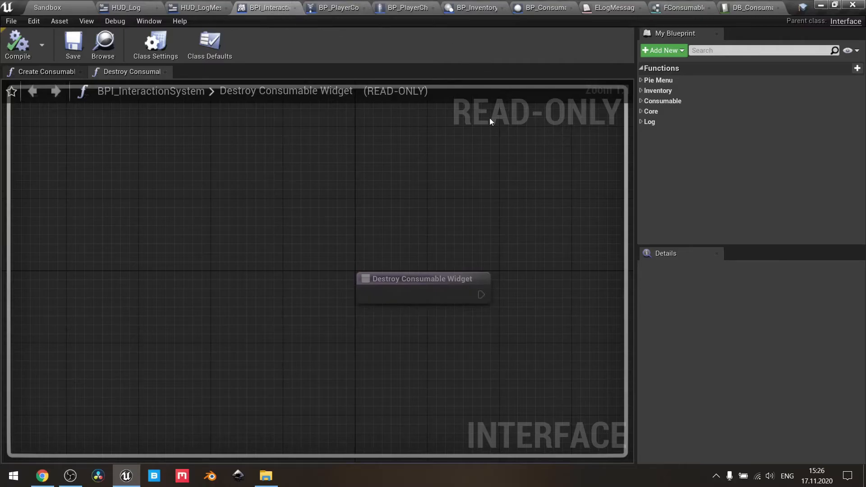
left_click(650, 122)
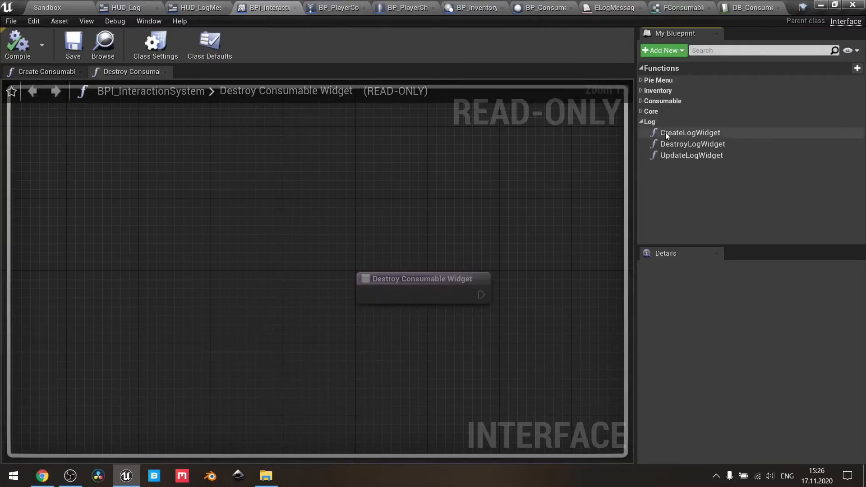
left_click(689, 132)
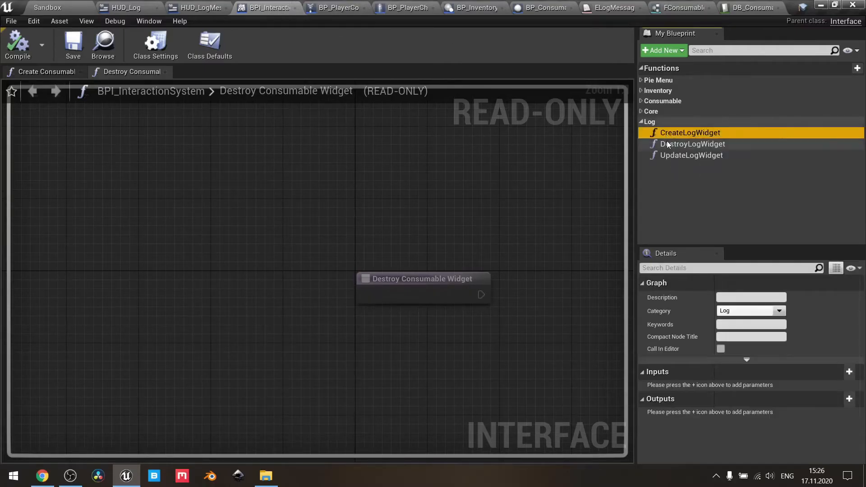
left_click(691, 155)
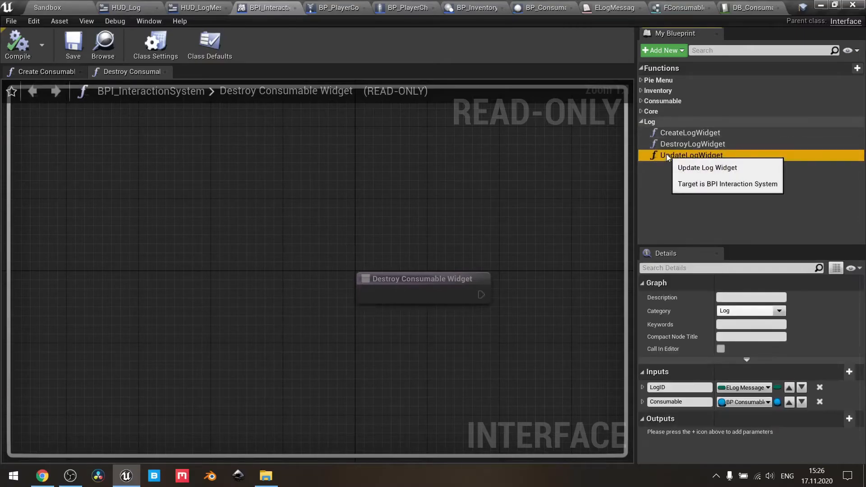
left_click(689, 133)
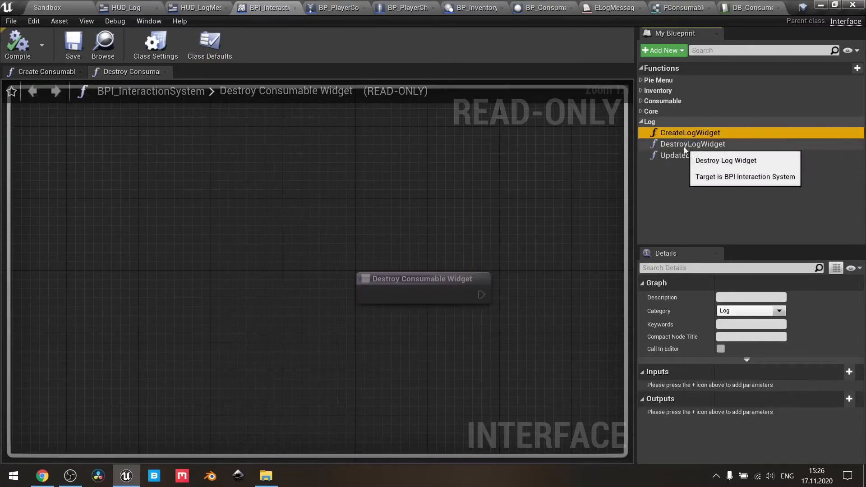
mouse_move(691, 155)
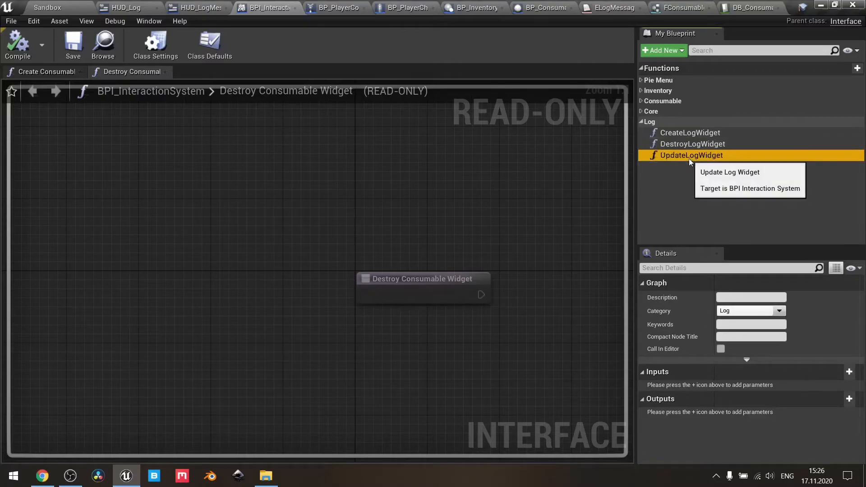
left_click(690, 155)
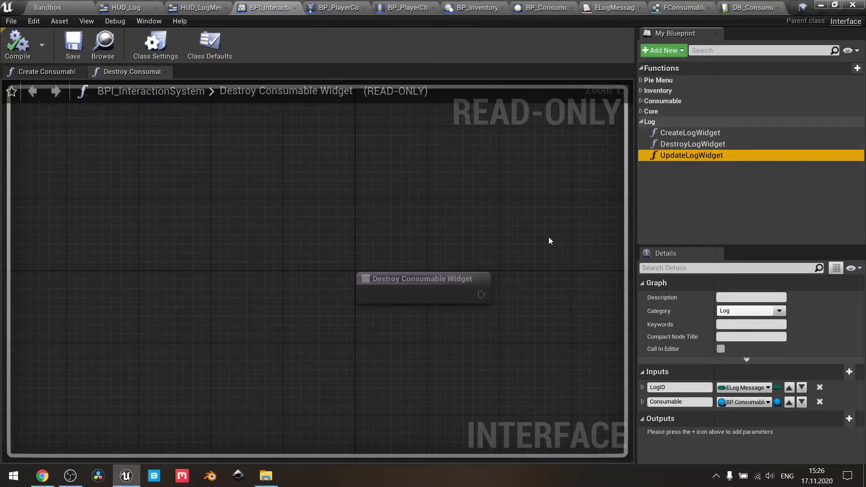
mouse_move(609, 374)
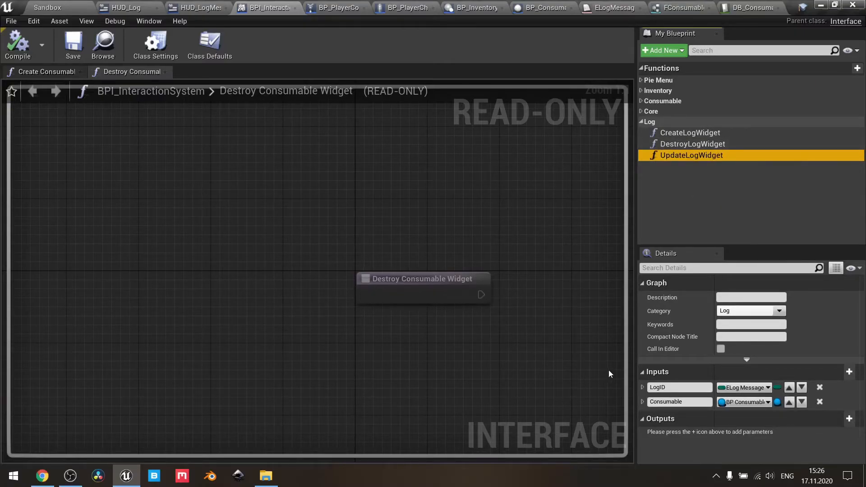
mouse_move(680, 387)
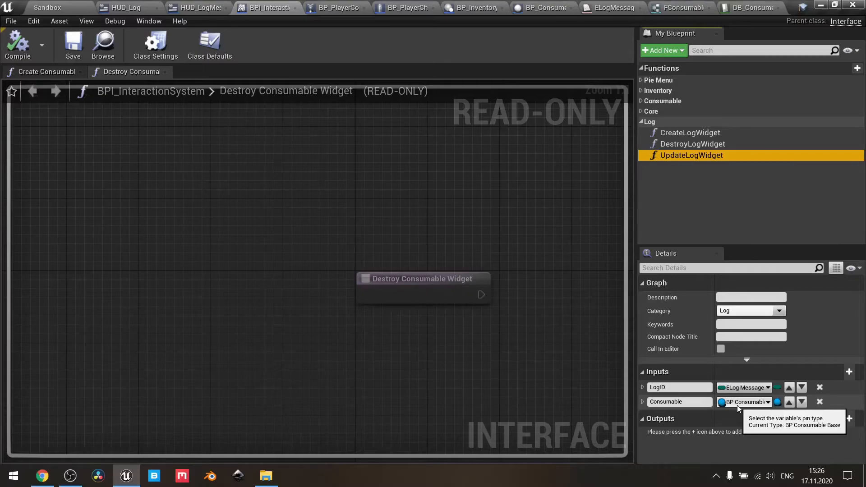
left_click(689, 133)
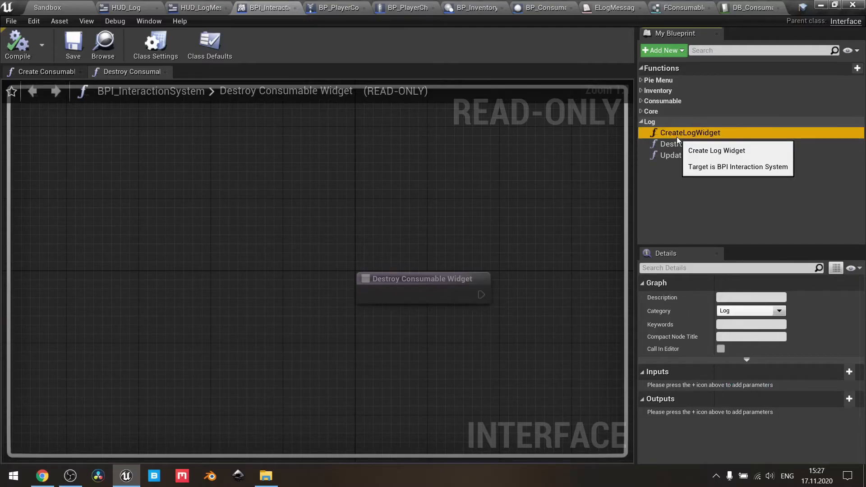
left_click(692, 143)
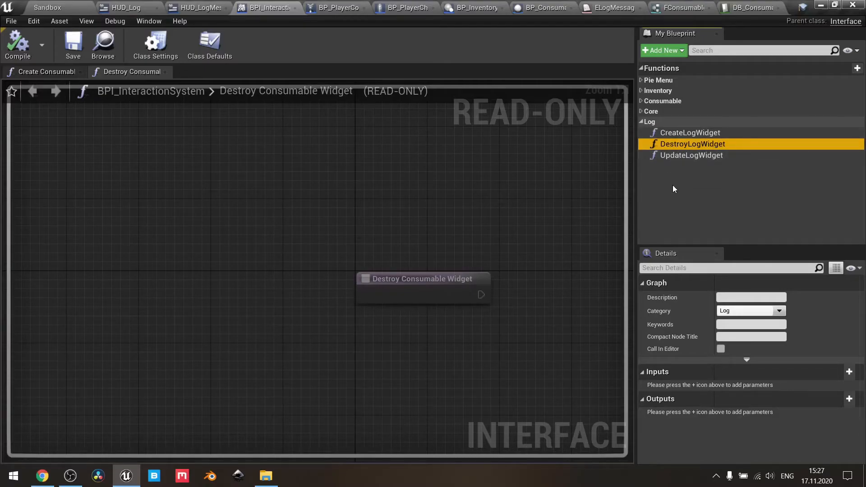
mouse_move(690, 155)
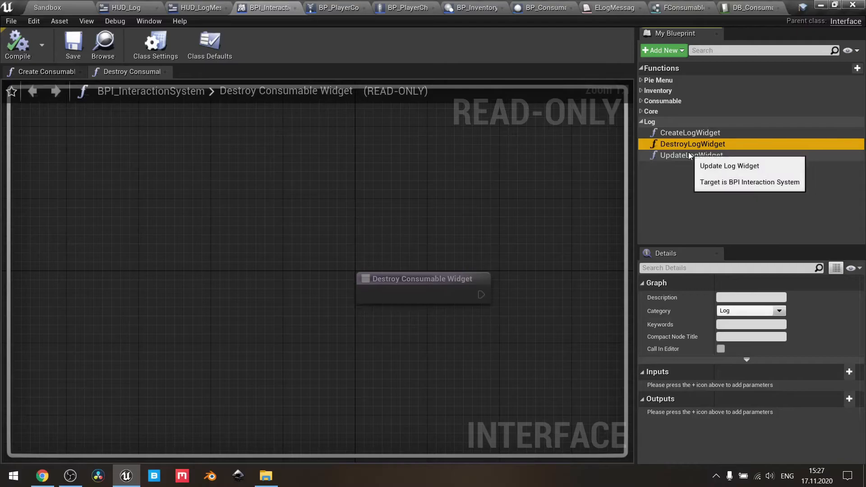
left_click(692, 155)
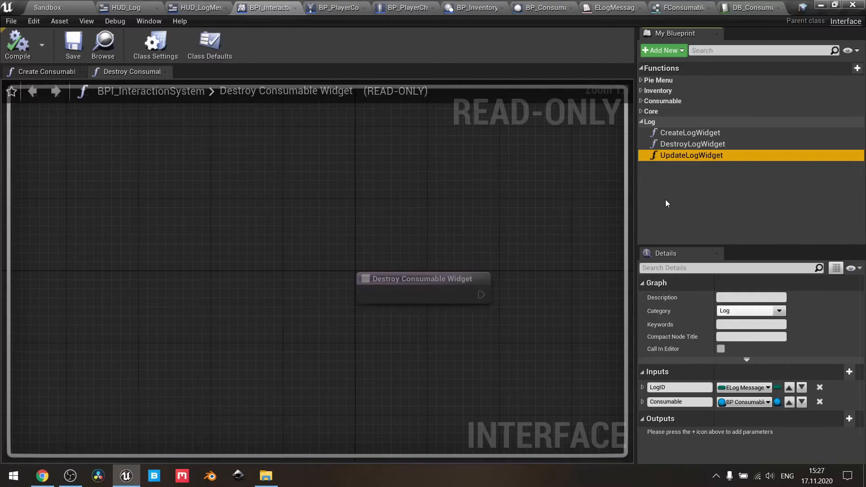
mouse_move(447, 179)
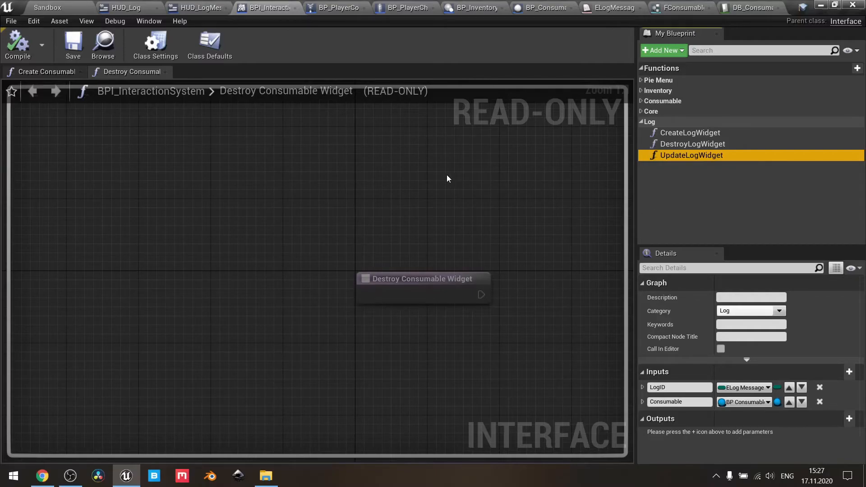
mouse_move(156, 6)
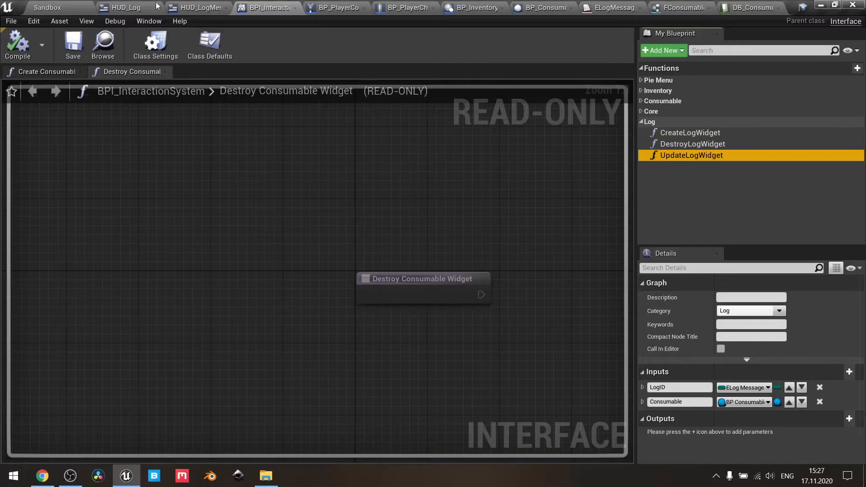
mouse_move(224, 185)
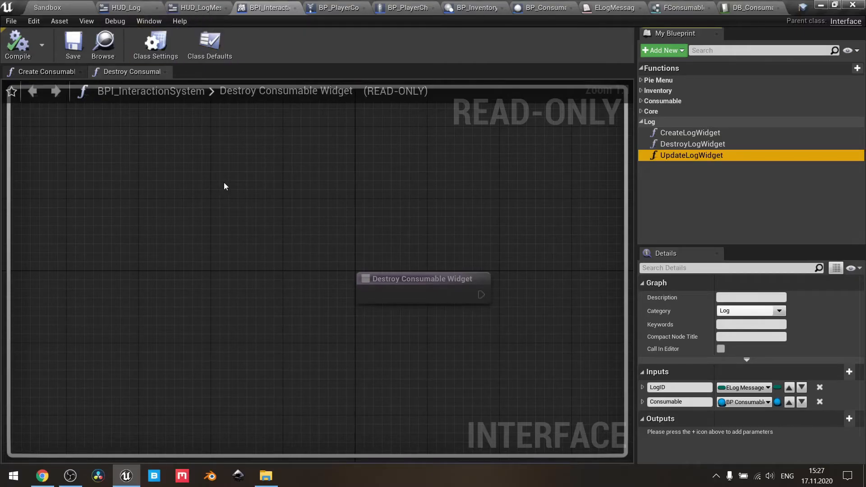
mouse_move(294, 178)
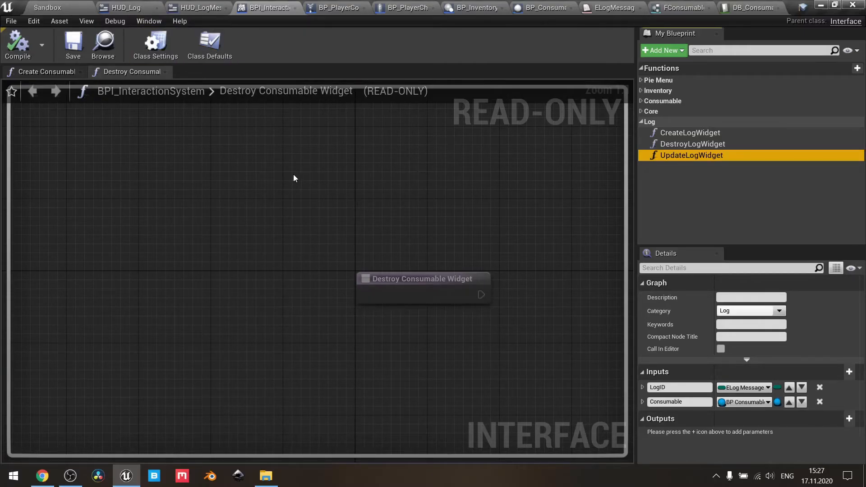
mouse_move(257, 52)
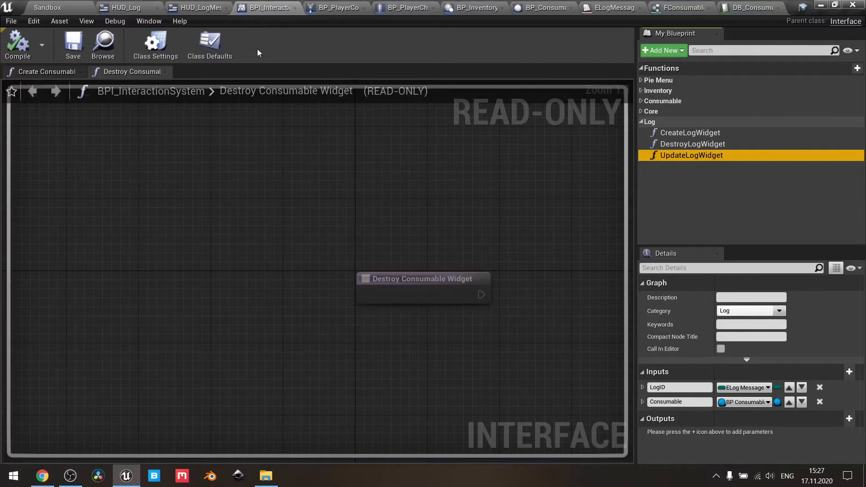
mouse_move(329, 53)
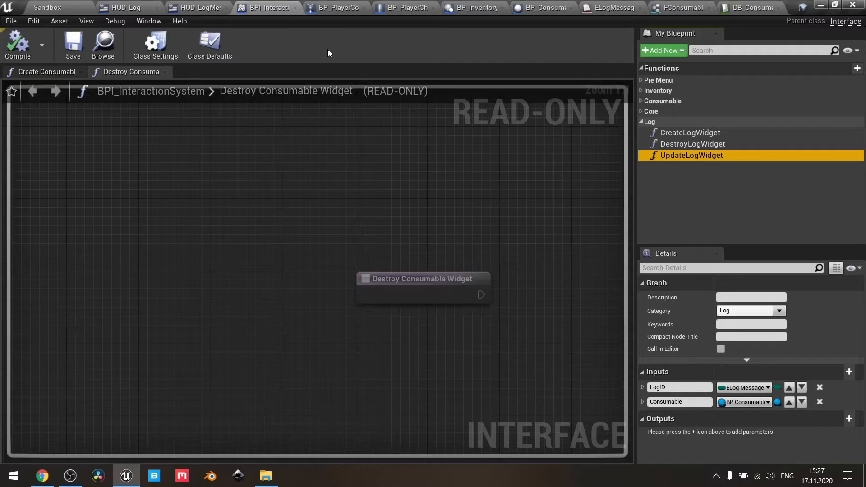
mouse_move(201, 167)
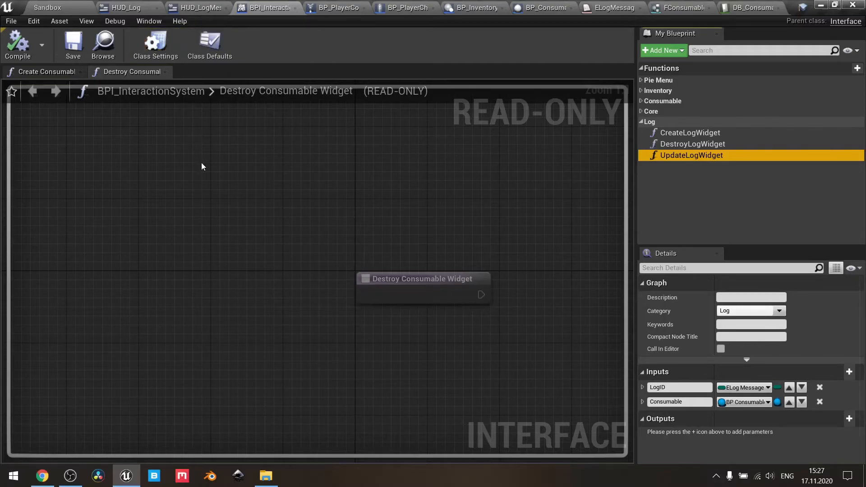
mouse_move(406, 8)
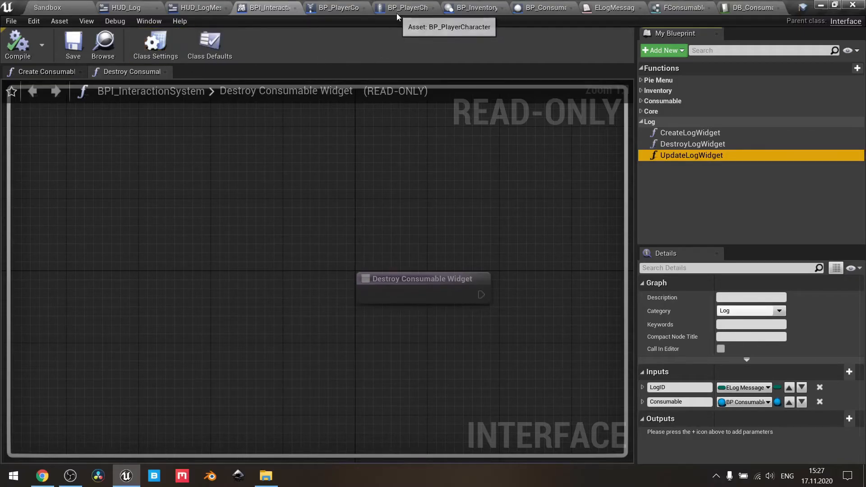
mouse_move(539, 7)
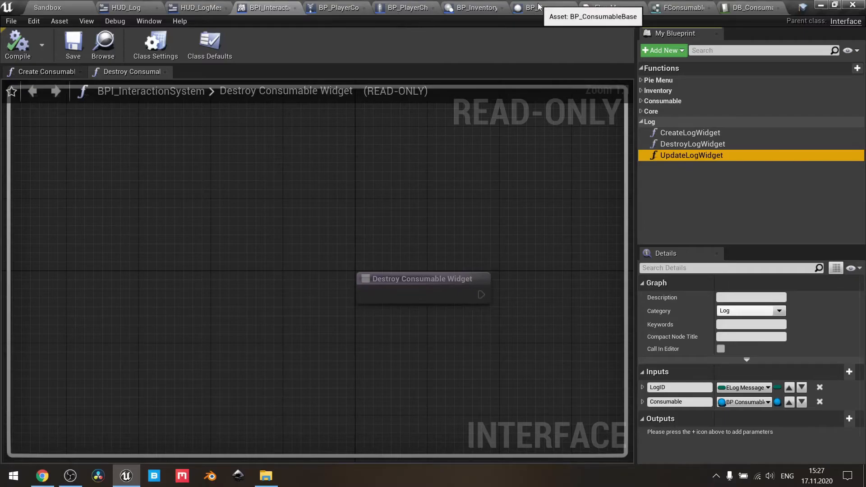
left_click(544, 7)
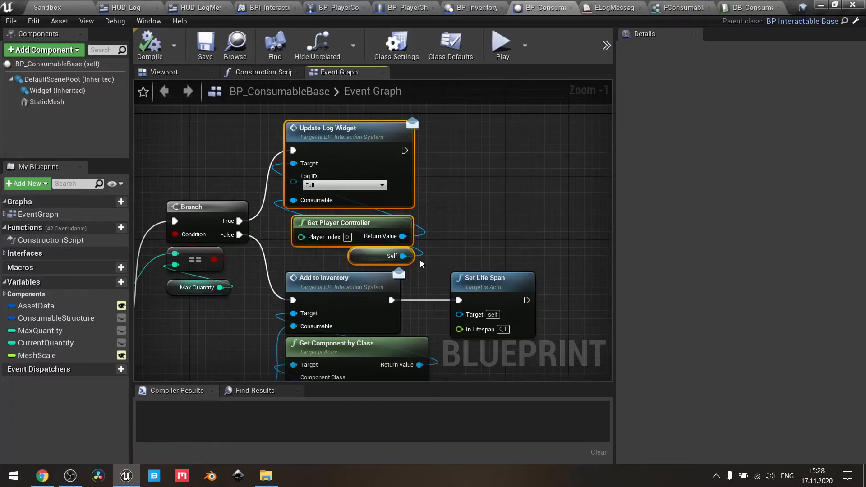
mouse_move(343, 195)
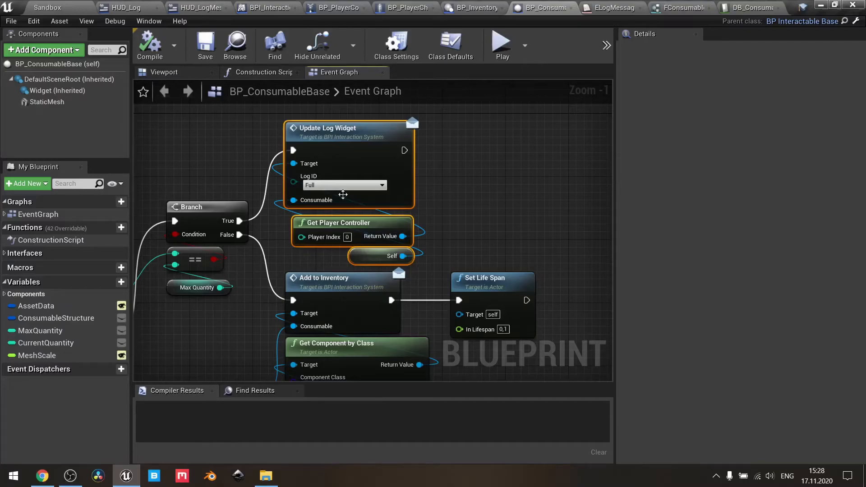
mouse_move(323, 185)
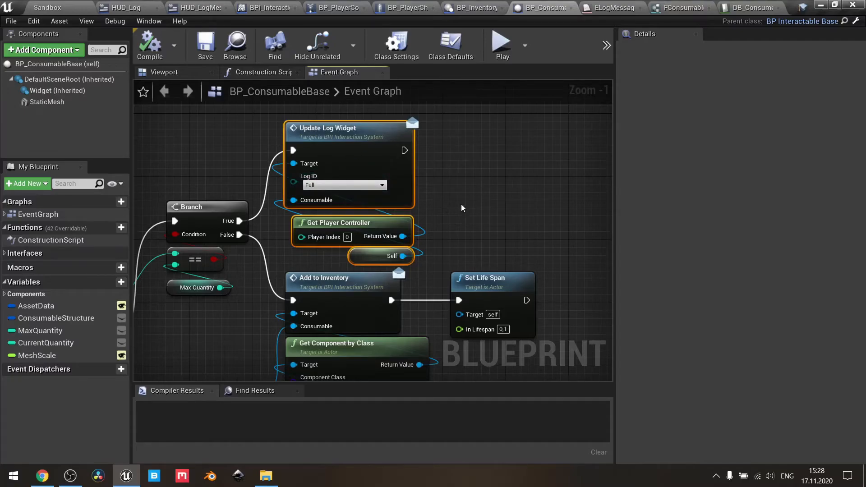
scroll("down", 3)
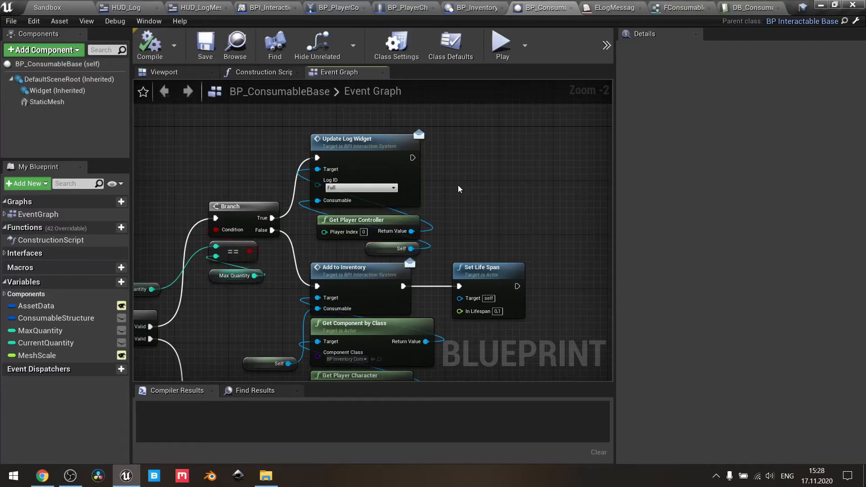
mouse_move(473, 8)
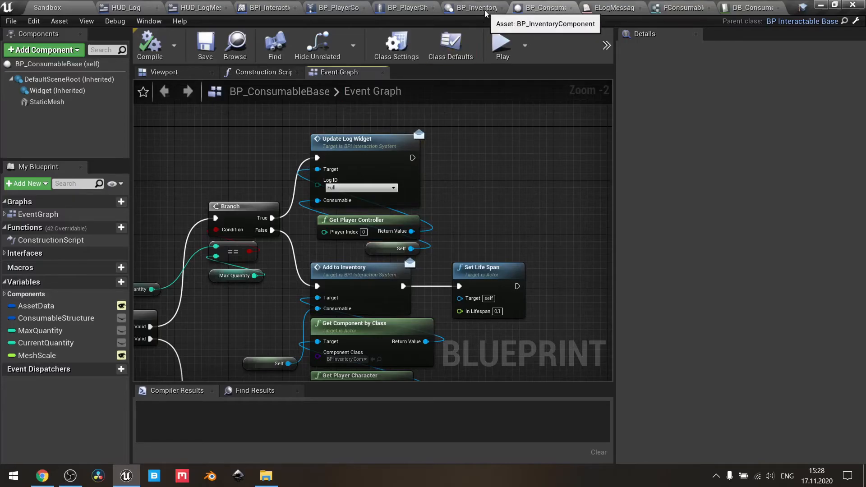
Inspect BP_InventoryComponent's Update Log Widget calls with Log ID Add and Remove
left_click(472, 7)
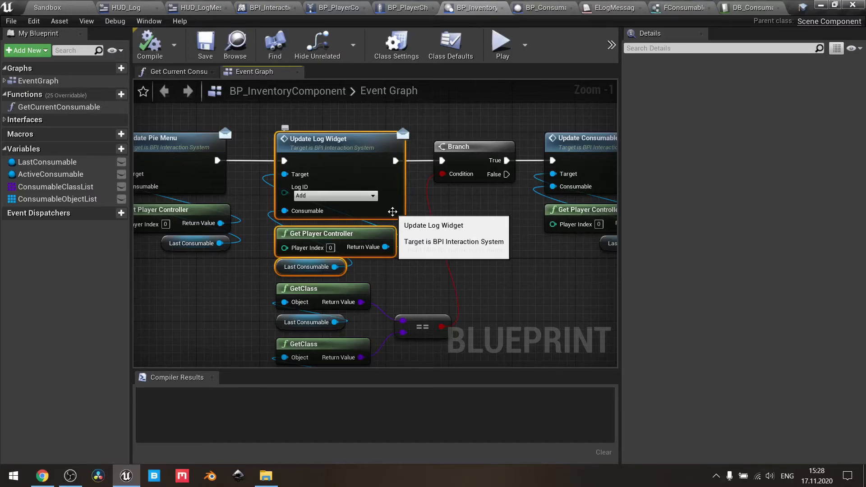
mouse_move(249, 265)
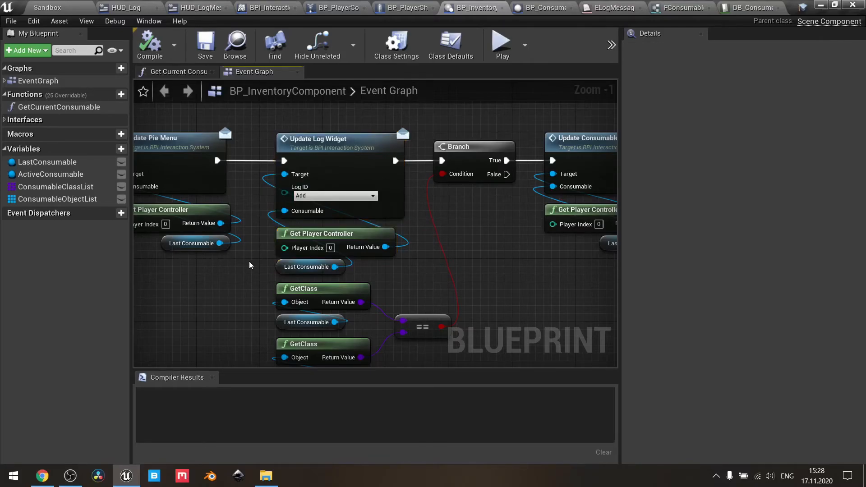
scroll("down", 3)
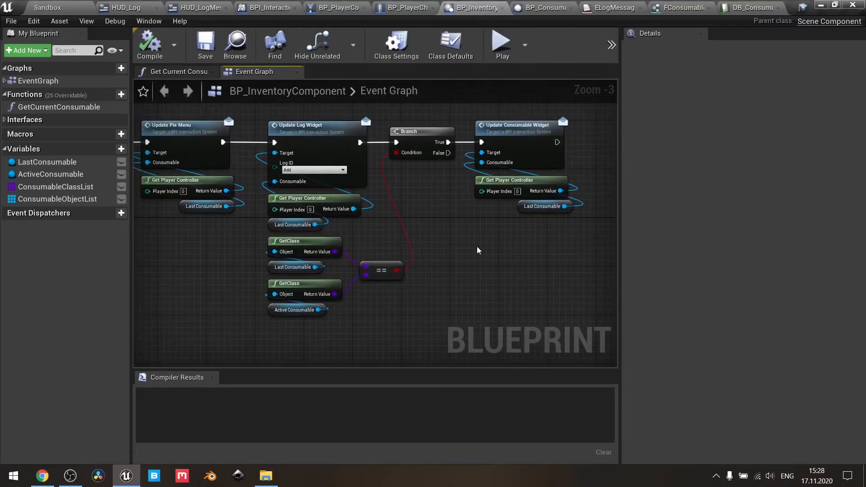
scroll("down", 3)
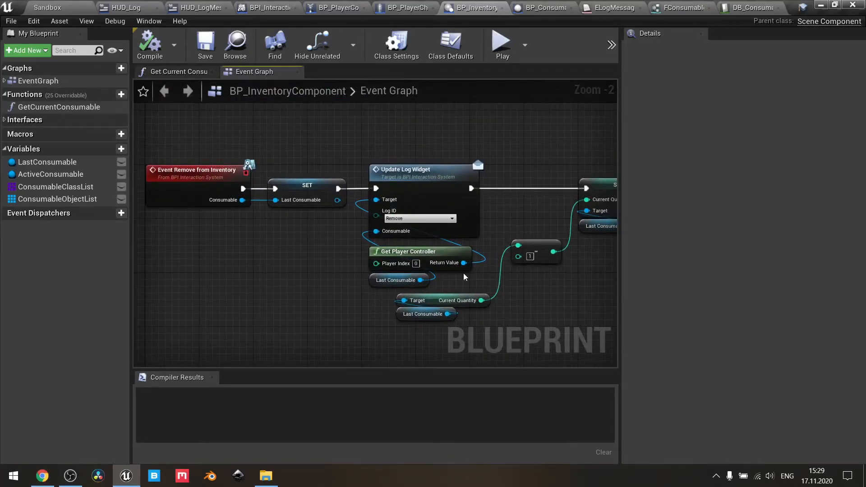
mouse_move(459, 285)
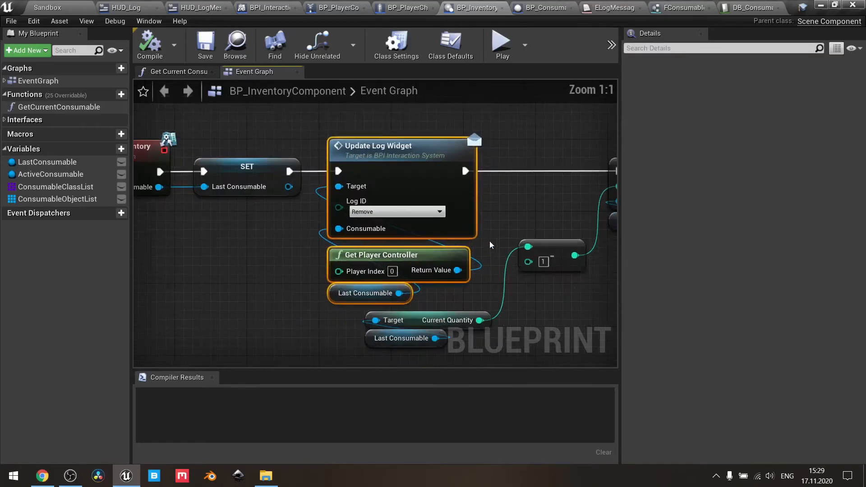
mouse_move(293, 308)
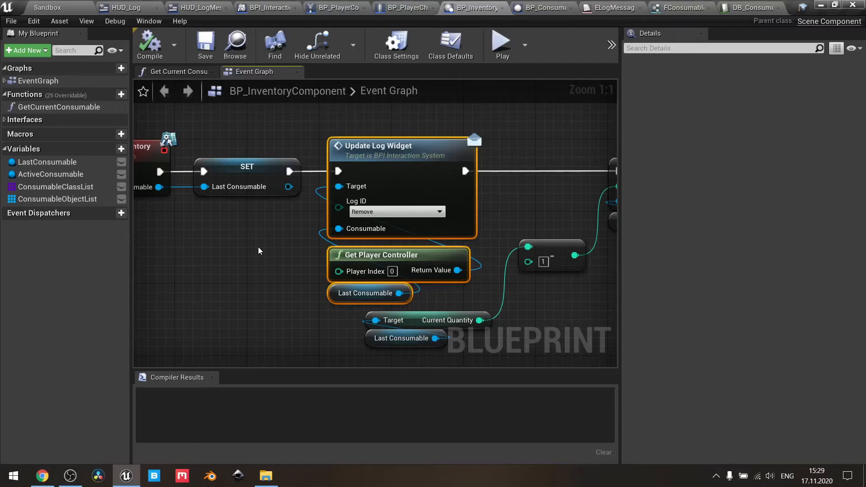
scroll("down", 3)
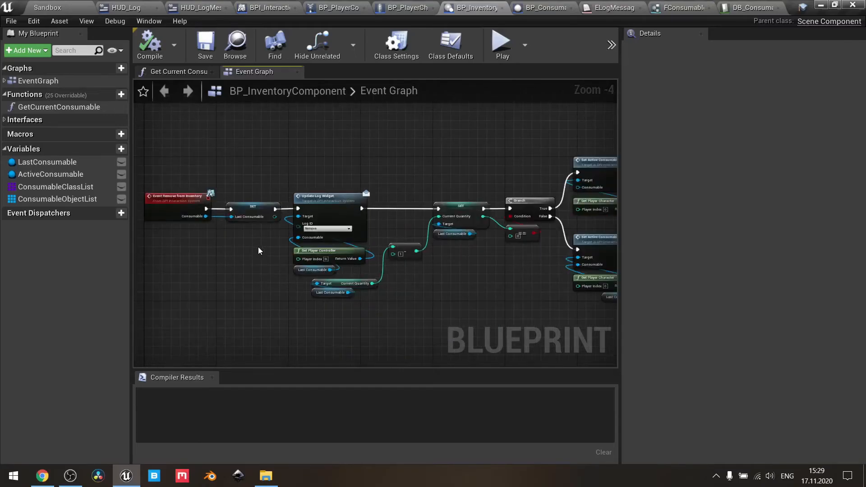
mouse_move(335, 96)
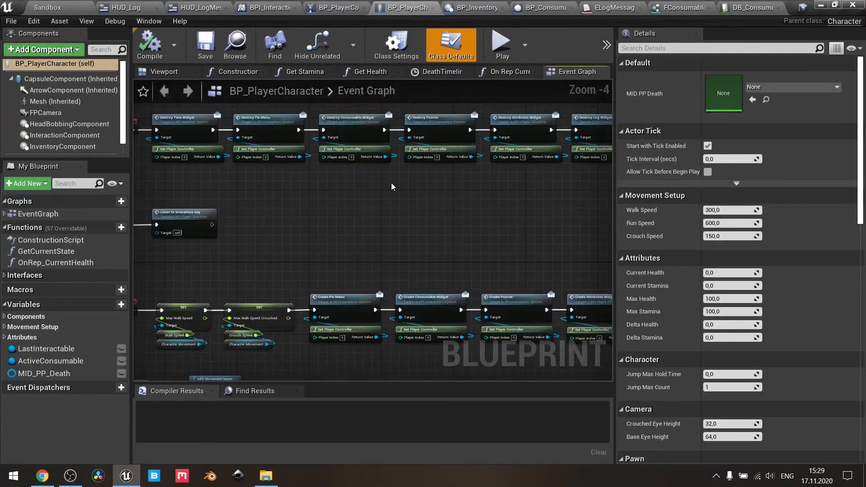
mouse_move(417, 191)
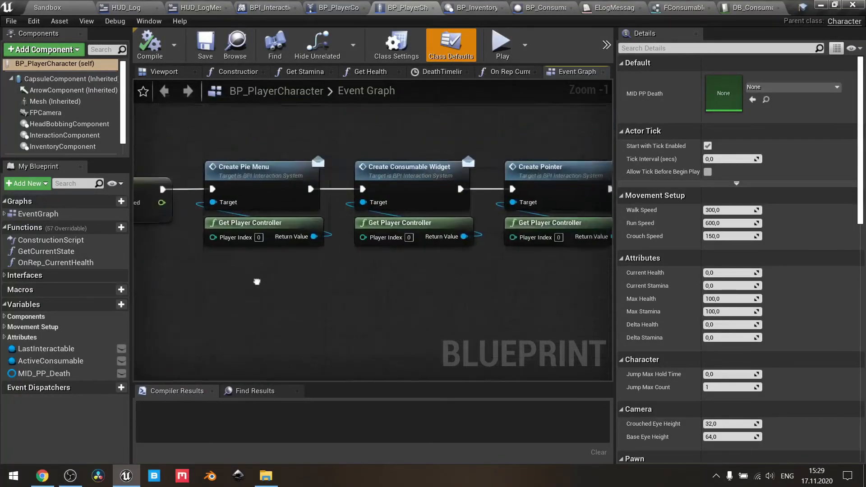
Inspect BP_PlayerCharacter's Create Log Widget and Destroy Log Widget calls on the player controller
left_click_drag(257, 282, 508, 276)
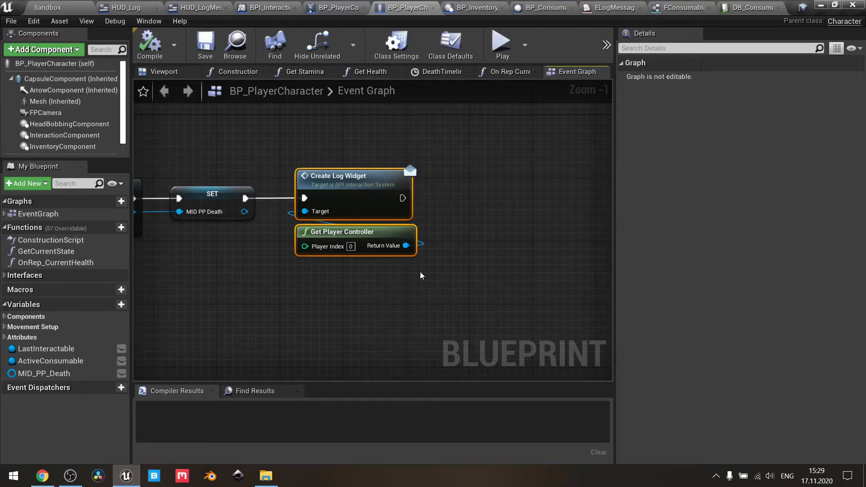
scroll("down", 3)
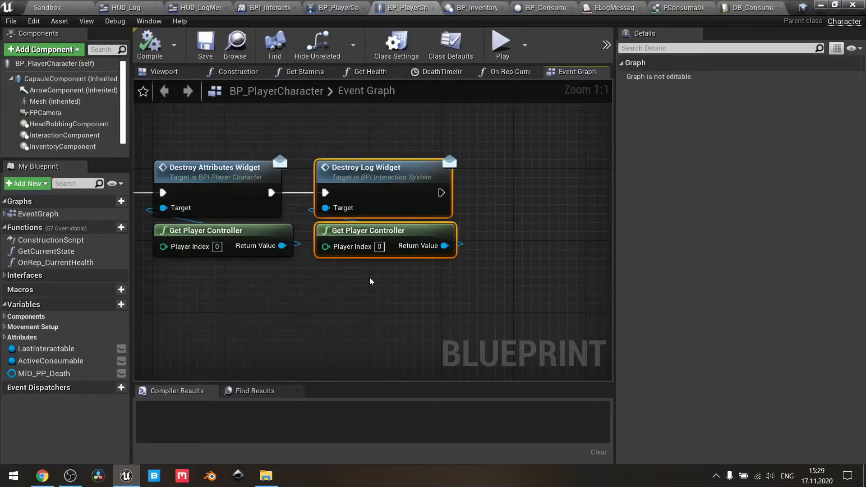
scroll("down", 3)
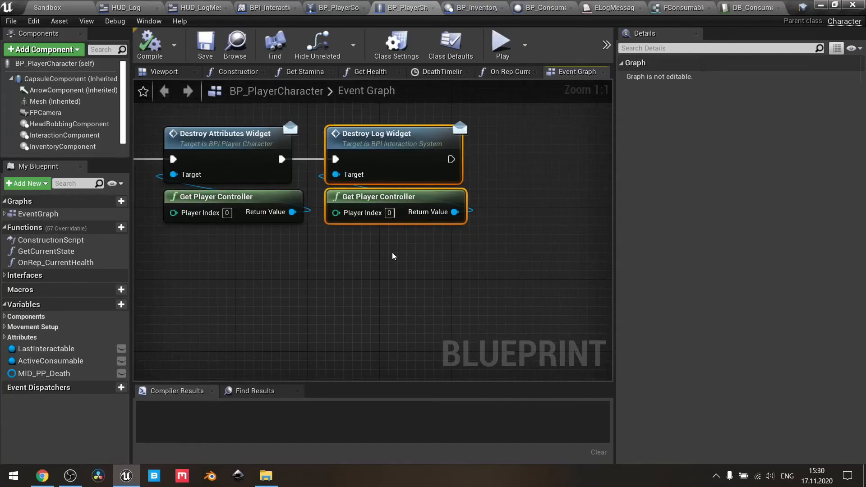
mouse_move(336, 8)
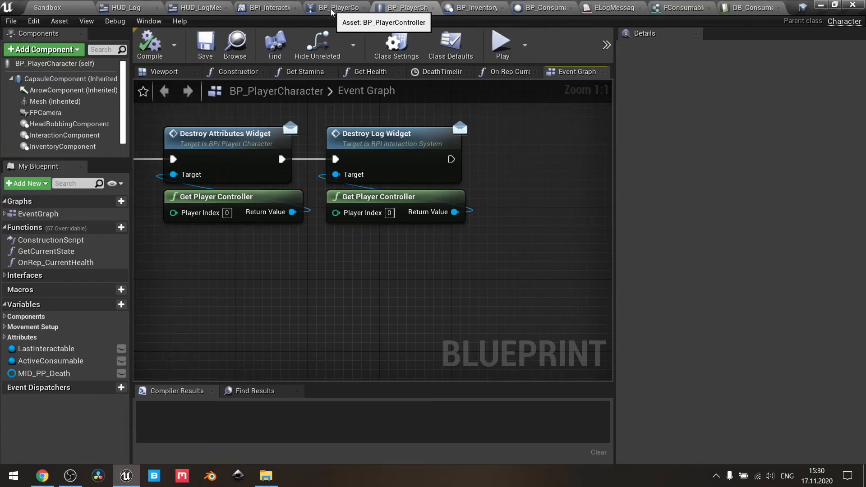
Inspect BP_PlayerController's Update, Create and Destroy Log Widget events and the SET GUI Log node
left_click(336, 7)
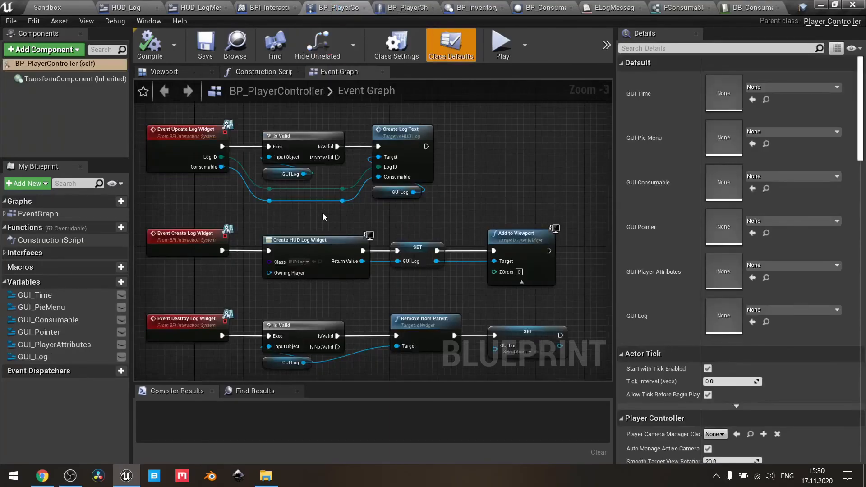
scroll("down", 3)
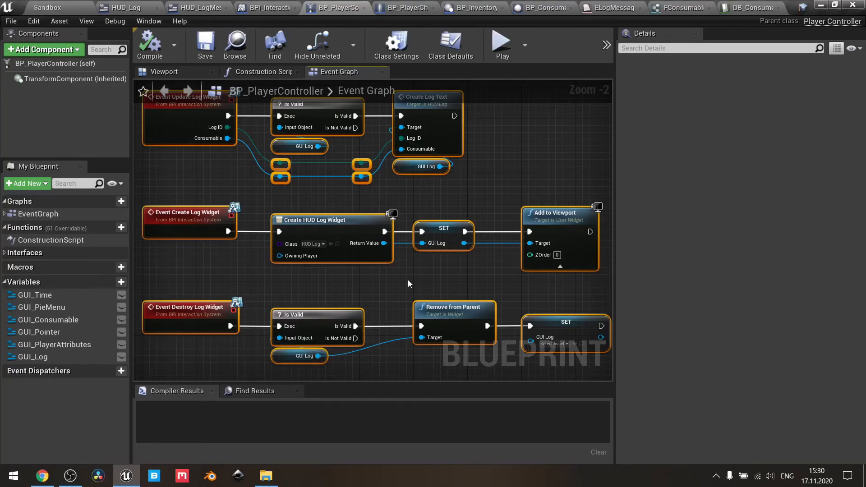
mouse_move(289, 308)
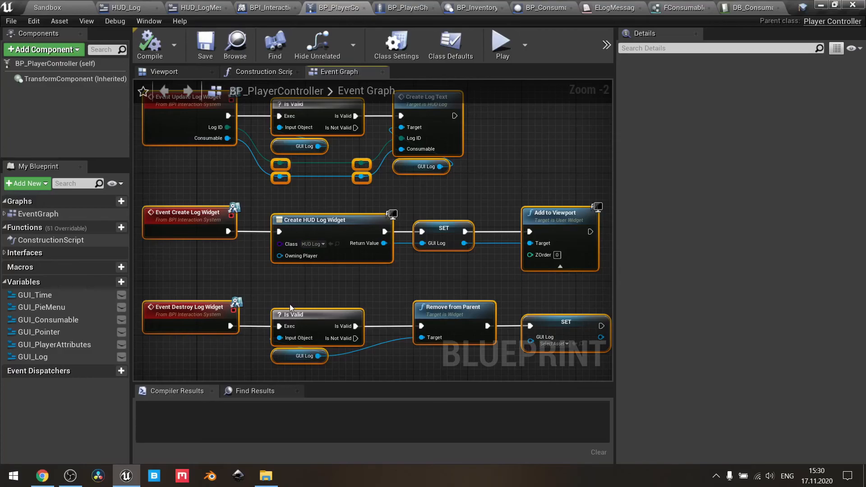
mouse_move(446, 192)
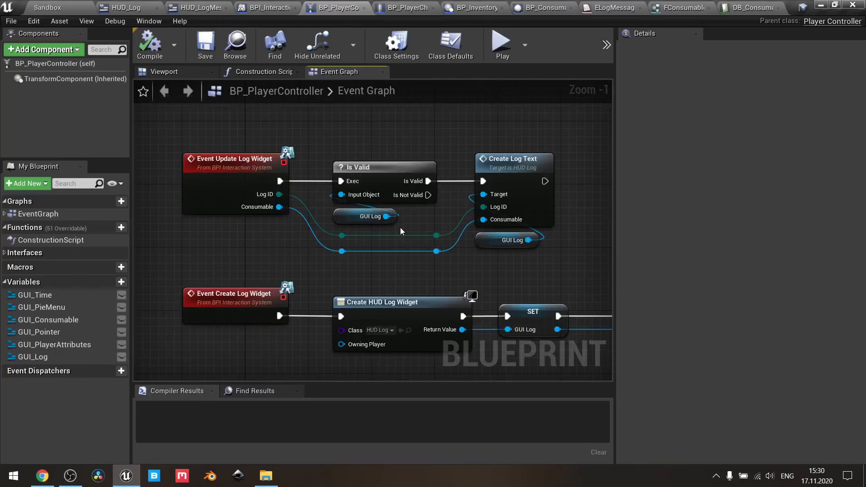
left_click(451, 225)
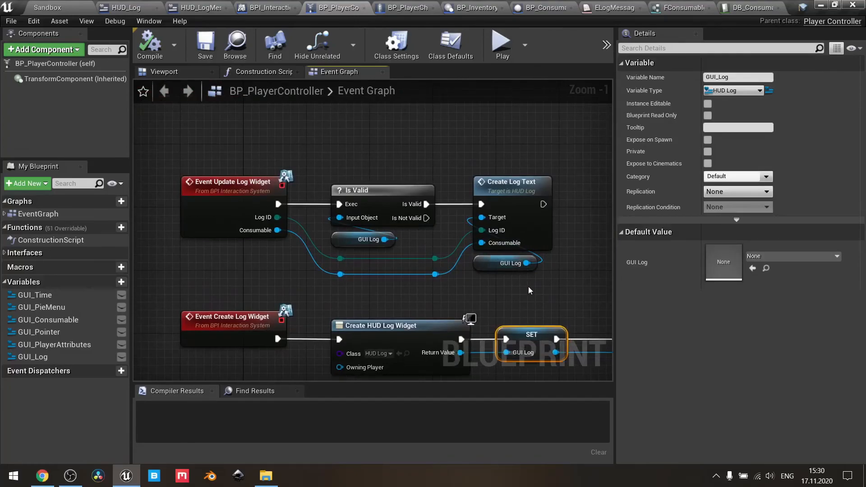
mouse_move(501, 183)
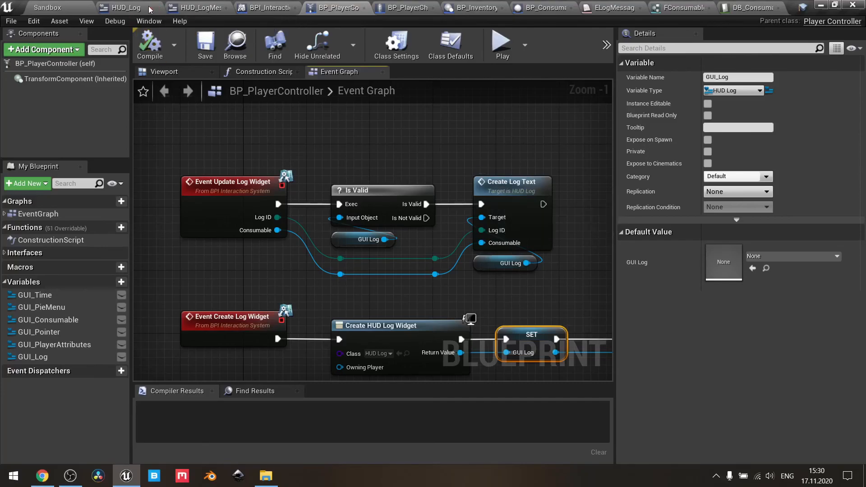
Briefly check the HUD_Log widget blueprint that the GUI Log variable references
left_click(128, 8)
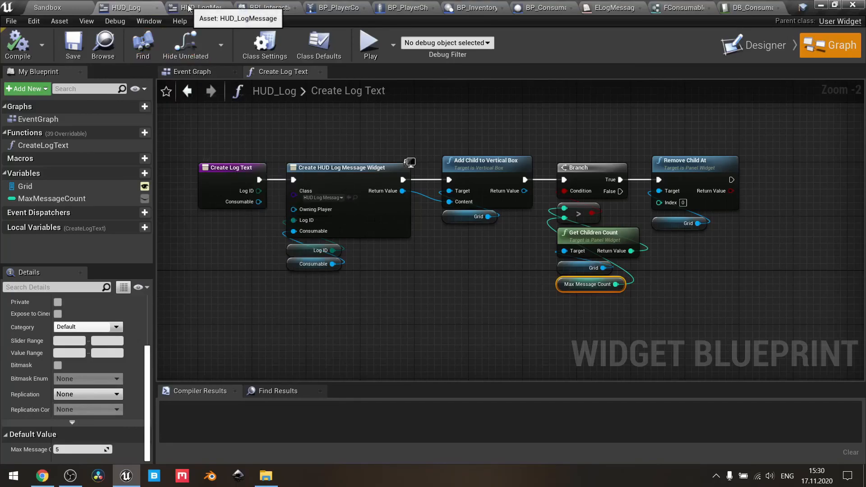
mouse_move(544, 9)
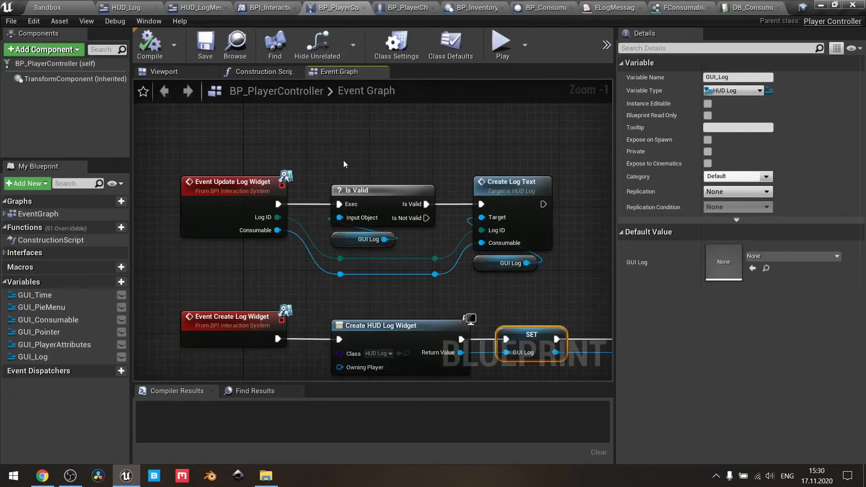
scroll("down", 3)
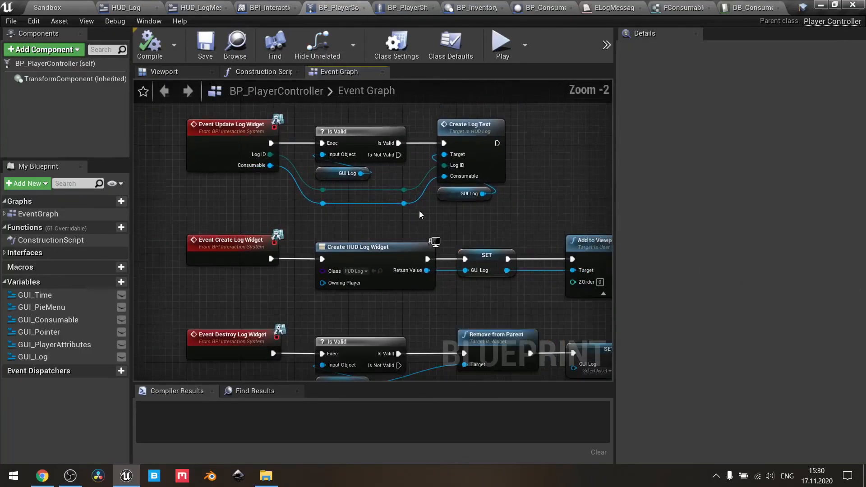
scroll("down", 3)
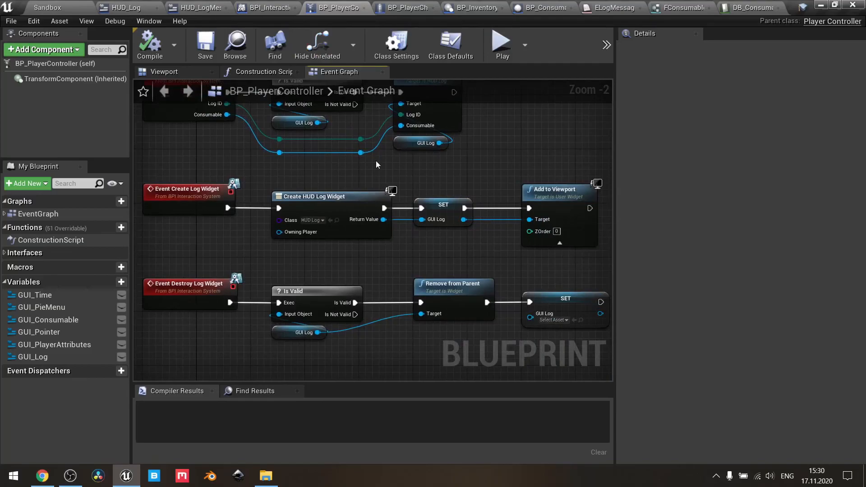